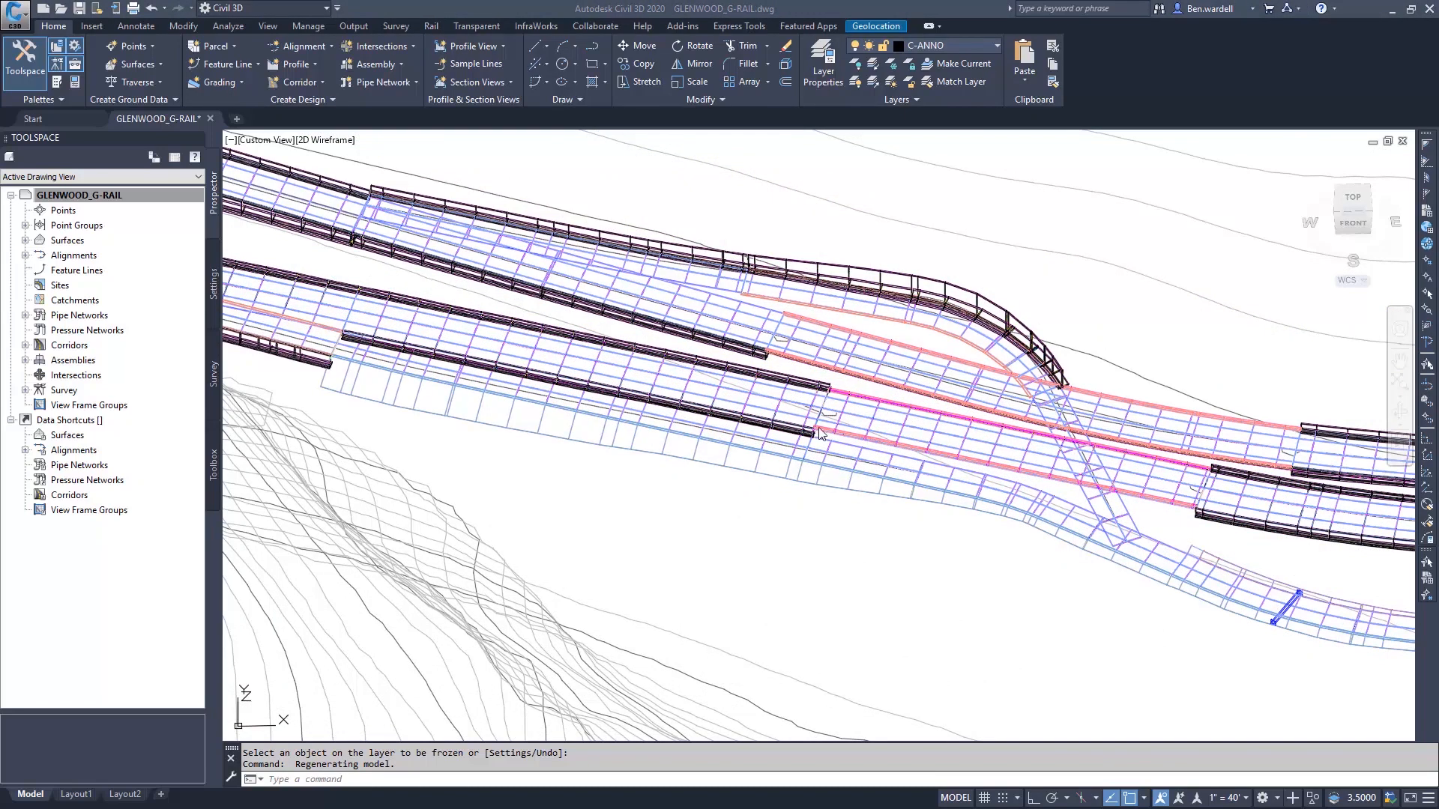
pyautogui.moveTo(1259, 544)
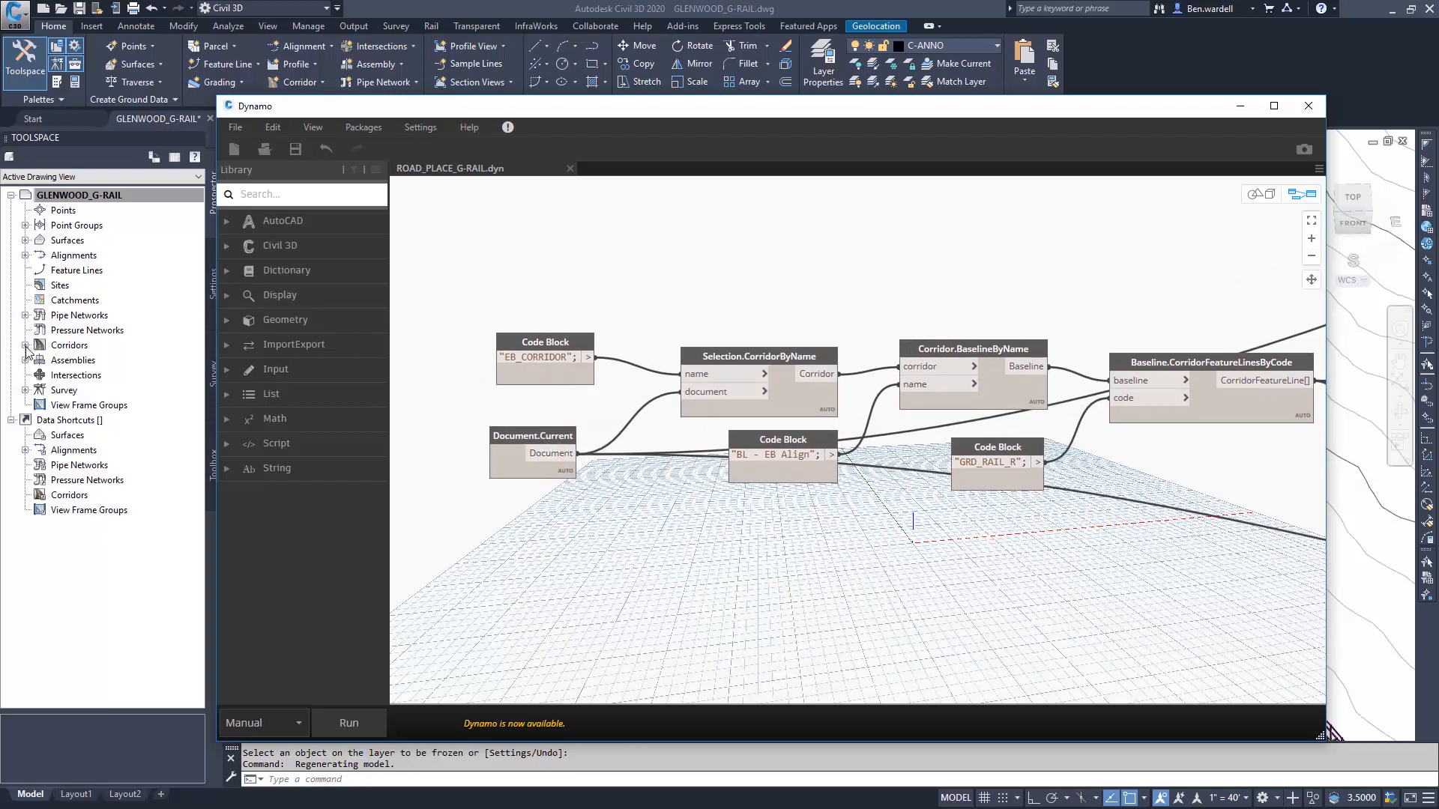
# - In Prospector, expand Corridors and EB_CORRIDOR, then select the BL - EB Align baseline
pyautogui.click(27, 344)
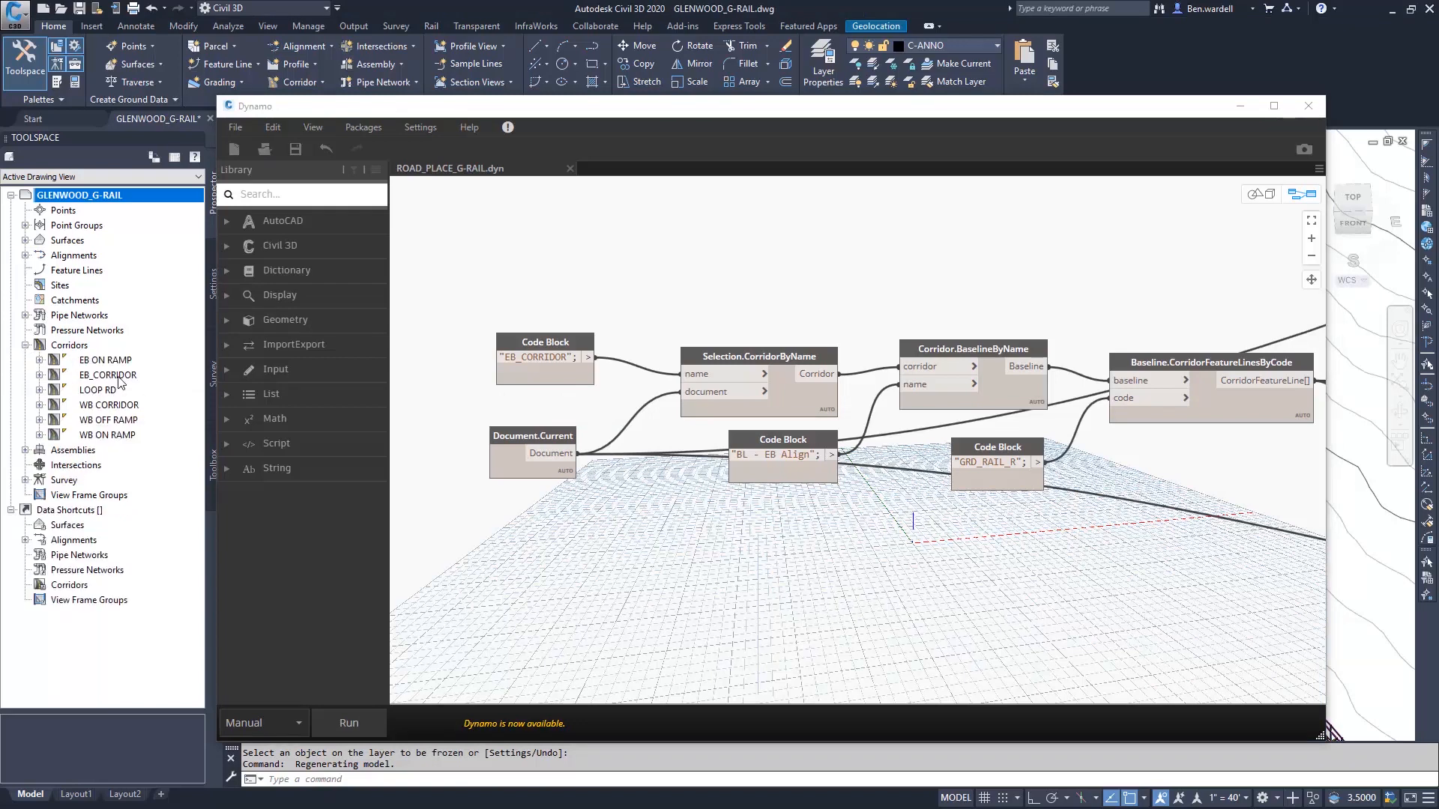
pyautogui.click(108, 375)
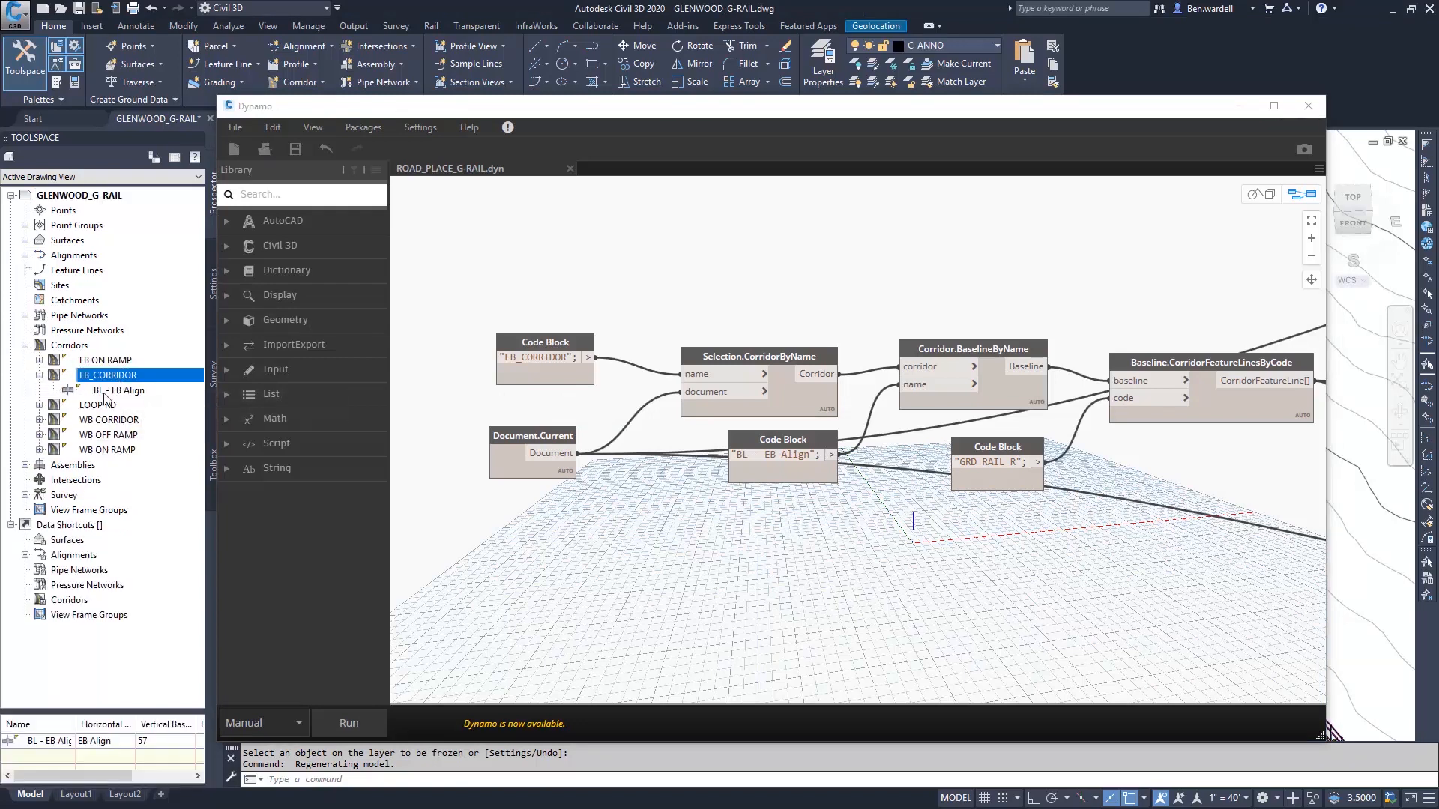
pyautogui.click(119, 390)
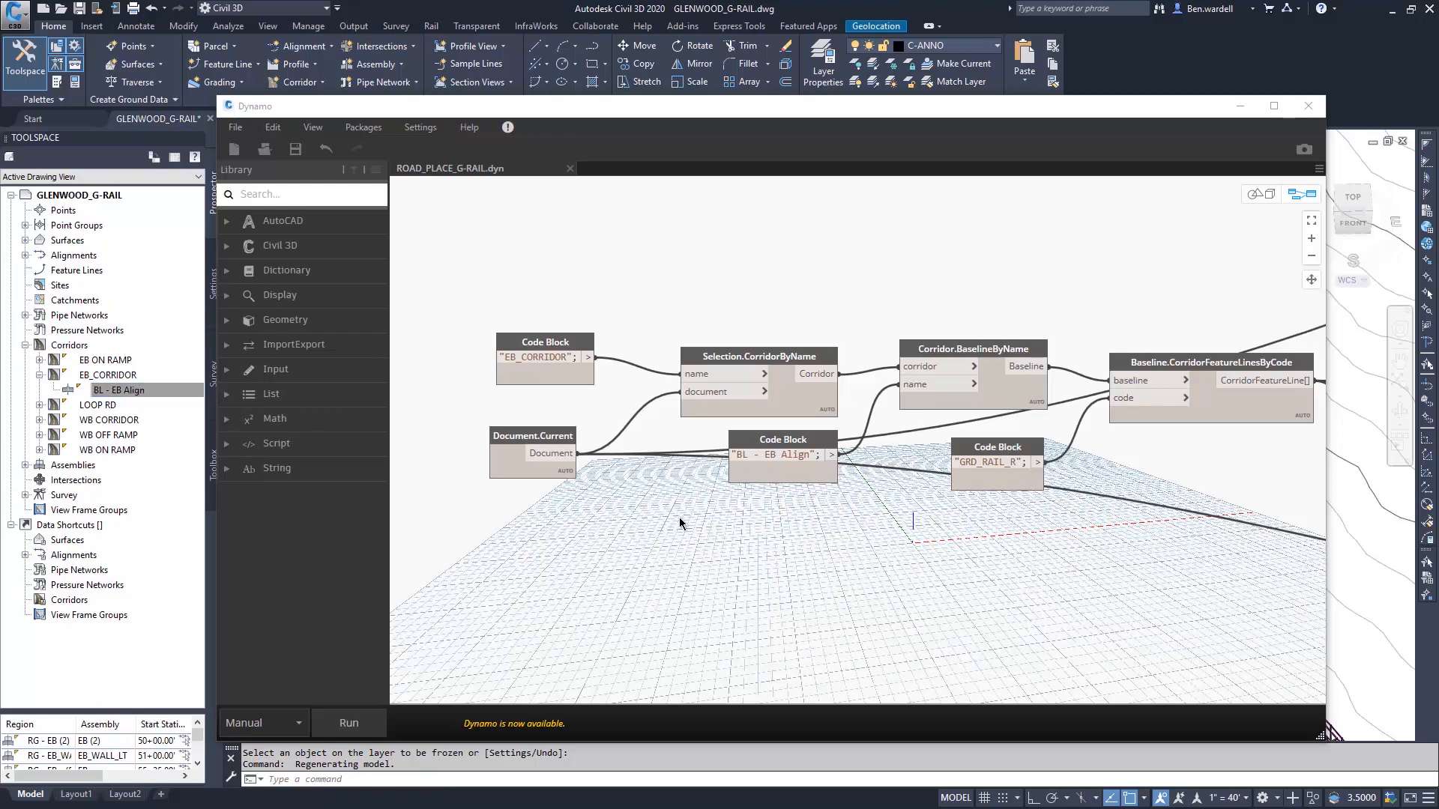
pyautogui.moveTo(899, 425)
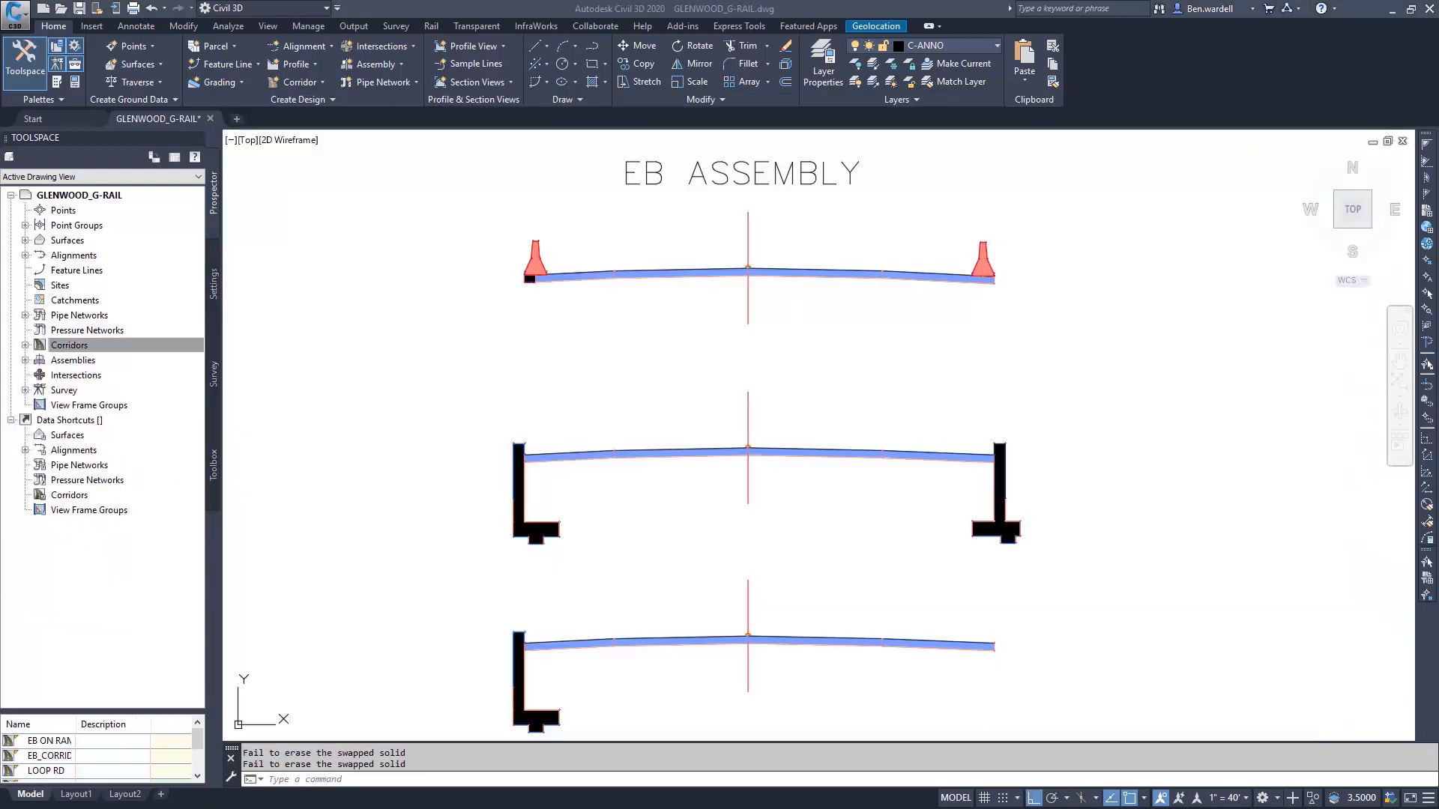
pyautogui.moveTo(683, 515)
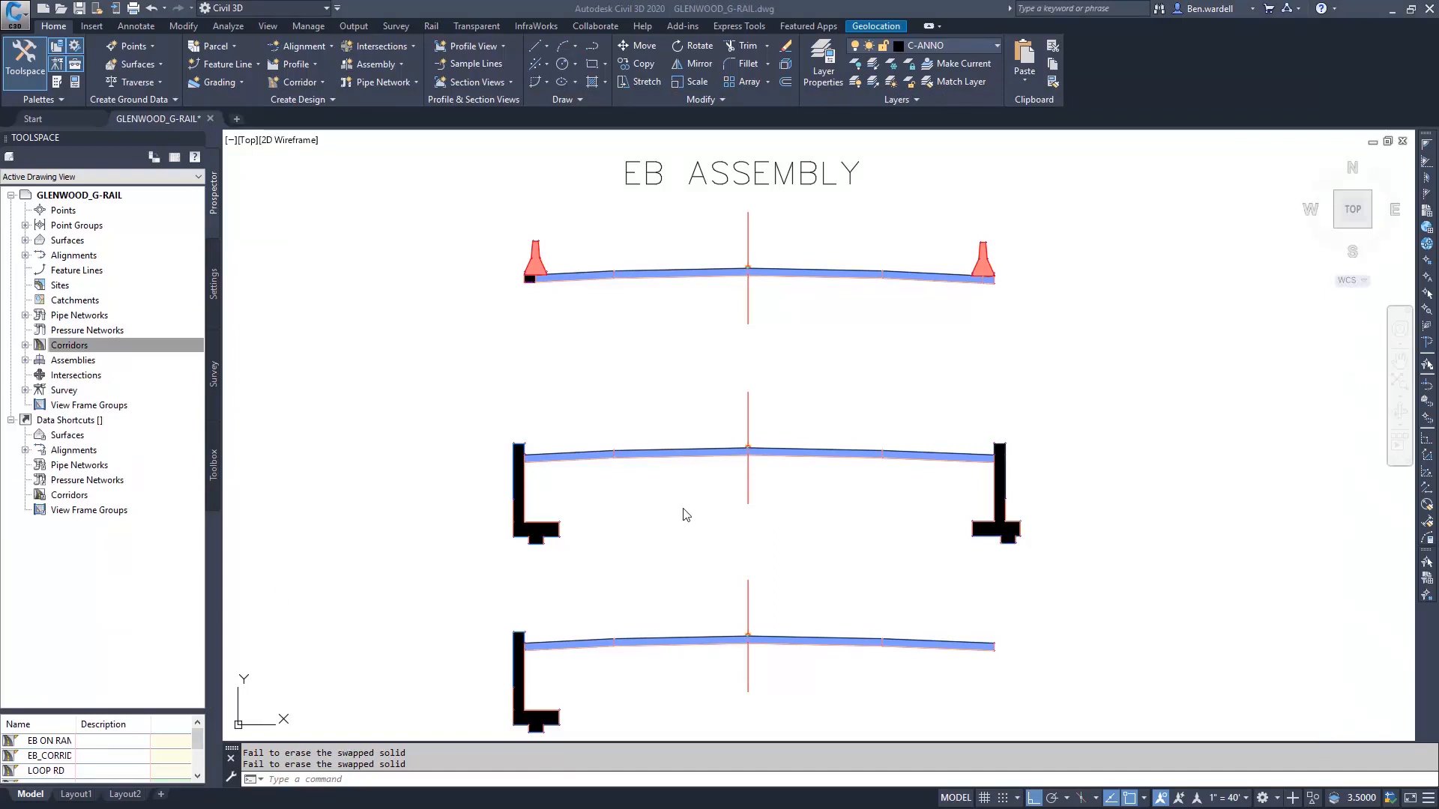
pyautogui.moveTo(1011, 276)
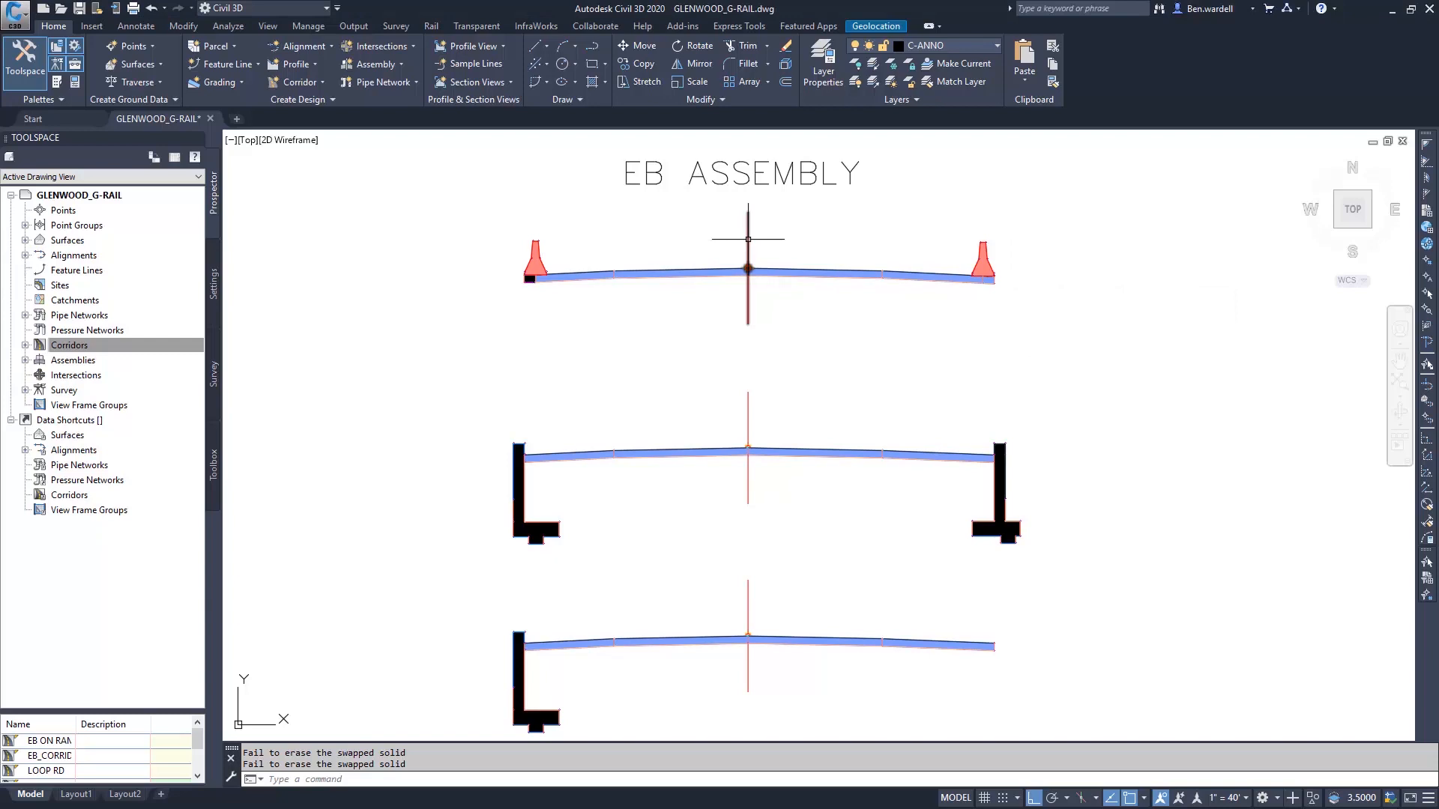
pyautogui.moveTo(748, 269)
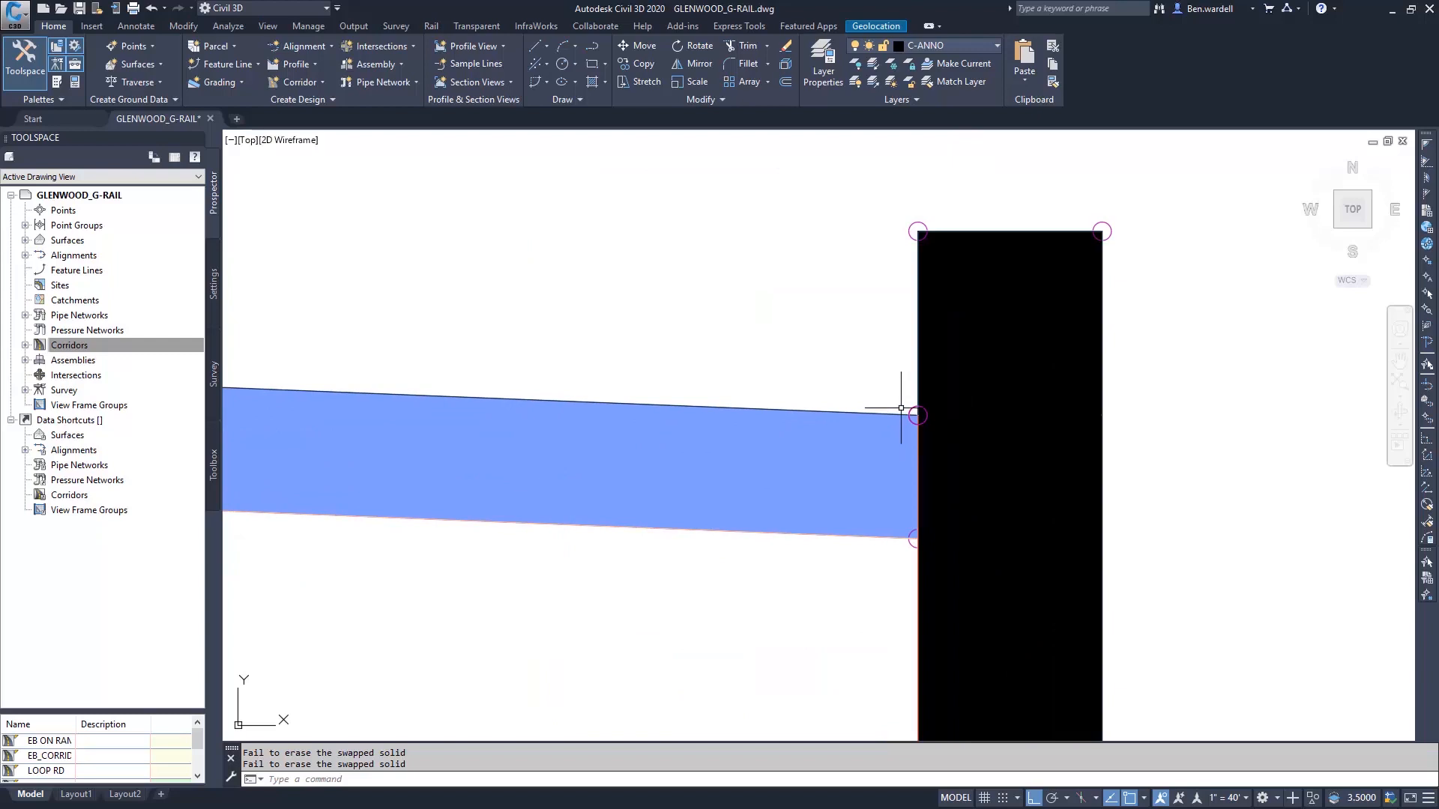
pyautogui.moveTo(910, 413)
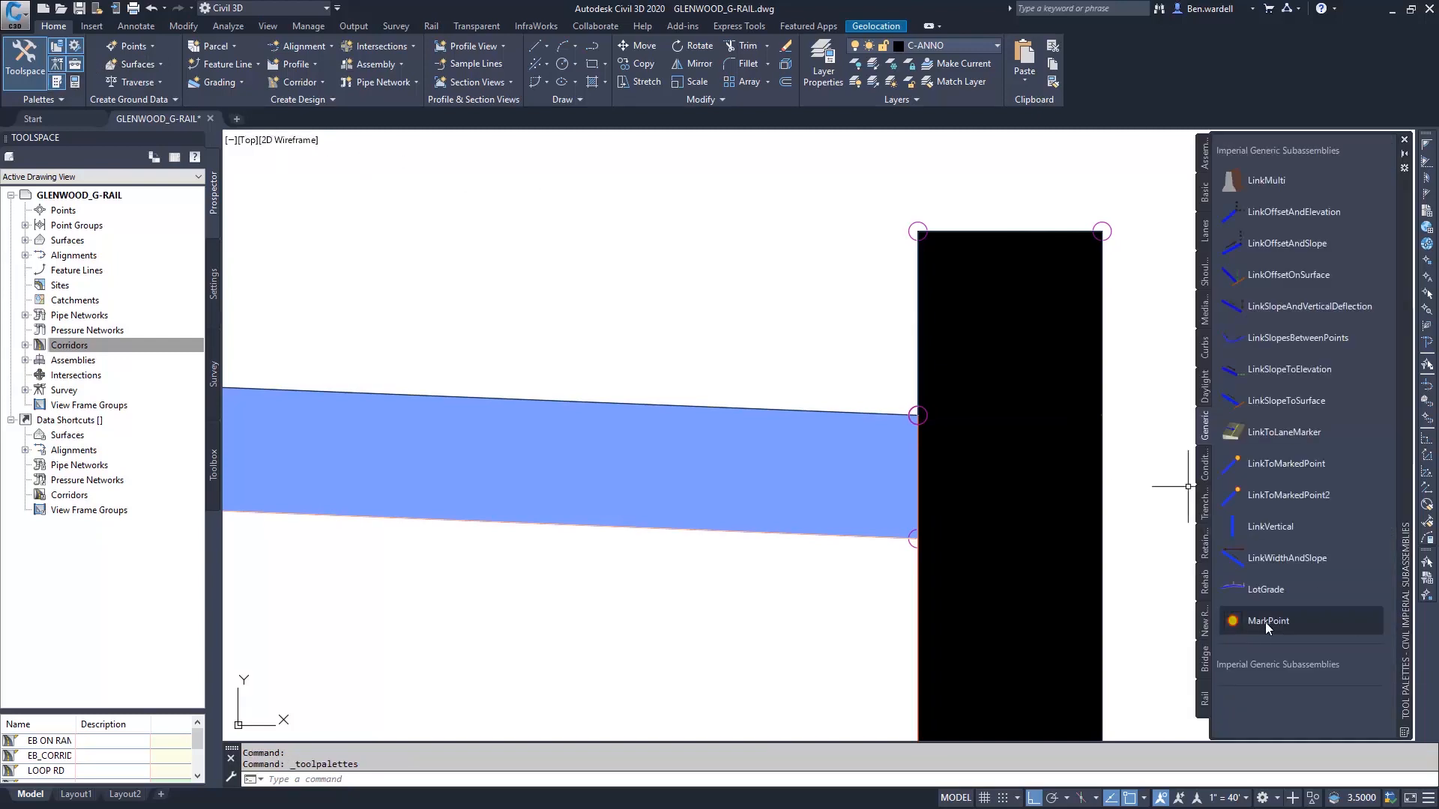
pyautogui.moveTo(1267, 622)
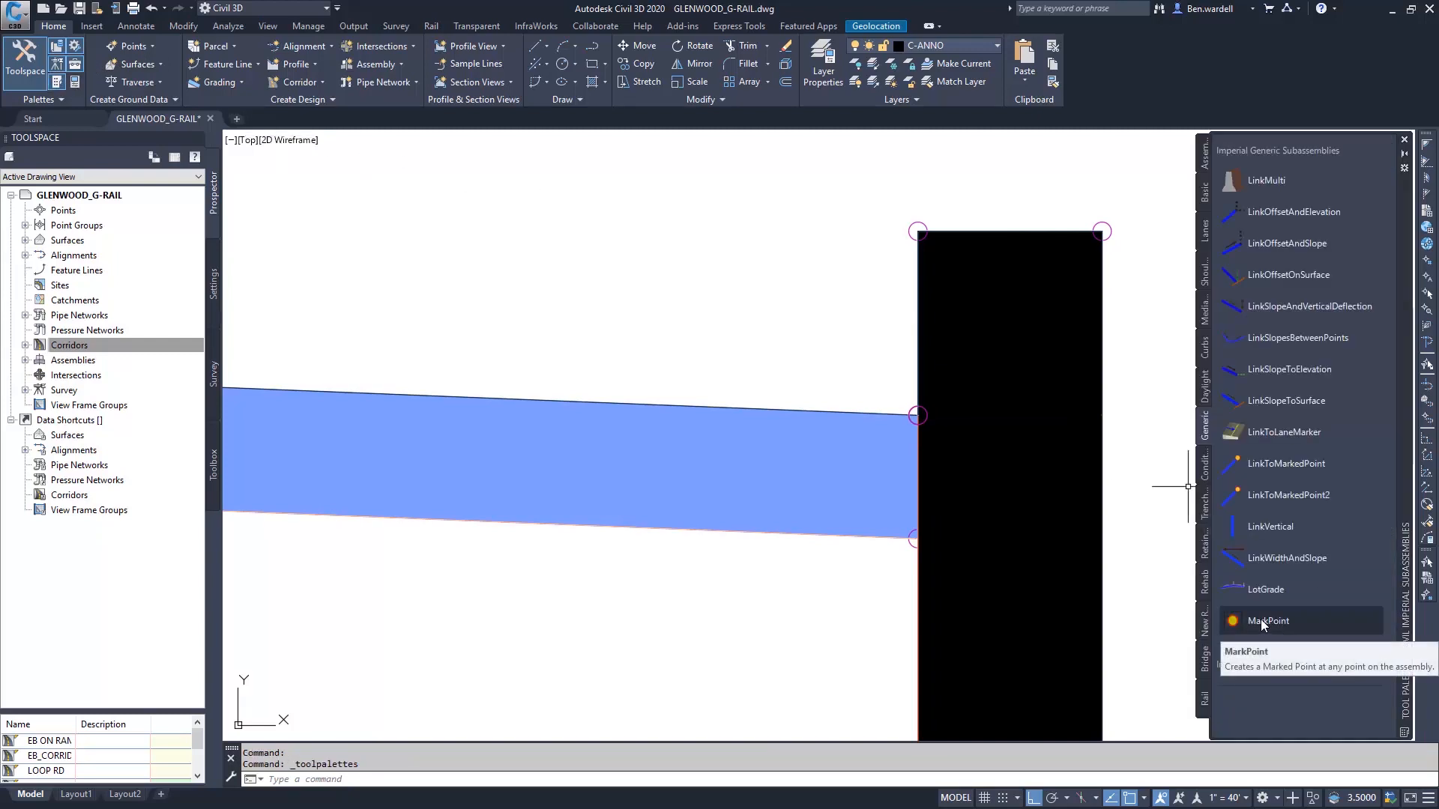
pyautogui.moveTo(1023, 460)
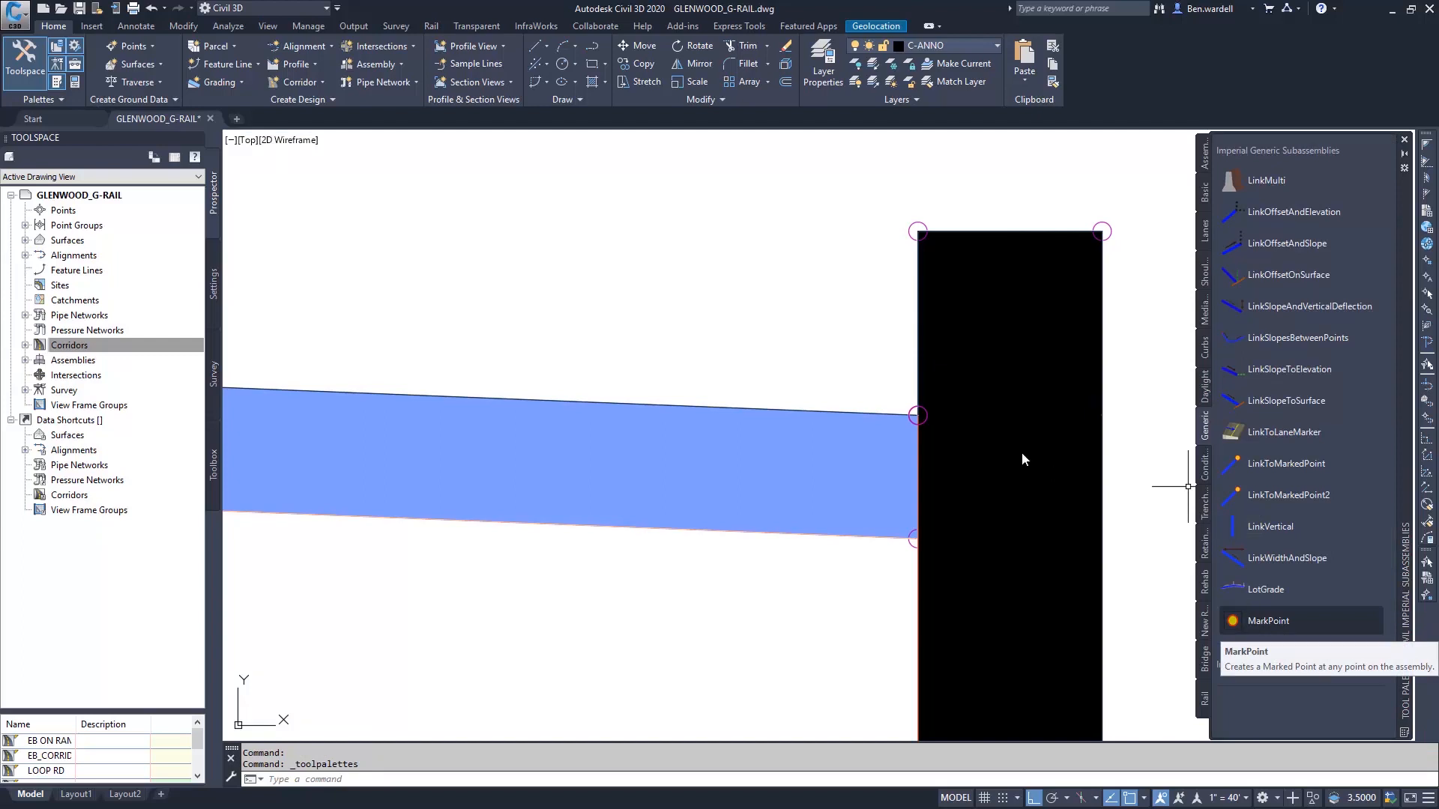
pyautogui.moveTo(923, 421)
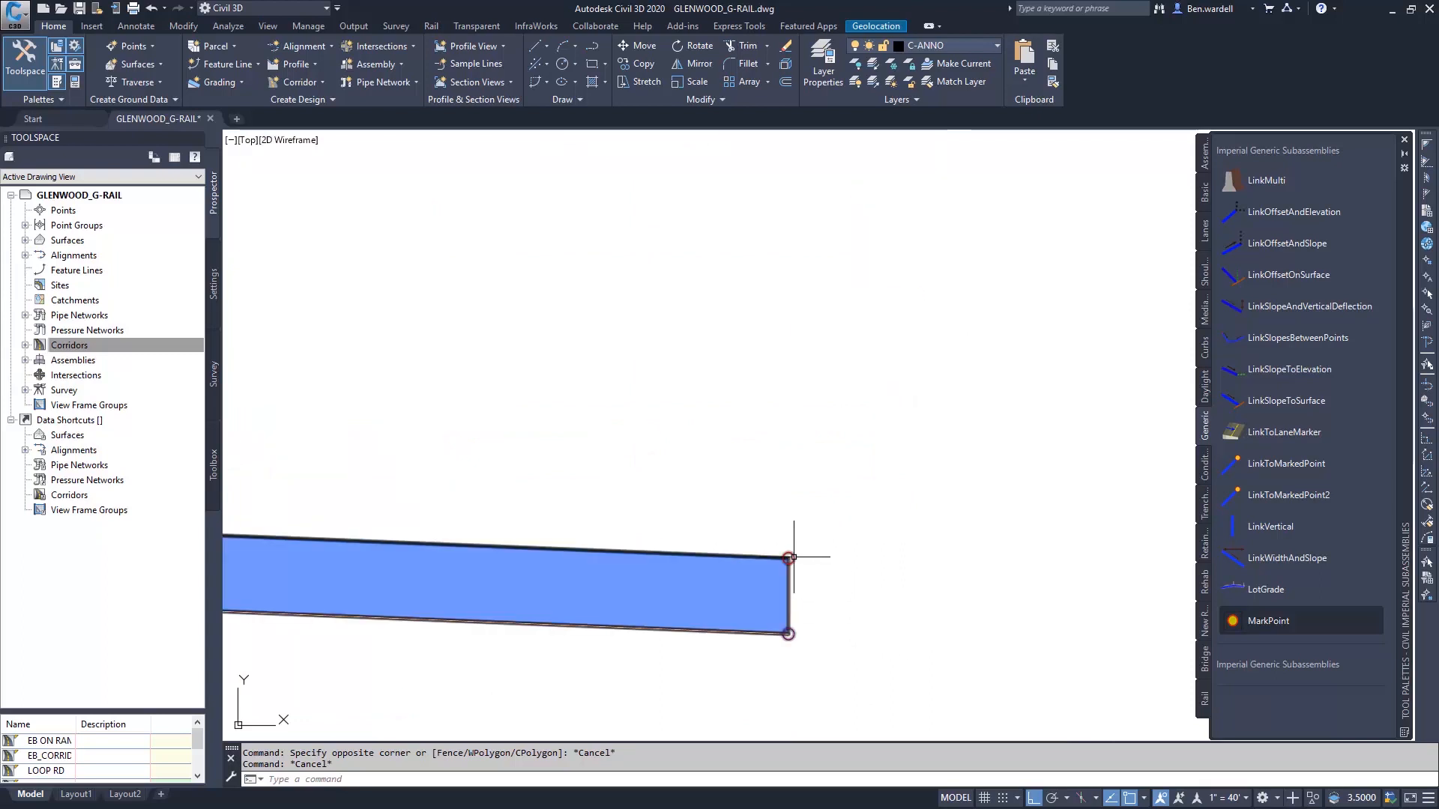
pyautogui.moveTo(788, 556)
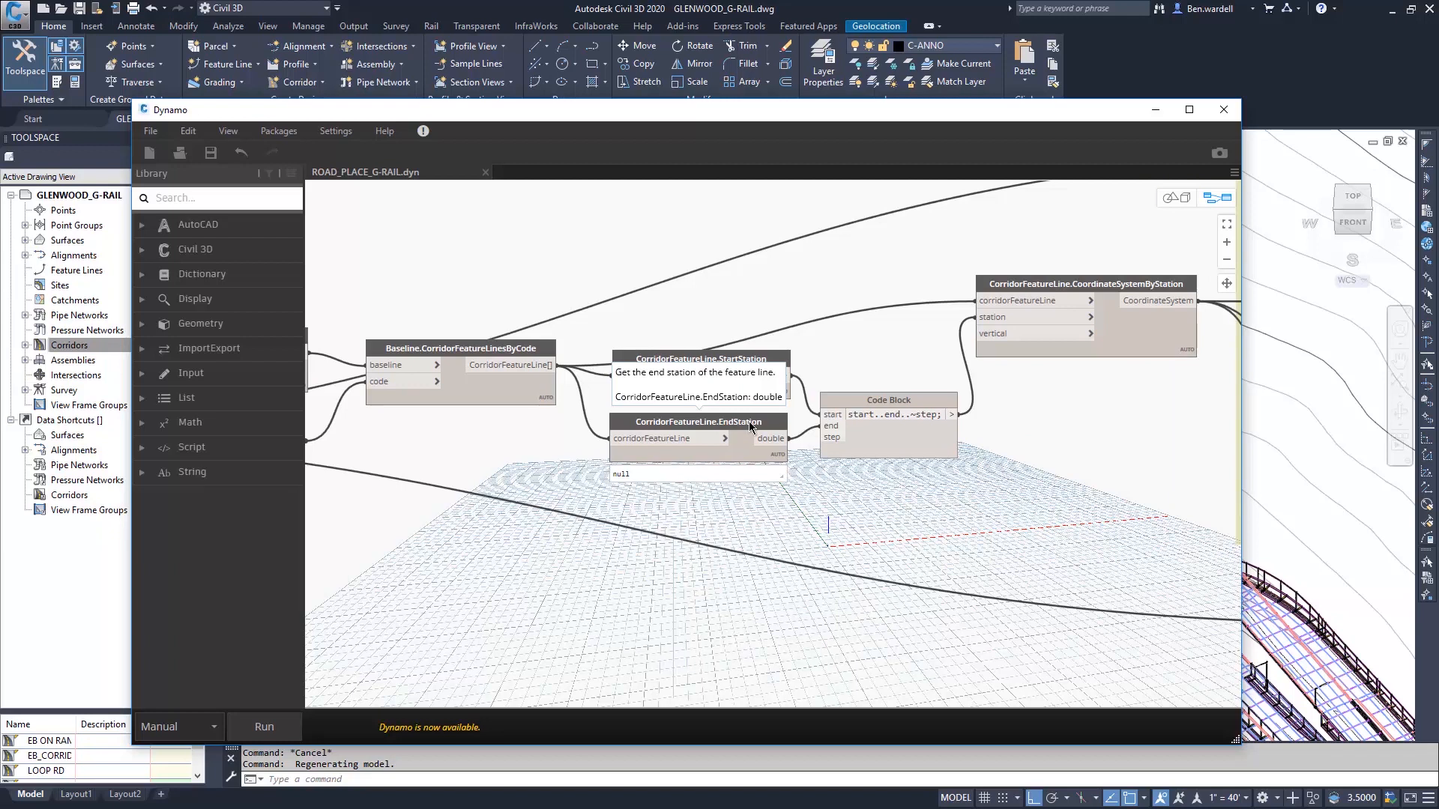
pyautogui.moveTo(899, 409)
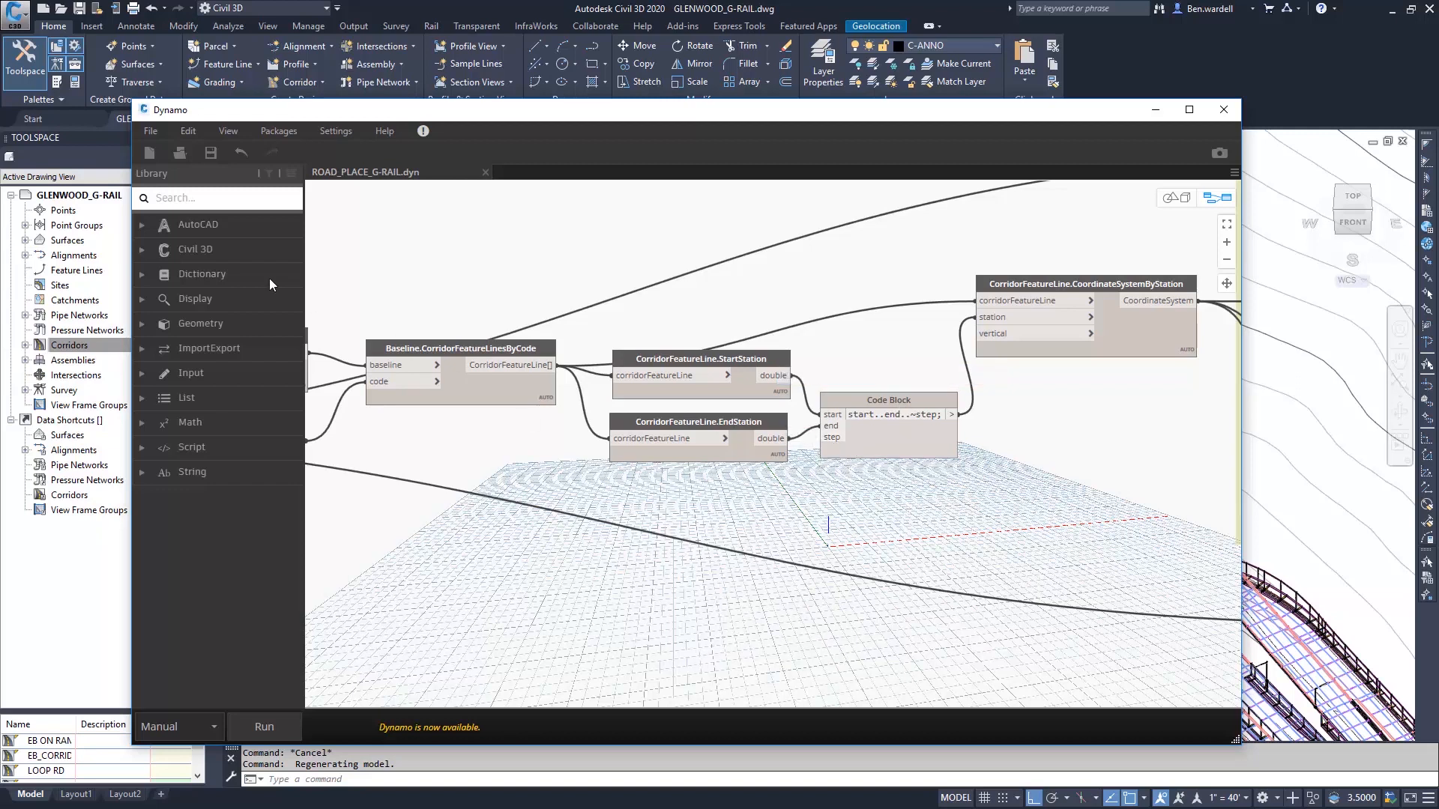
# - Search the Dynamo node library for 'slider'
pyautogui.click(202, 200)
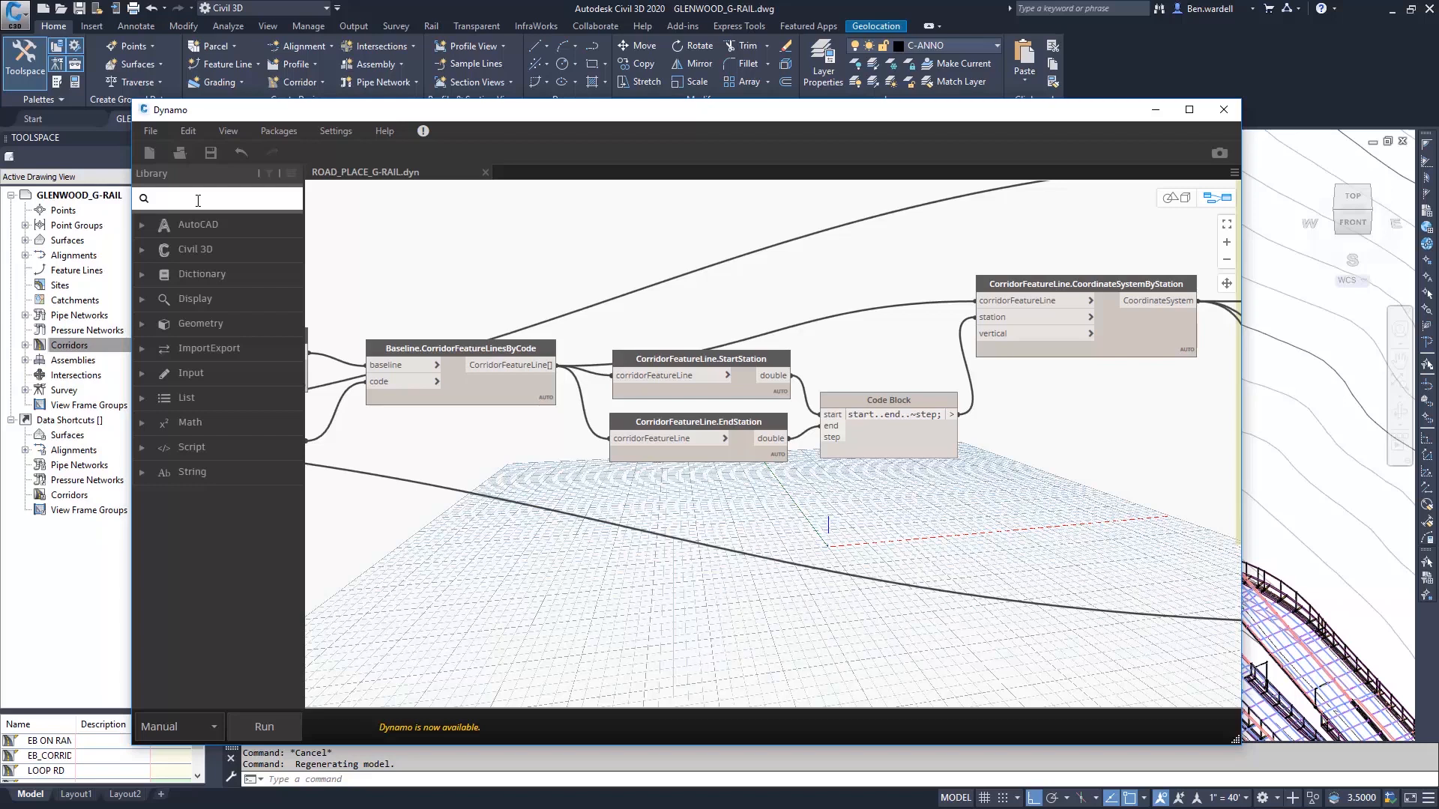
pyautogui.write('slider')
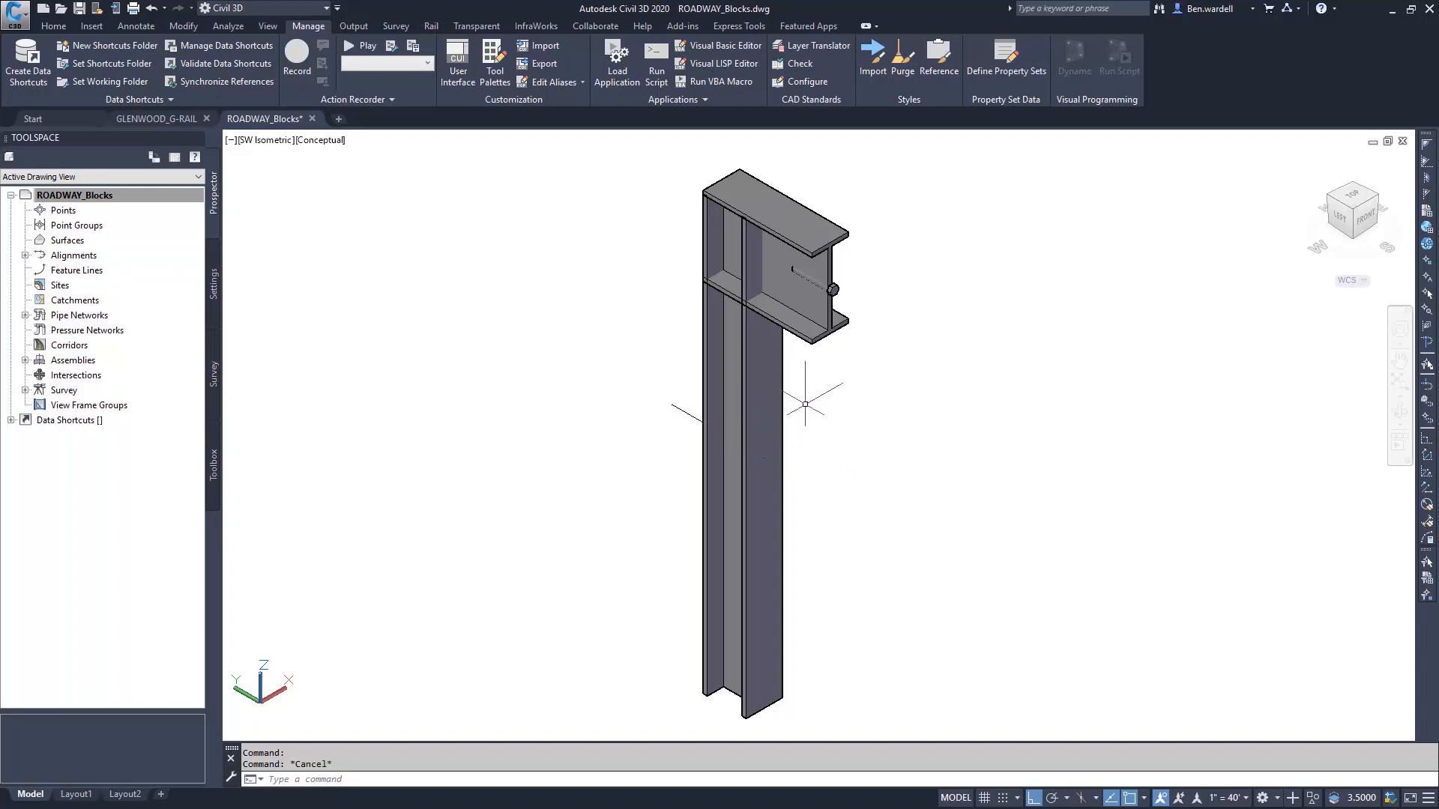
pyautogui.moveTo(723, 151)
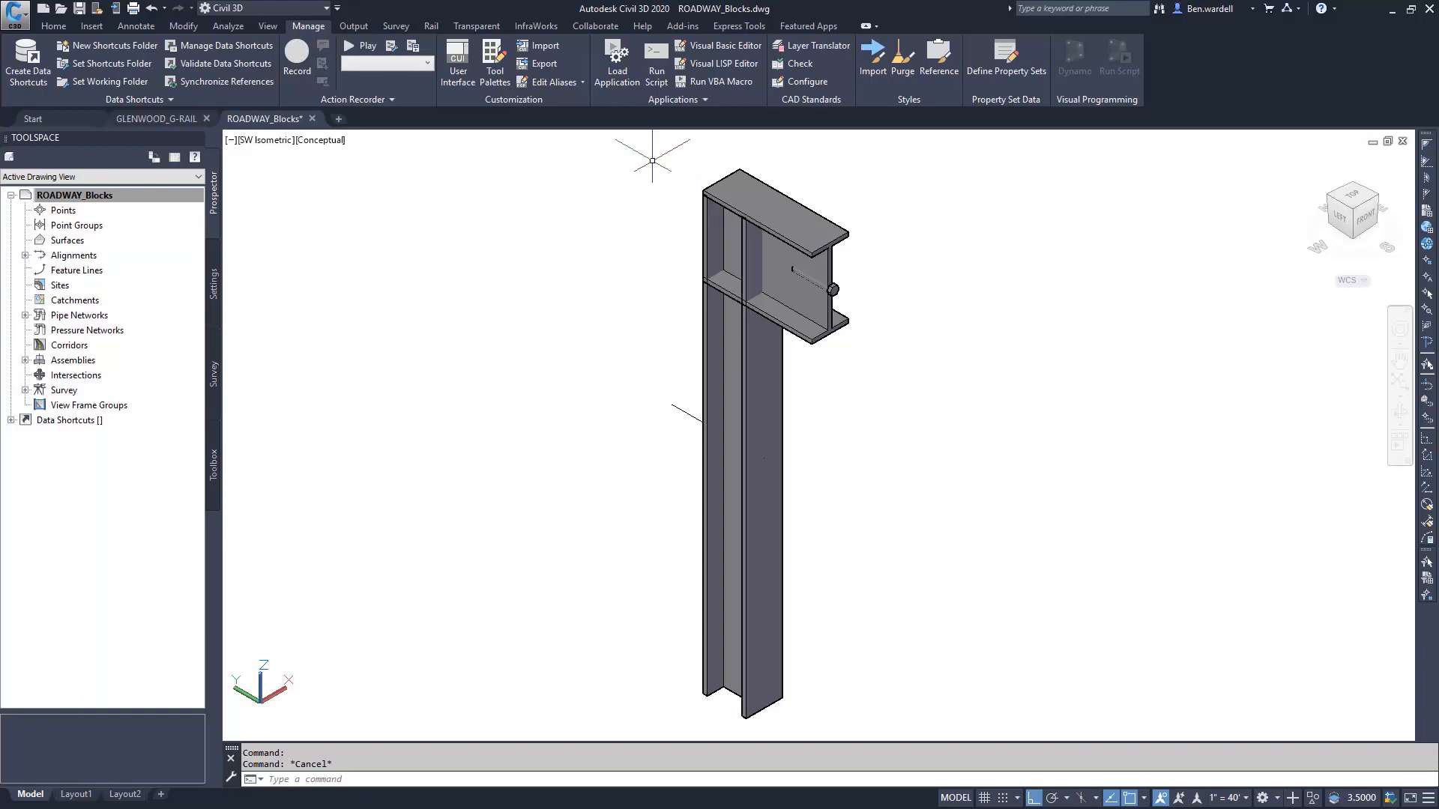
# - Return to the Dynamo window showing the Place GuardRail Posts group
pyautogui.click(1072, 60)
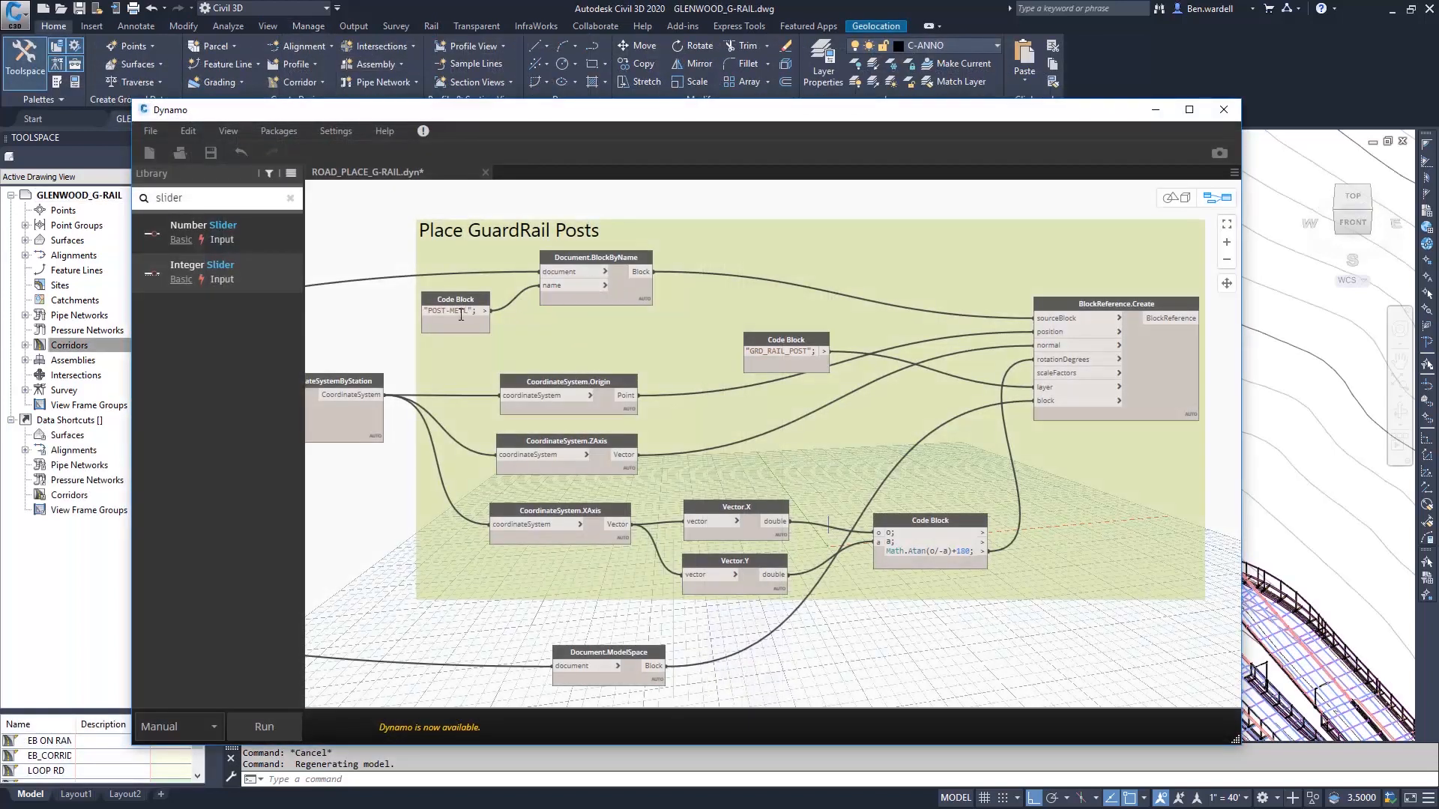
pyautogui.moveTo(553, 385)
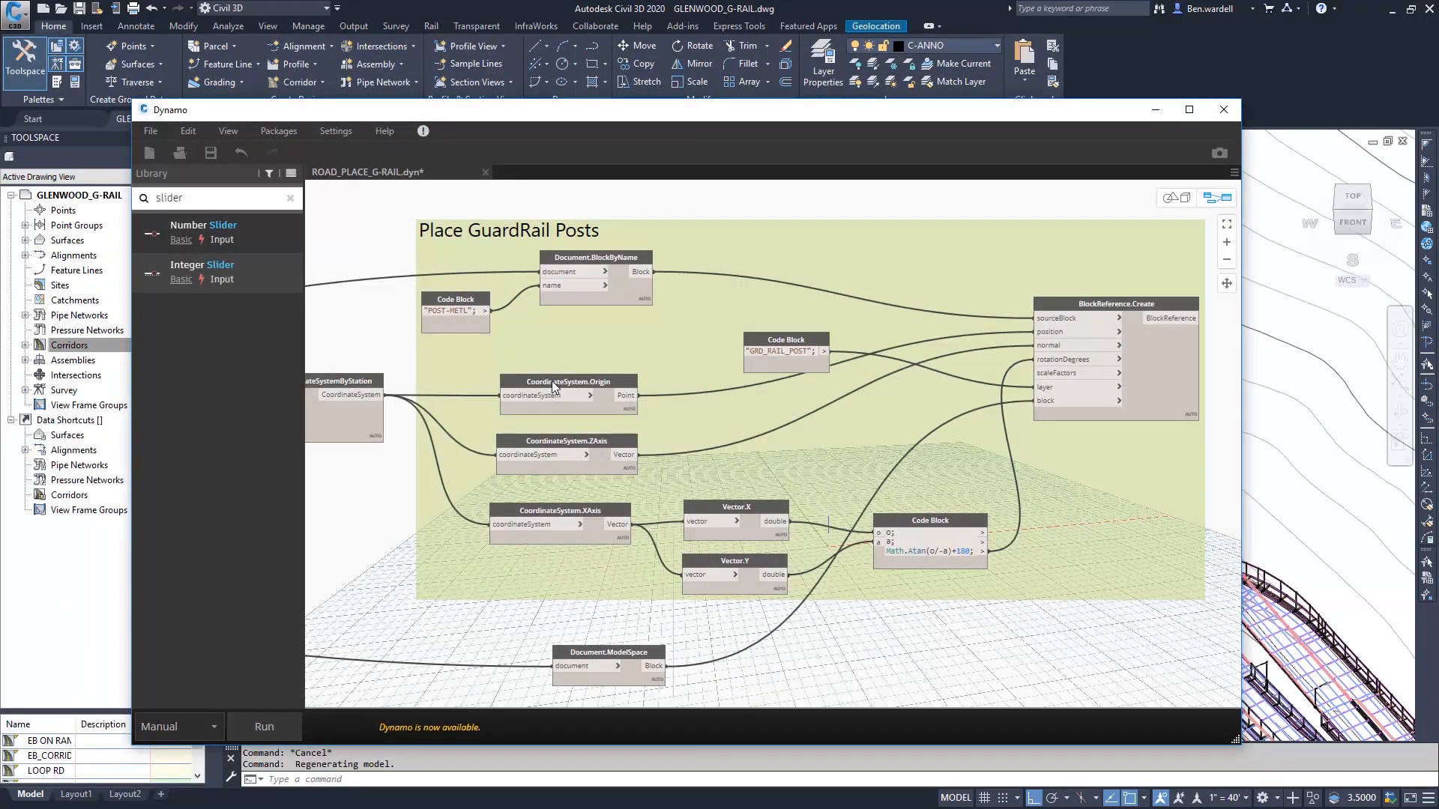
pyautogui.moveTo(606, 389)
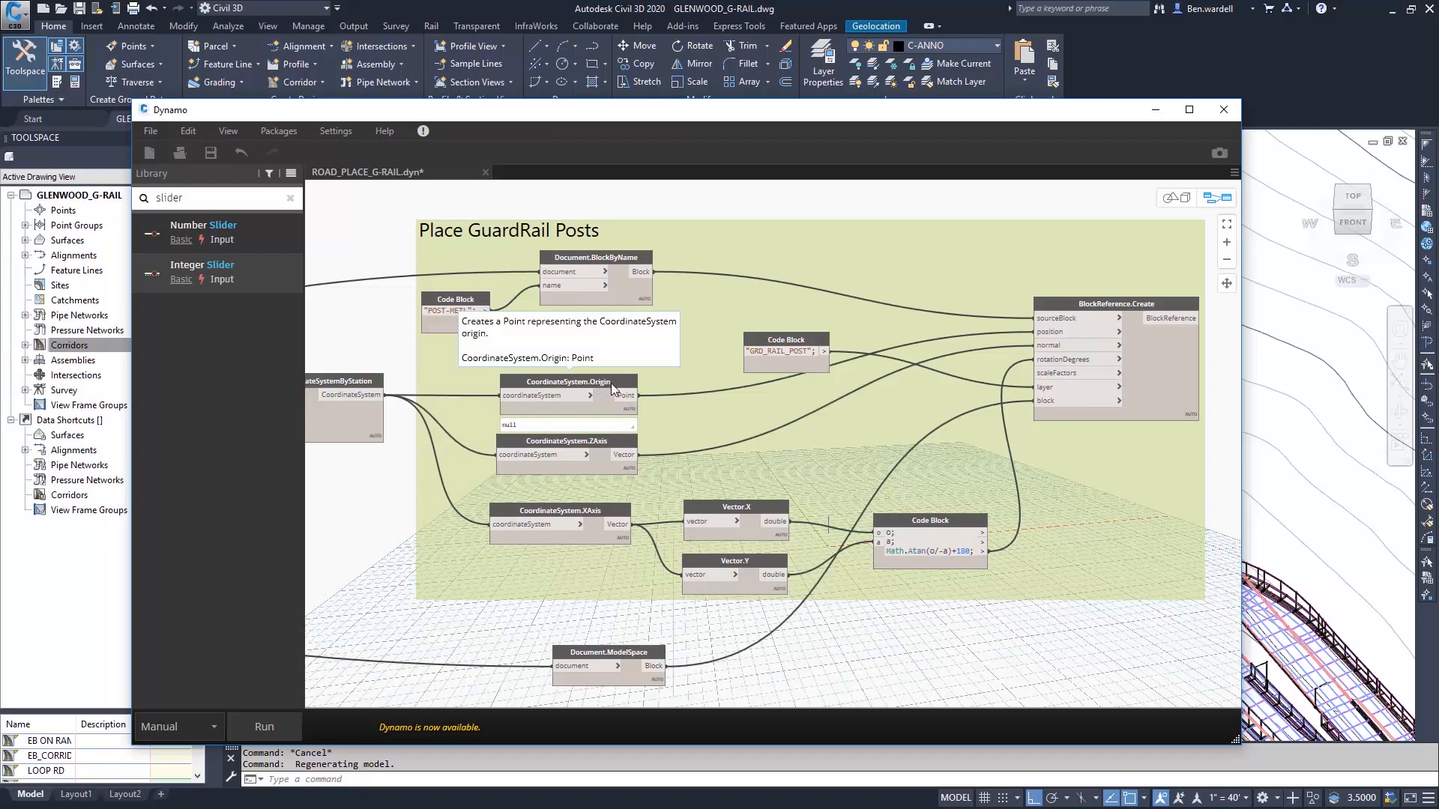
pyautogui.moveTo(1055, 332)
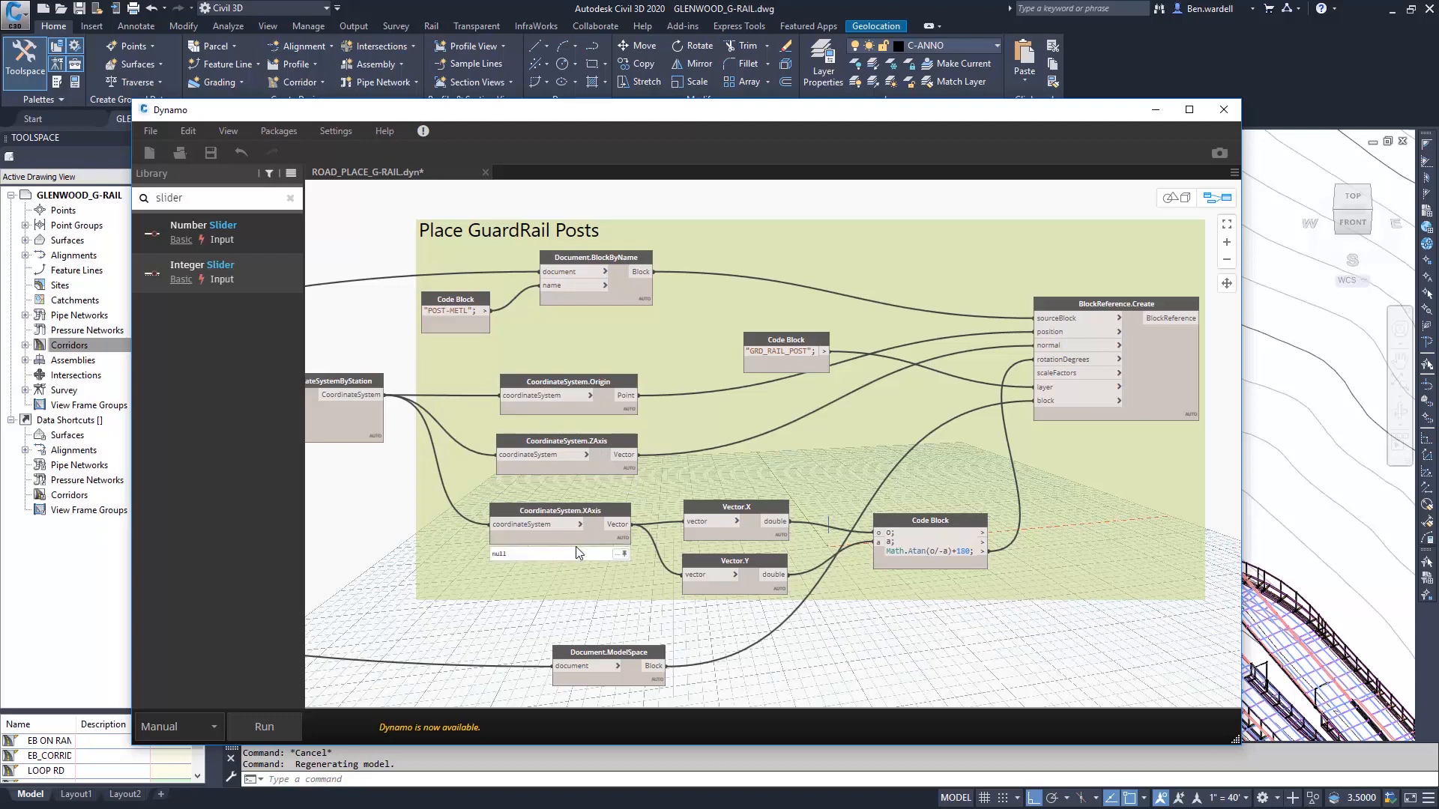
pyautogui.moveTo(601, 516)
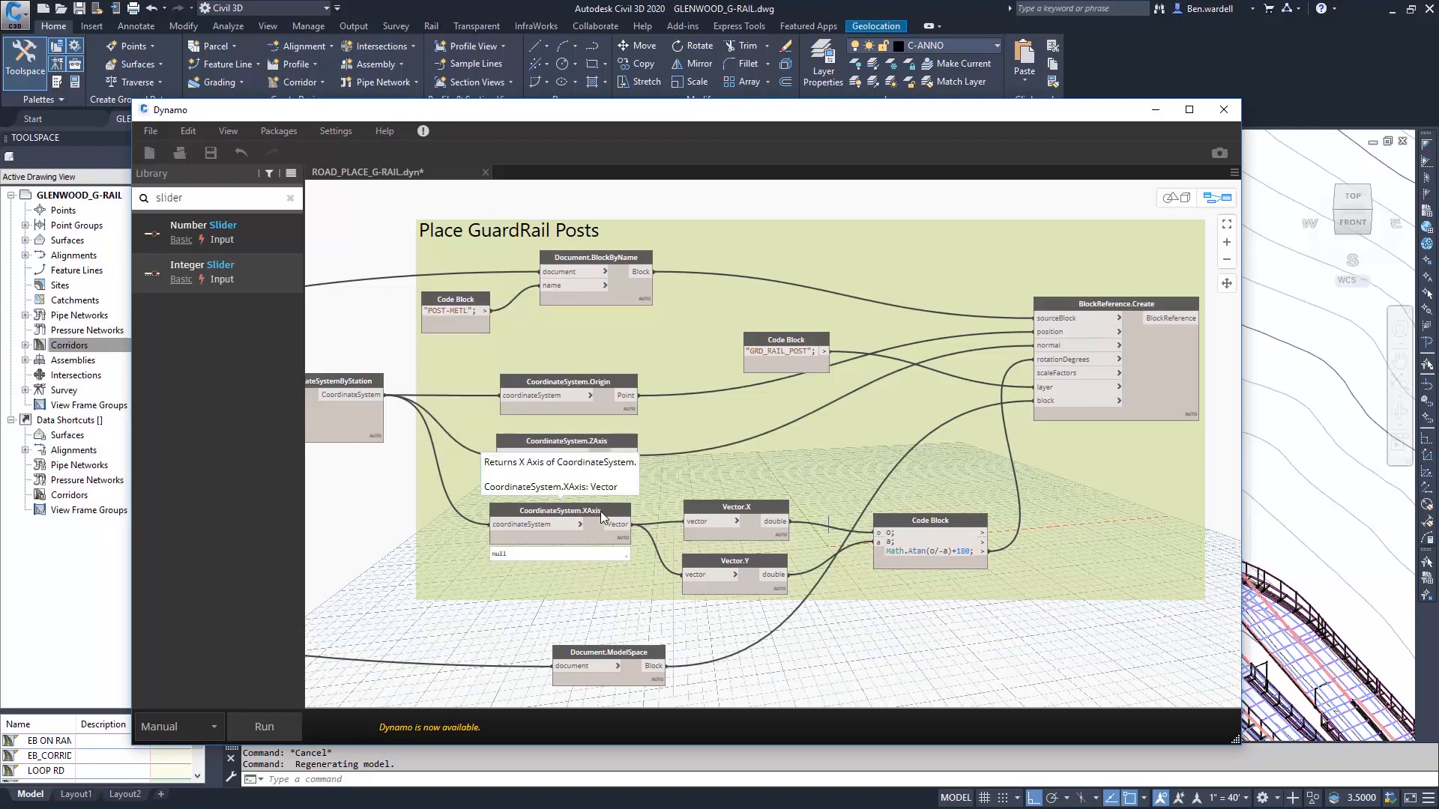
pyautogui.moveTo(757, 504)
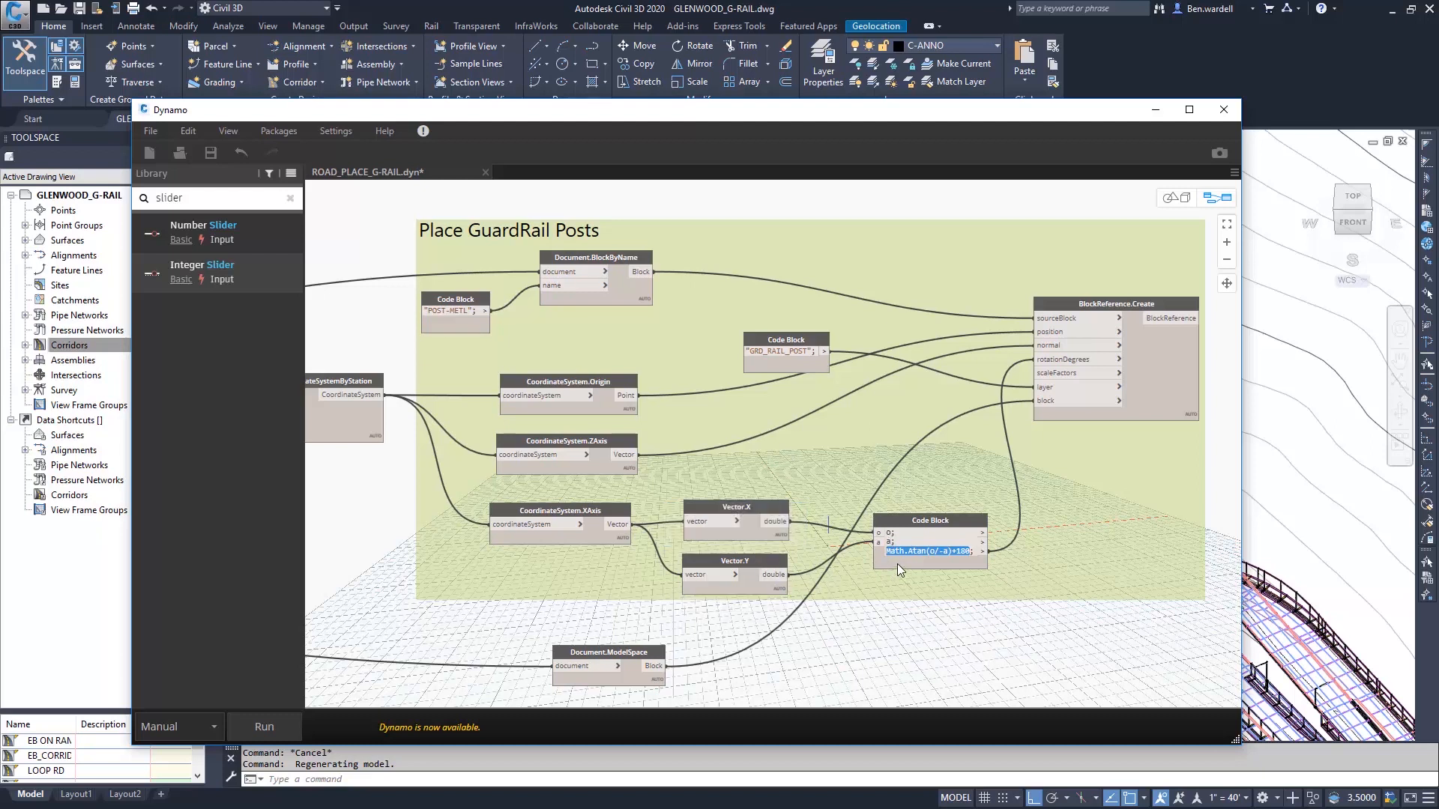
pyautogui.moveTo(934, 560)
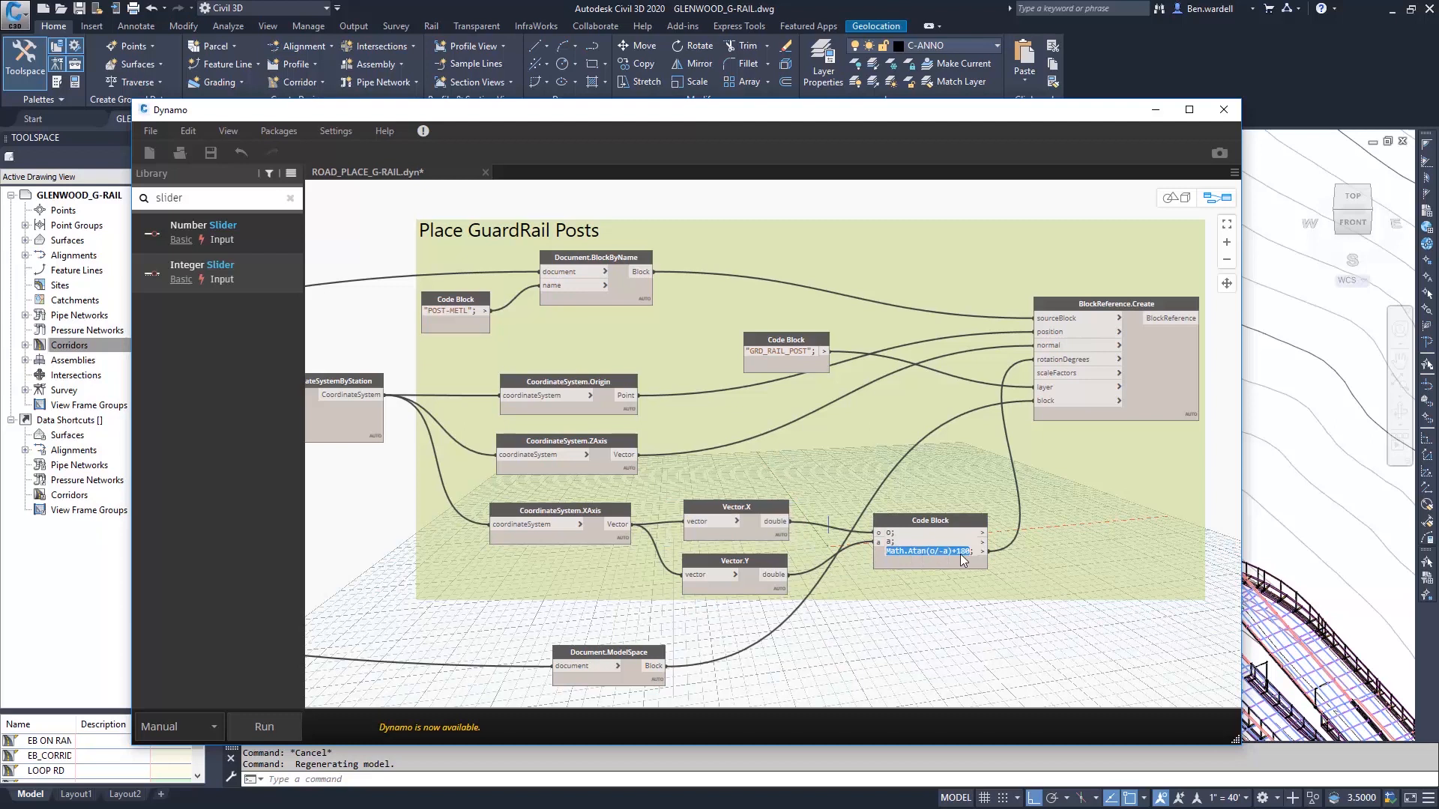
pyautogui.moveTo(879, 602)
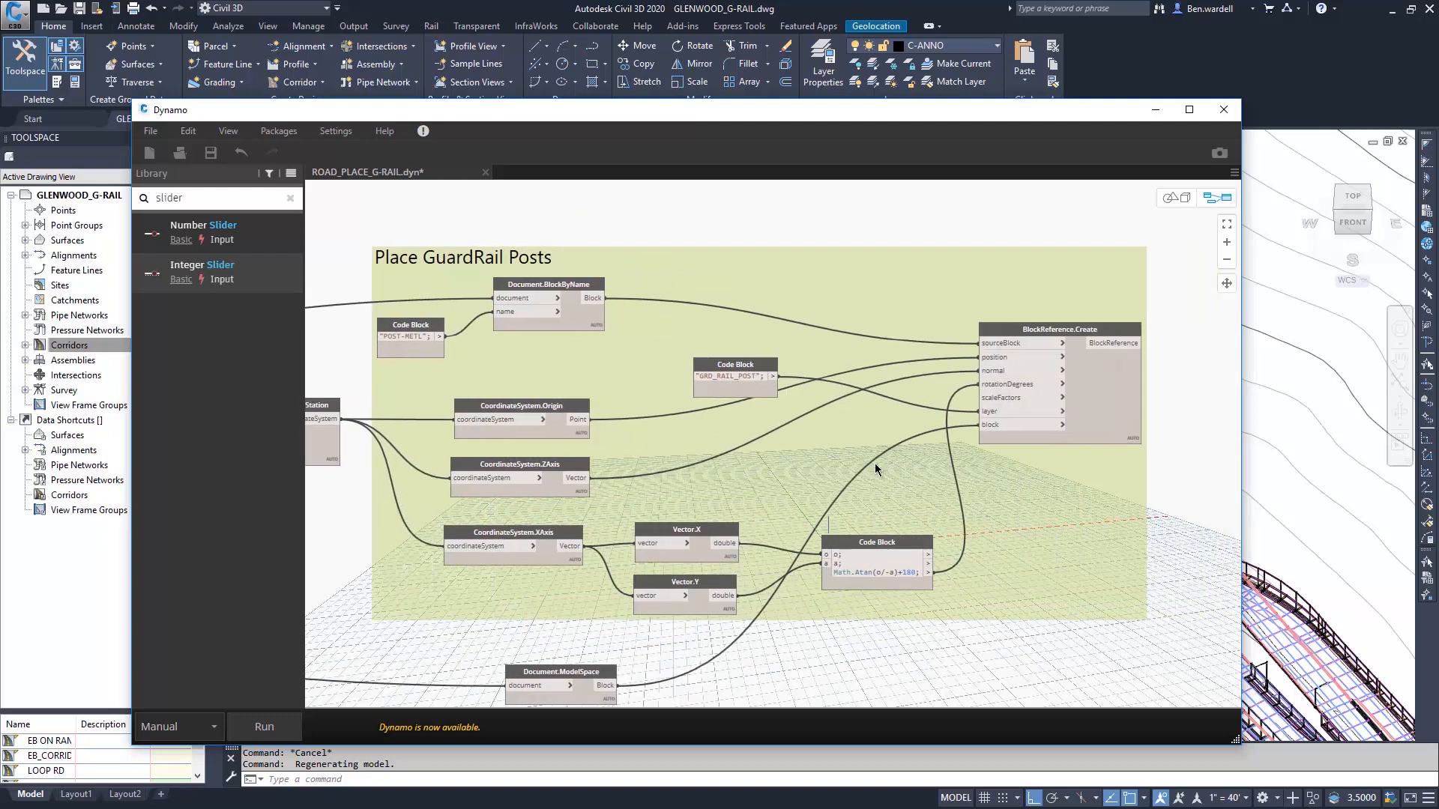
# - Run the Dynamo graph and bring up the Civil 3D drawing to check the placed posts
pyautogui.click(263, 726)
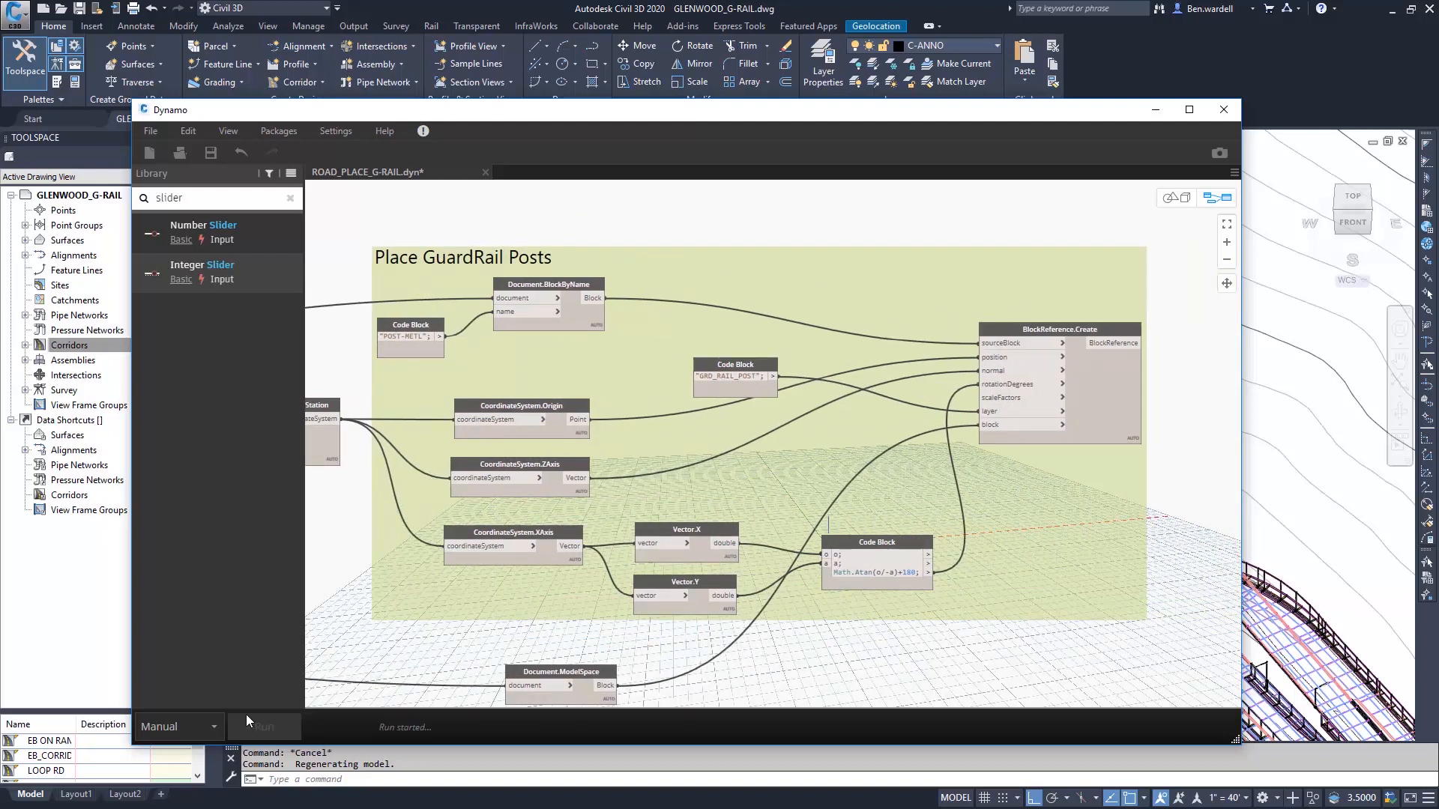
pyautogui.click(263, 726)
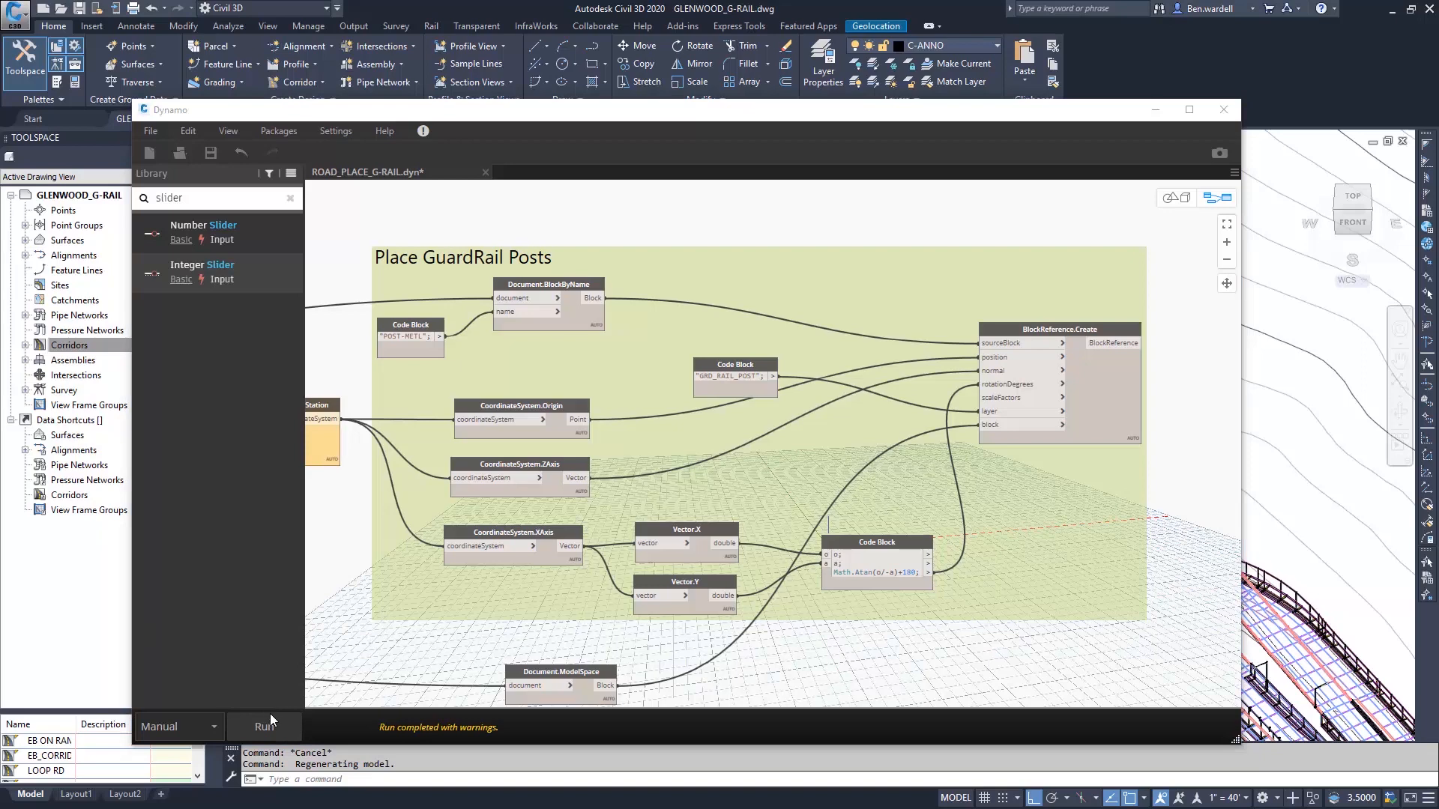
pyautogui.click(1222, 109)
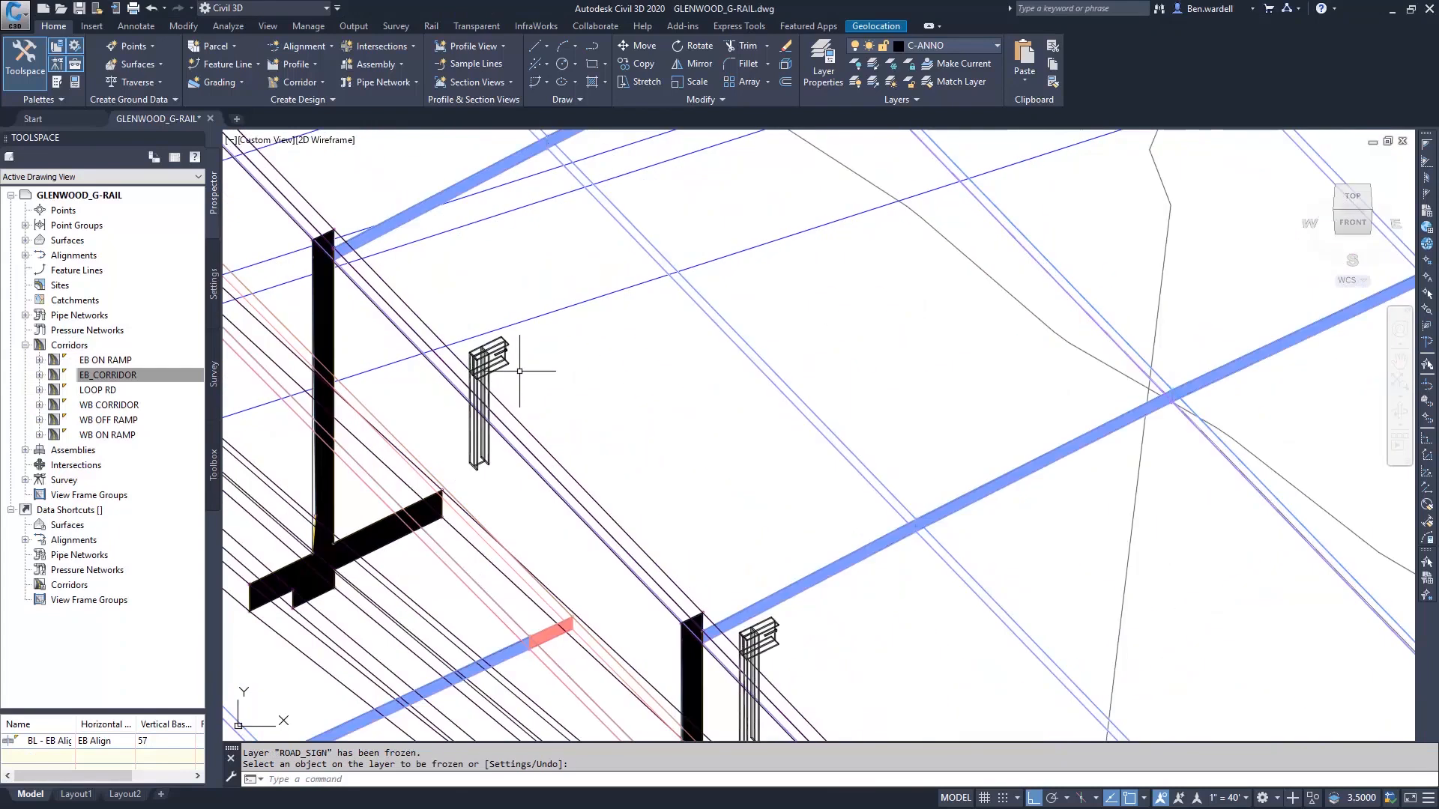
# - Zoom around the corridor posts, then switch to the ROADWAY_Blocks drawing
pyautogui.scroll(-3)
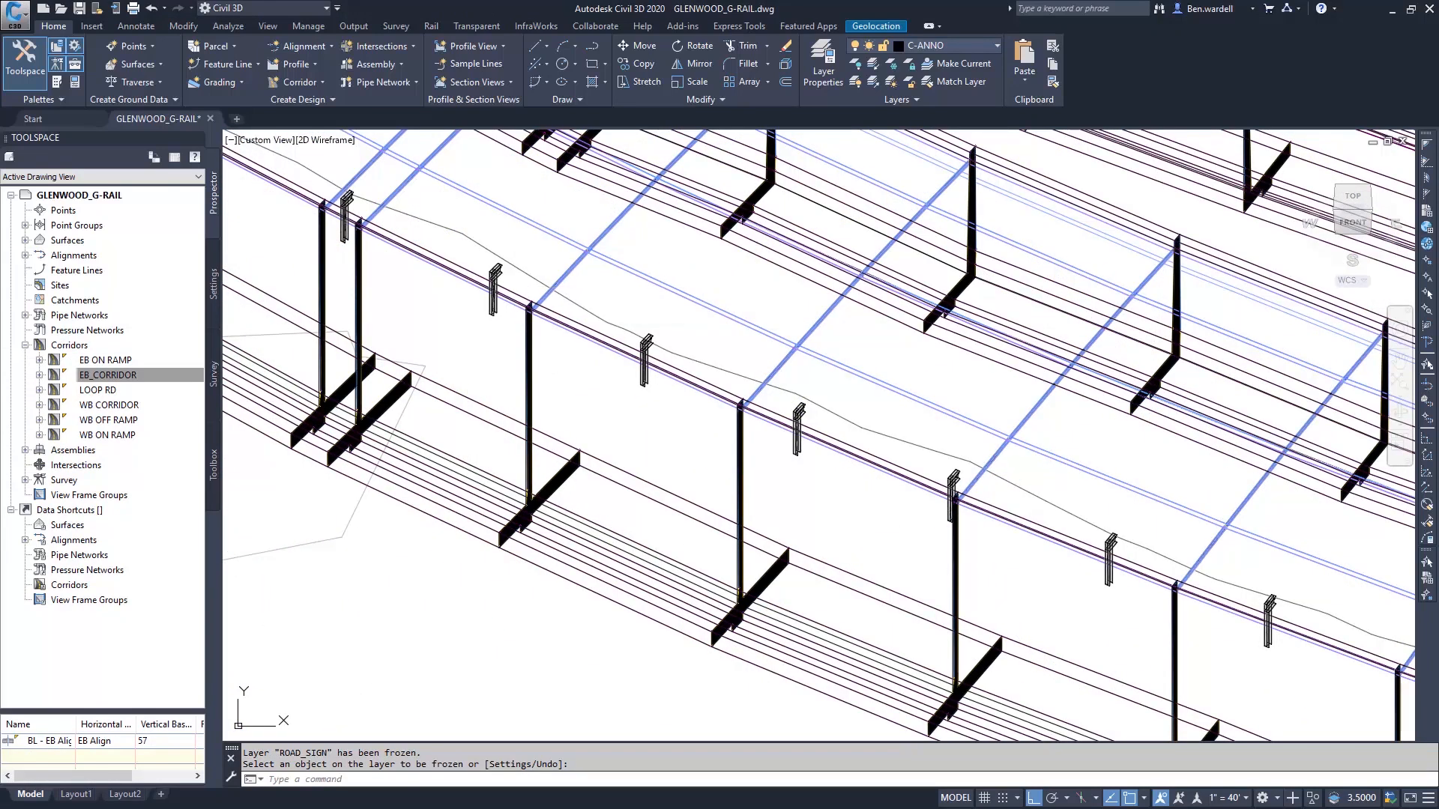
pyautogui.click(265, 118)
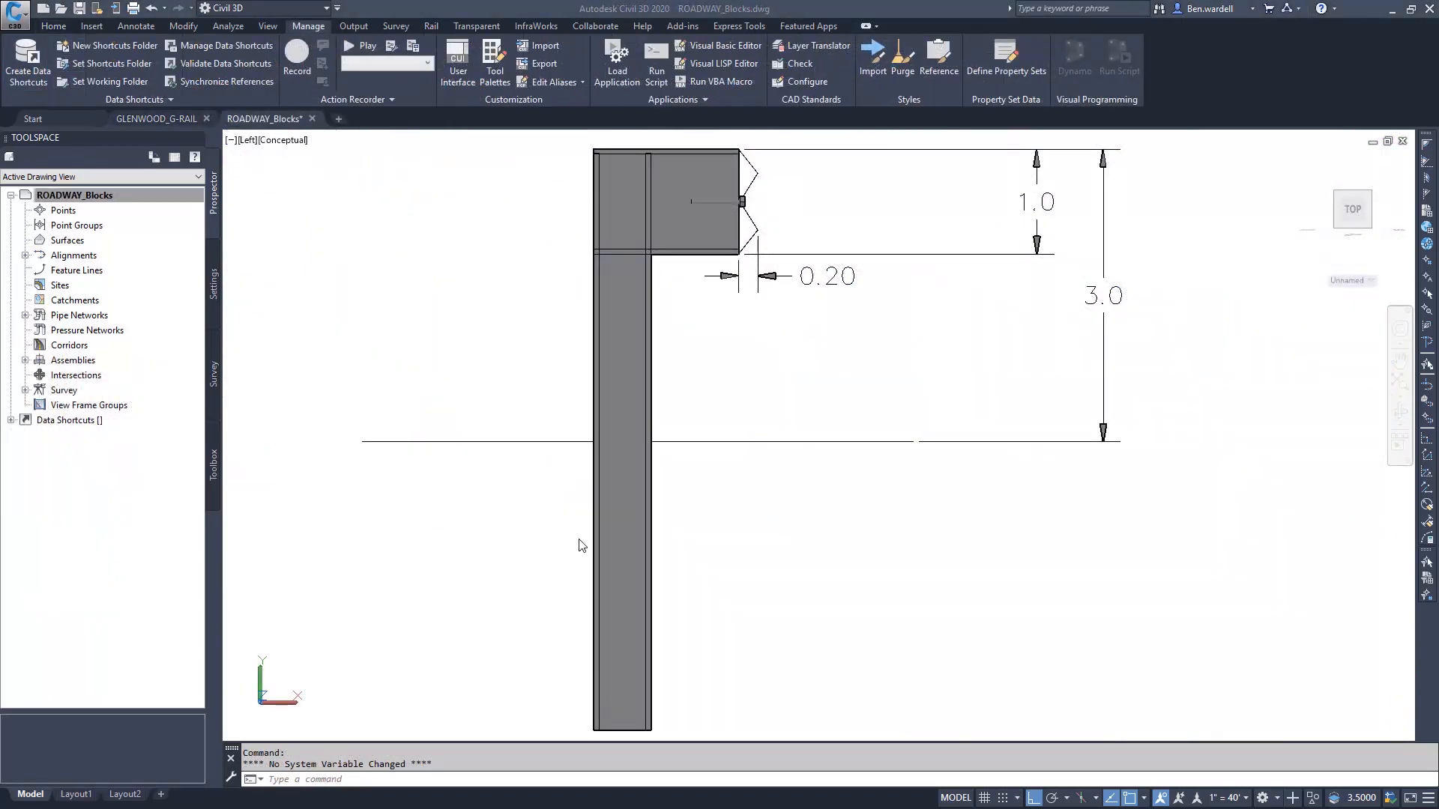
pyautogui.moveTo(823, 449)
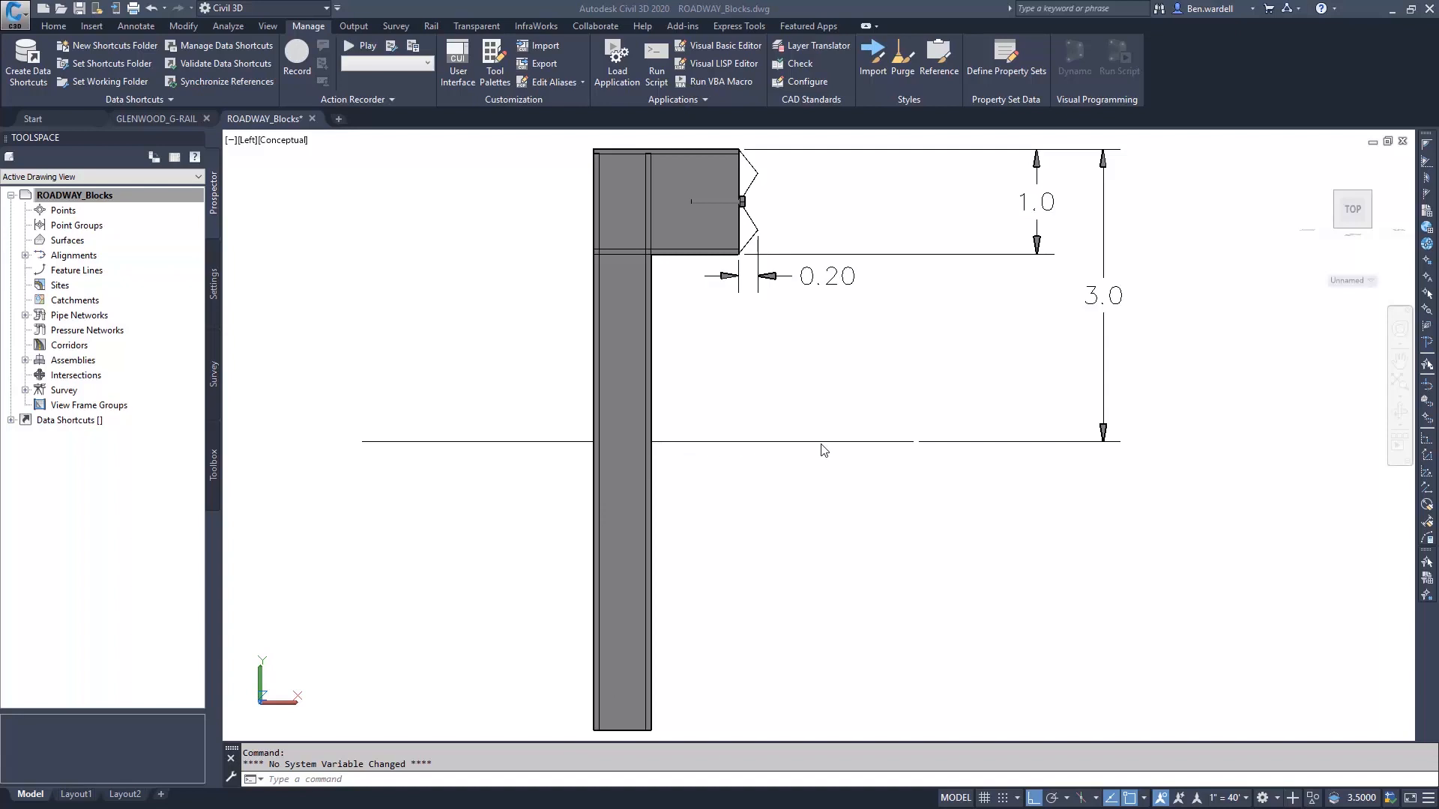
pyautogui.moveTo(1120, 376)
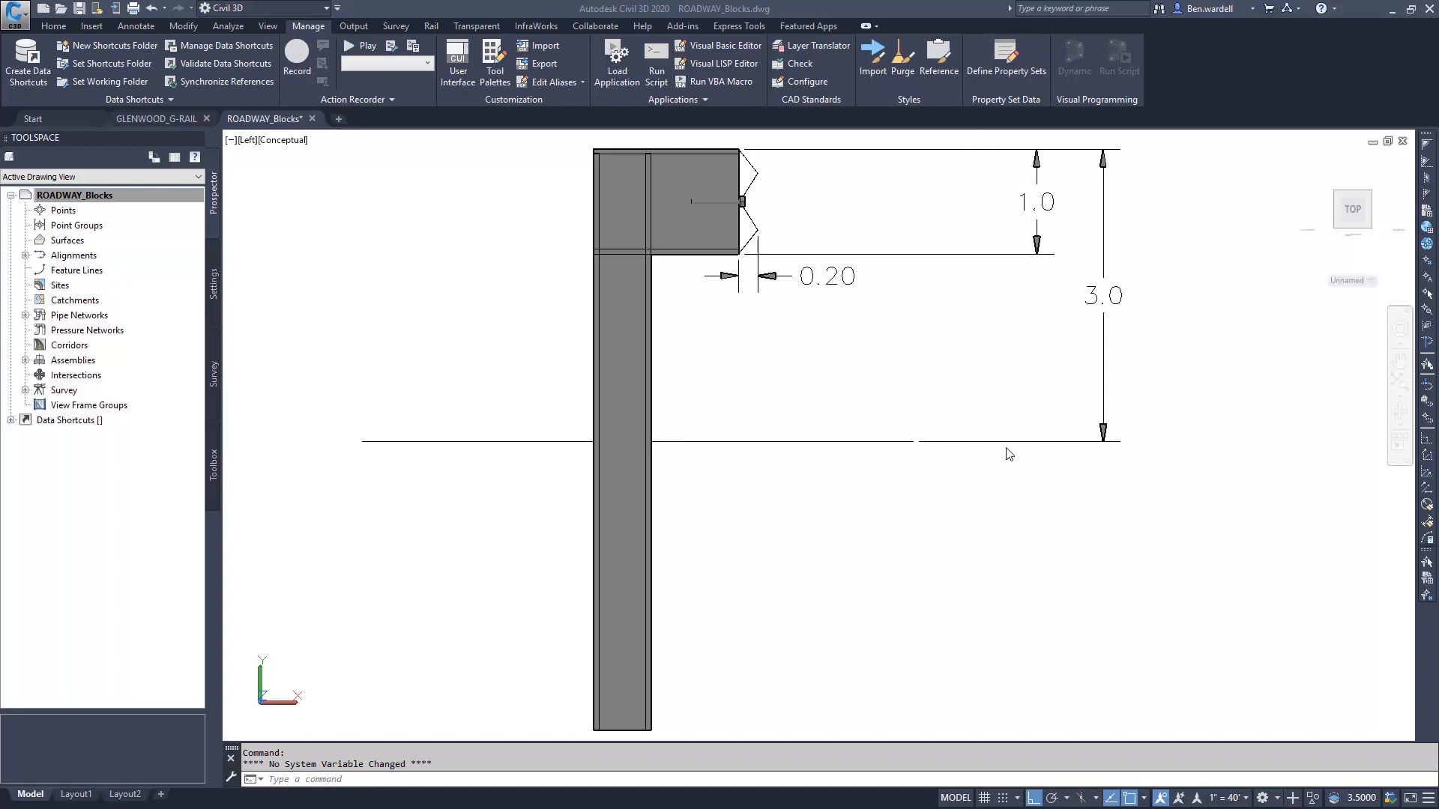
pyautogui.moveTo(751, 158)
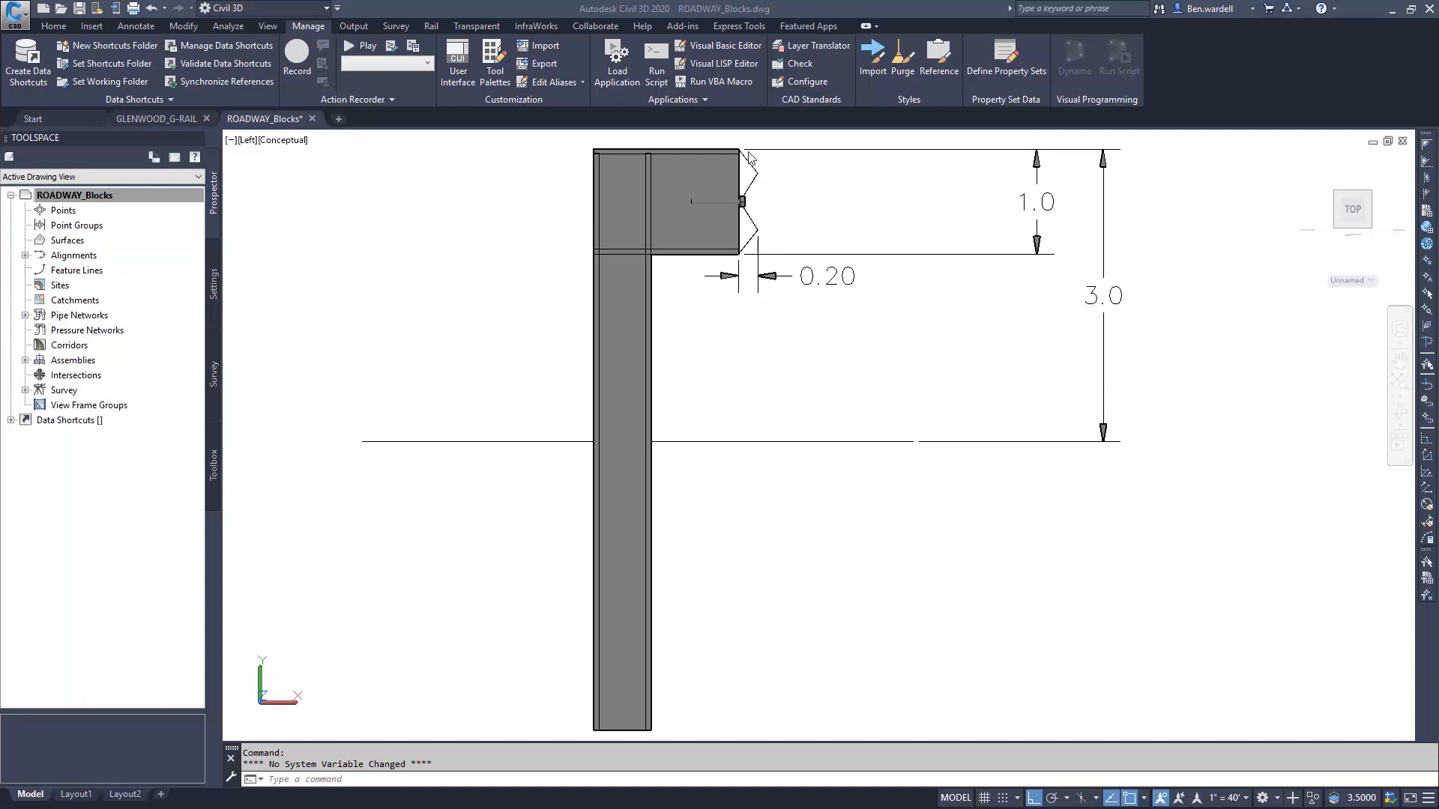
pyautogui.moveTo(744, 212)
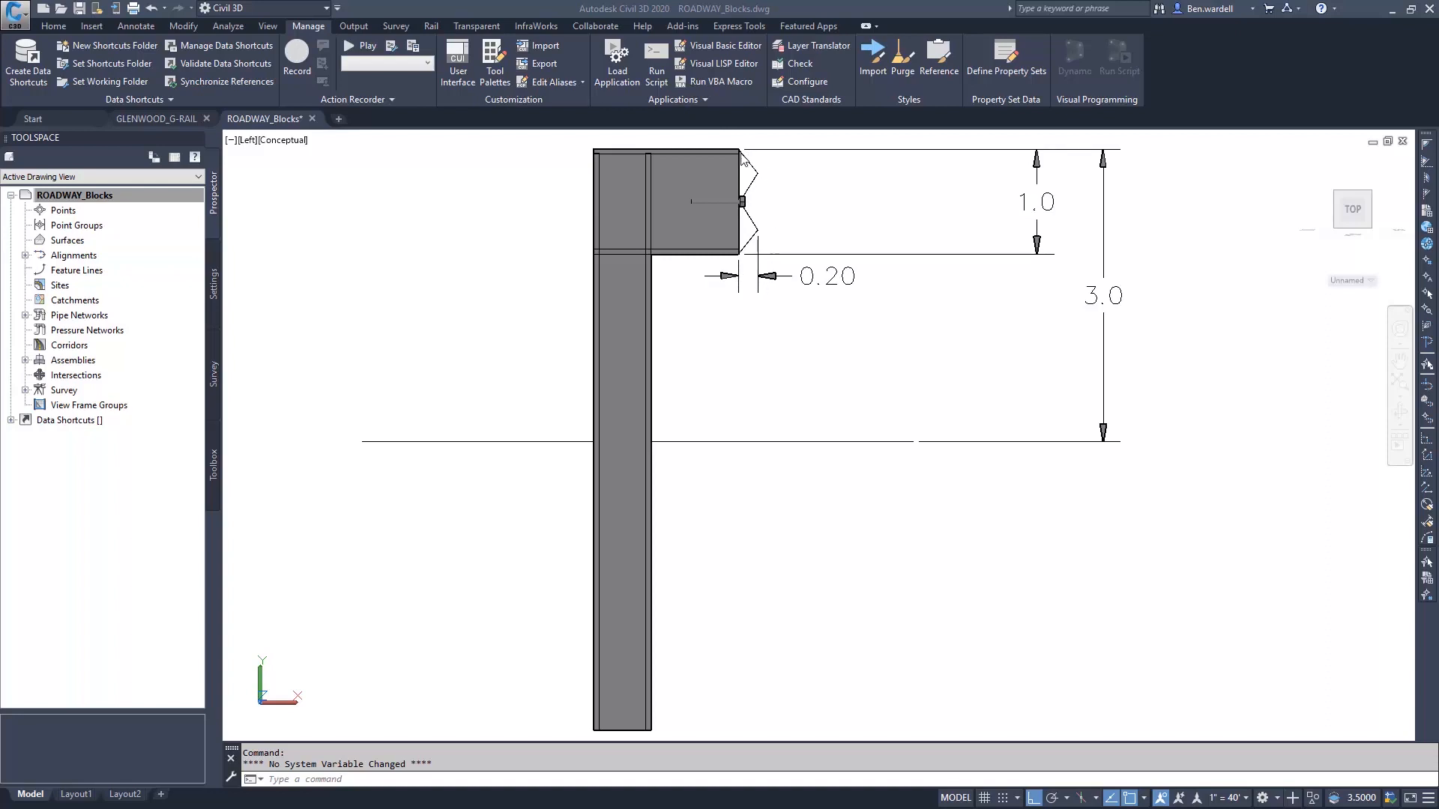
pyautogui.moveTo(760, 180)
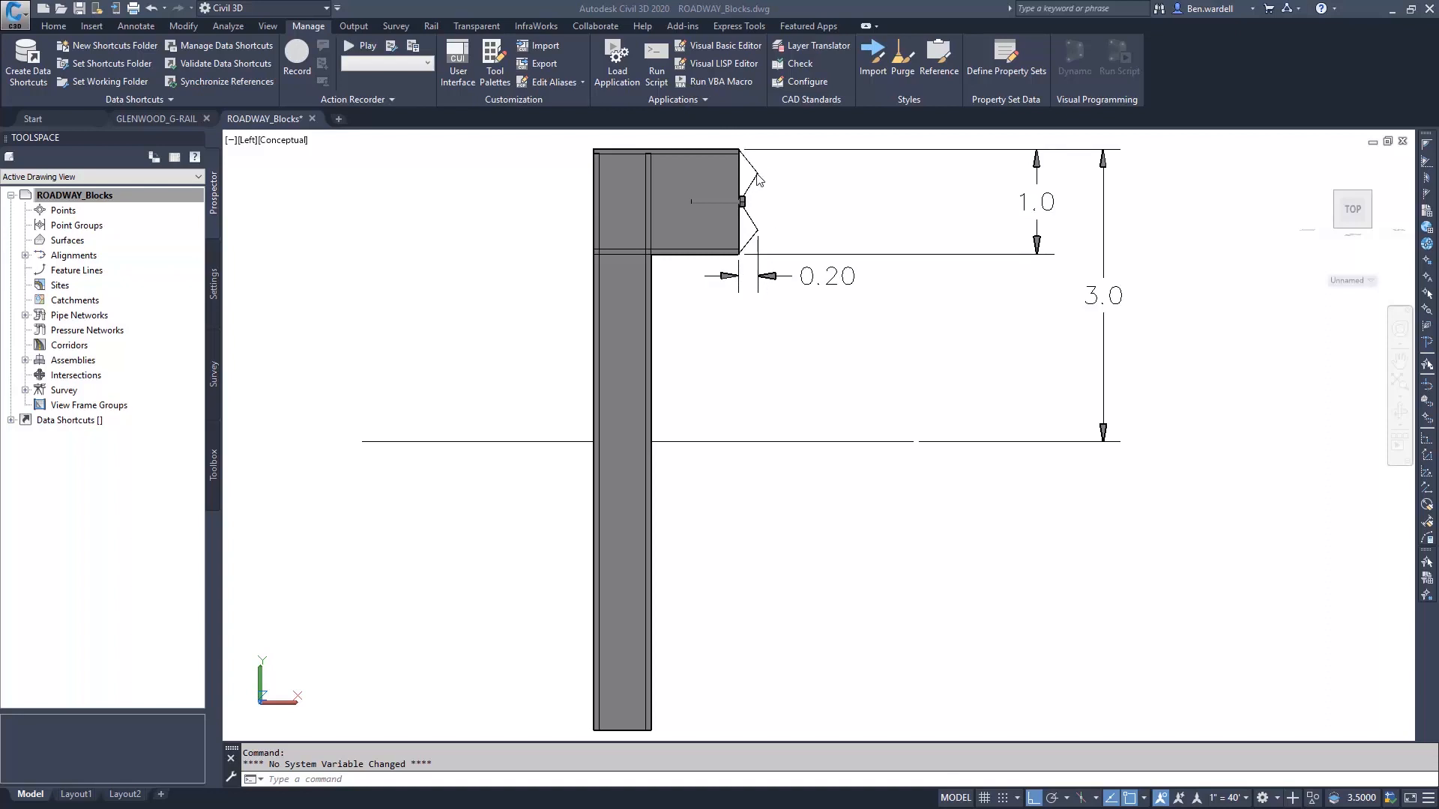
pyautogui.moveTo(760, 239)
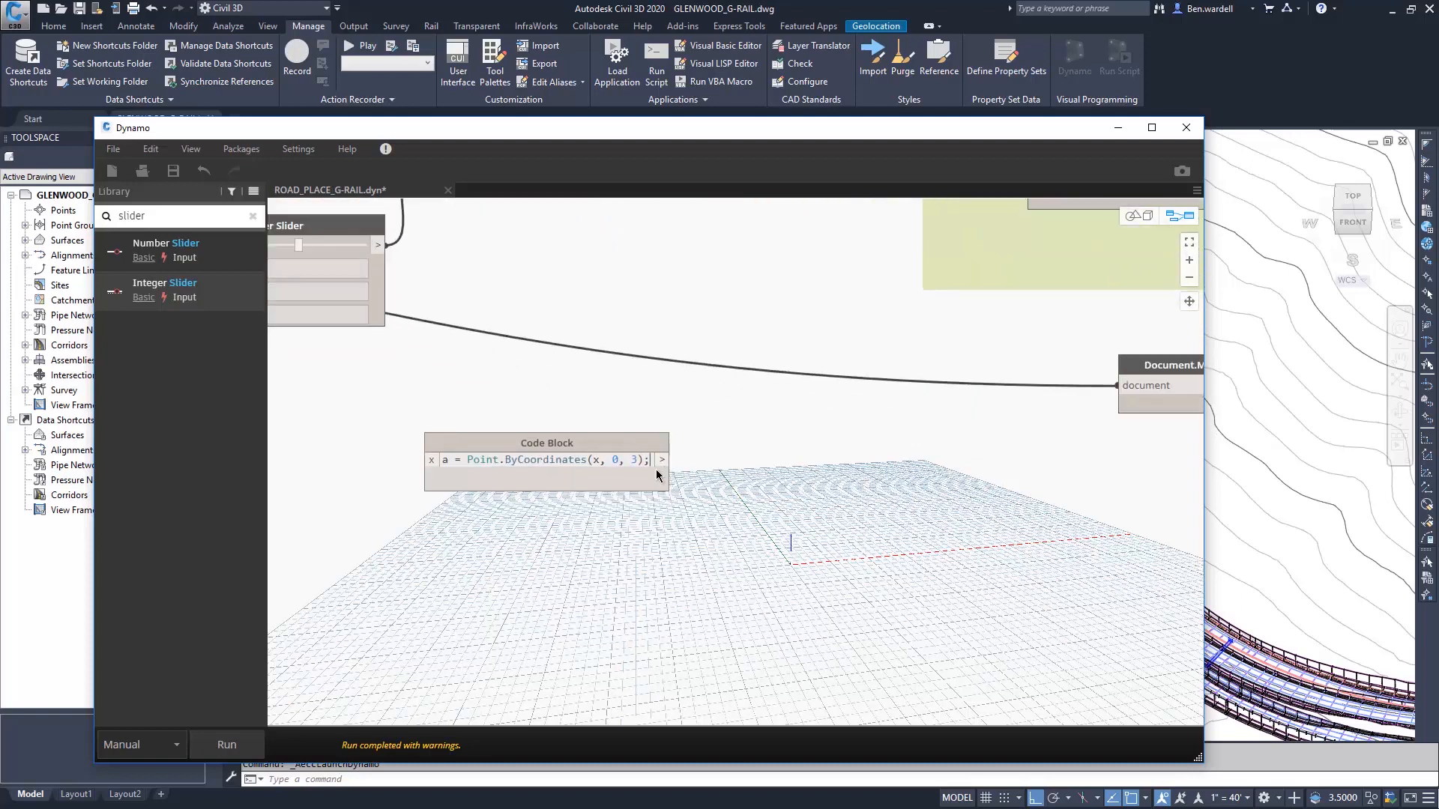
# - Define points b–e with Point.ByCoordinates, alternating x and x+0.2, heights 2.75 down to 2
pyautogui.write('b =')
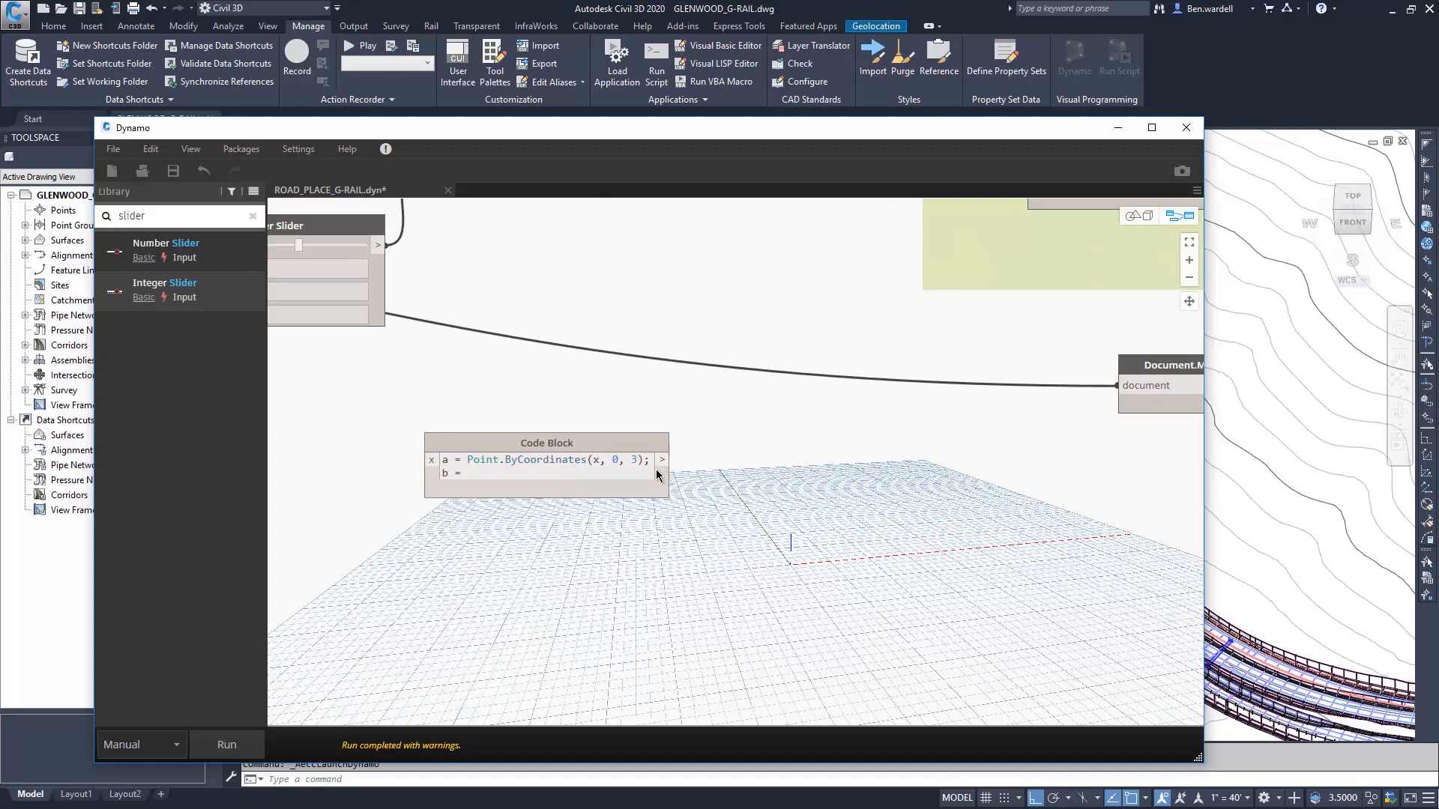
pyautogui.write('Point.ByCoordinates(x +.2, 0,')
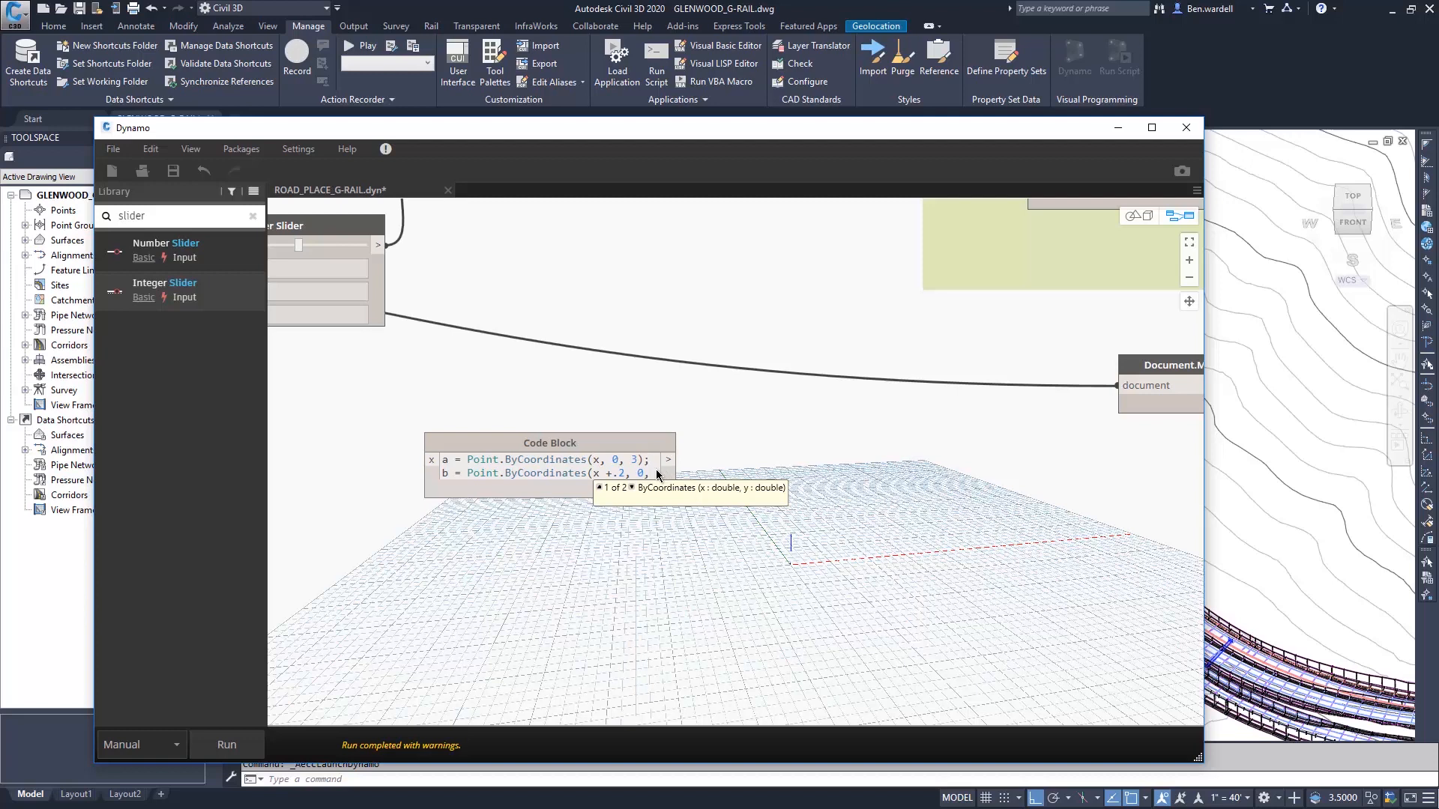
pyautogui.write('.75);')
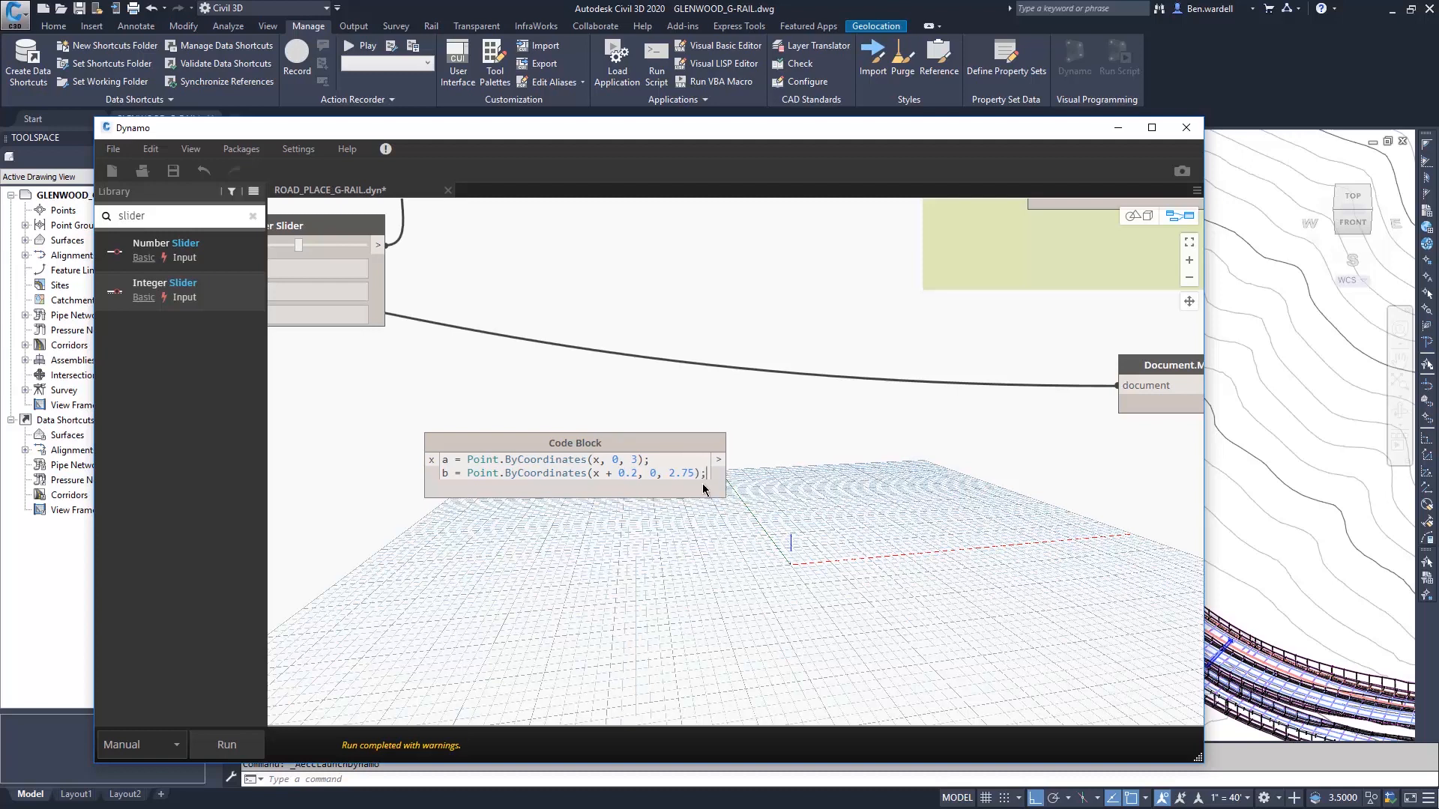
pyautogui.doubleClick(532, 459)
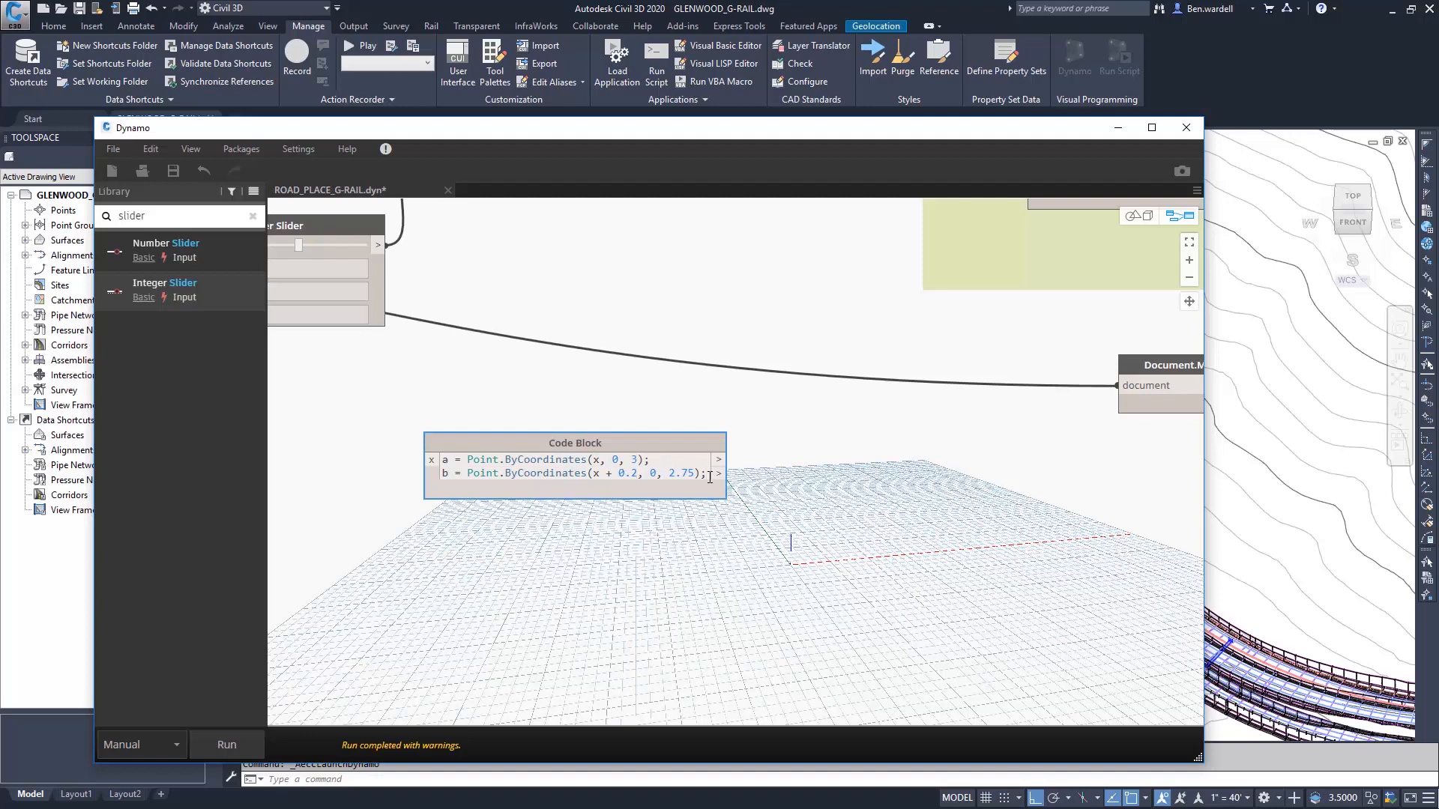
pyautogui.write('c = Point.ByCoordinates(x, 0, 3);')
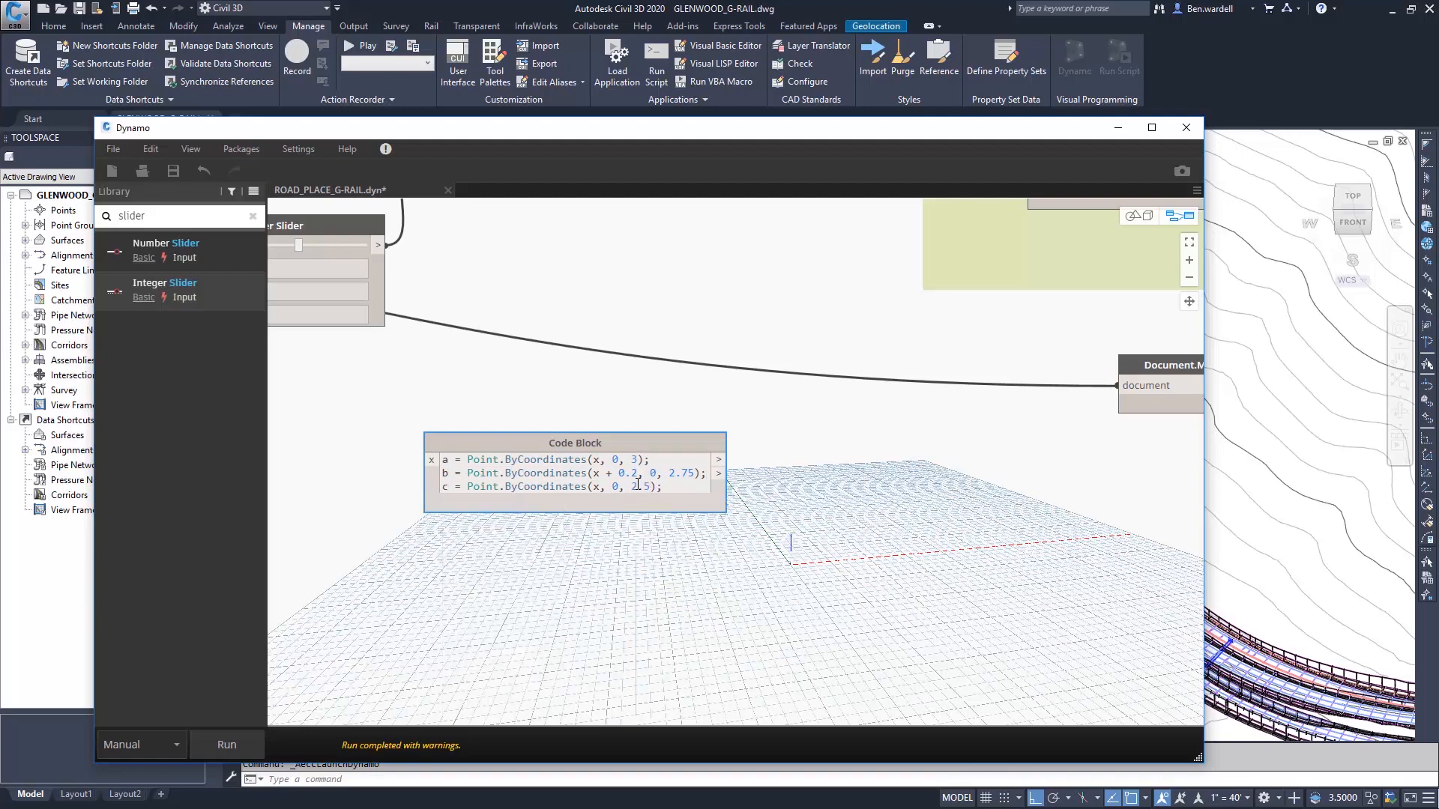
pyautogui.write('a = Point.ByCoordinates(x, 0, 3);')
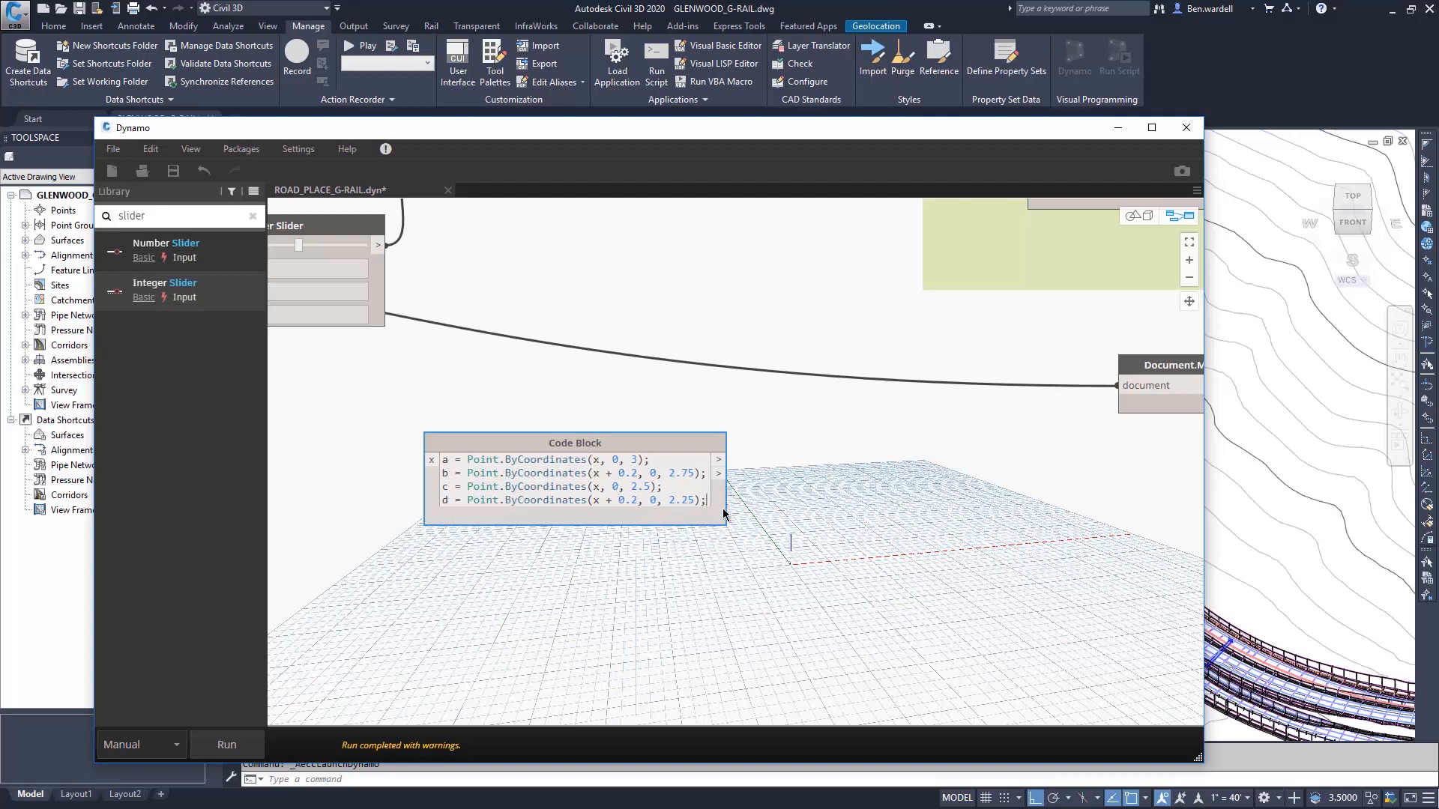
pyautogui.write('a = Point.ByCoordinates(x, 0, 3);')
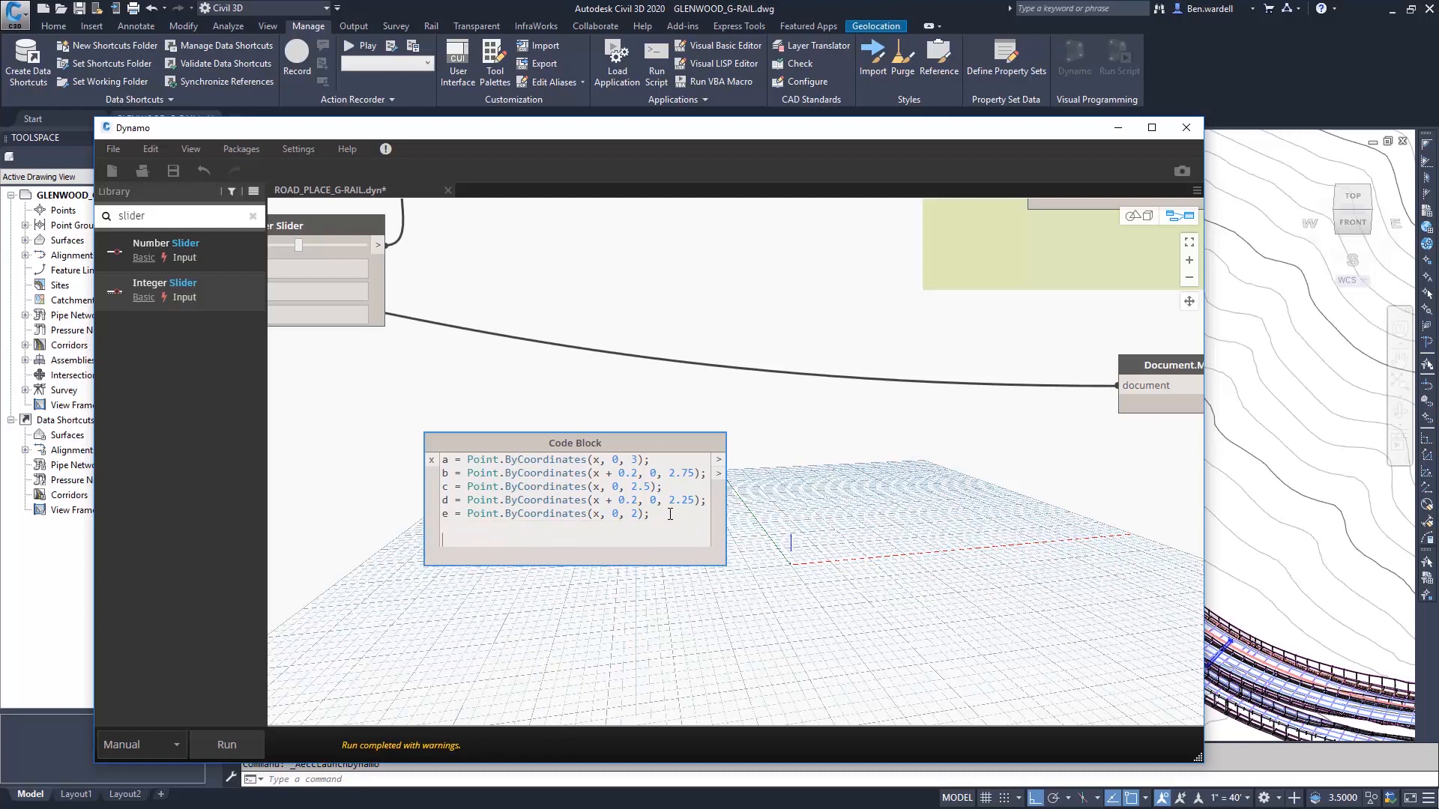
# - Define wl = PolyCurve.ByPoints([a, b, c, d, e]) in the Code Block
pyautogui.write('w')
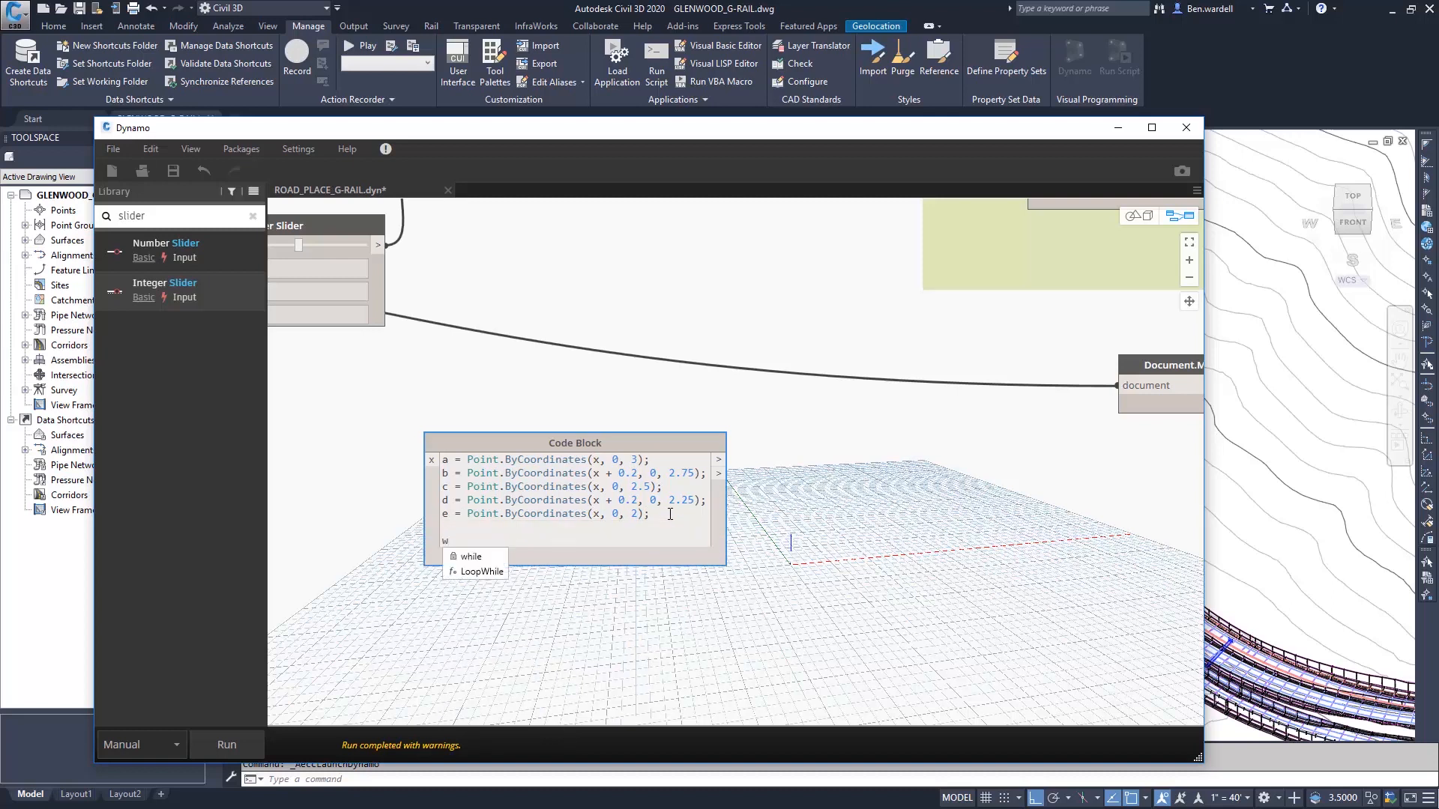
pyautogui.write('1 = PolyCurve.ByPoin')
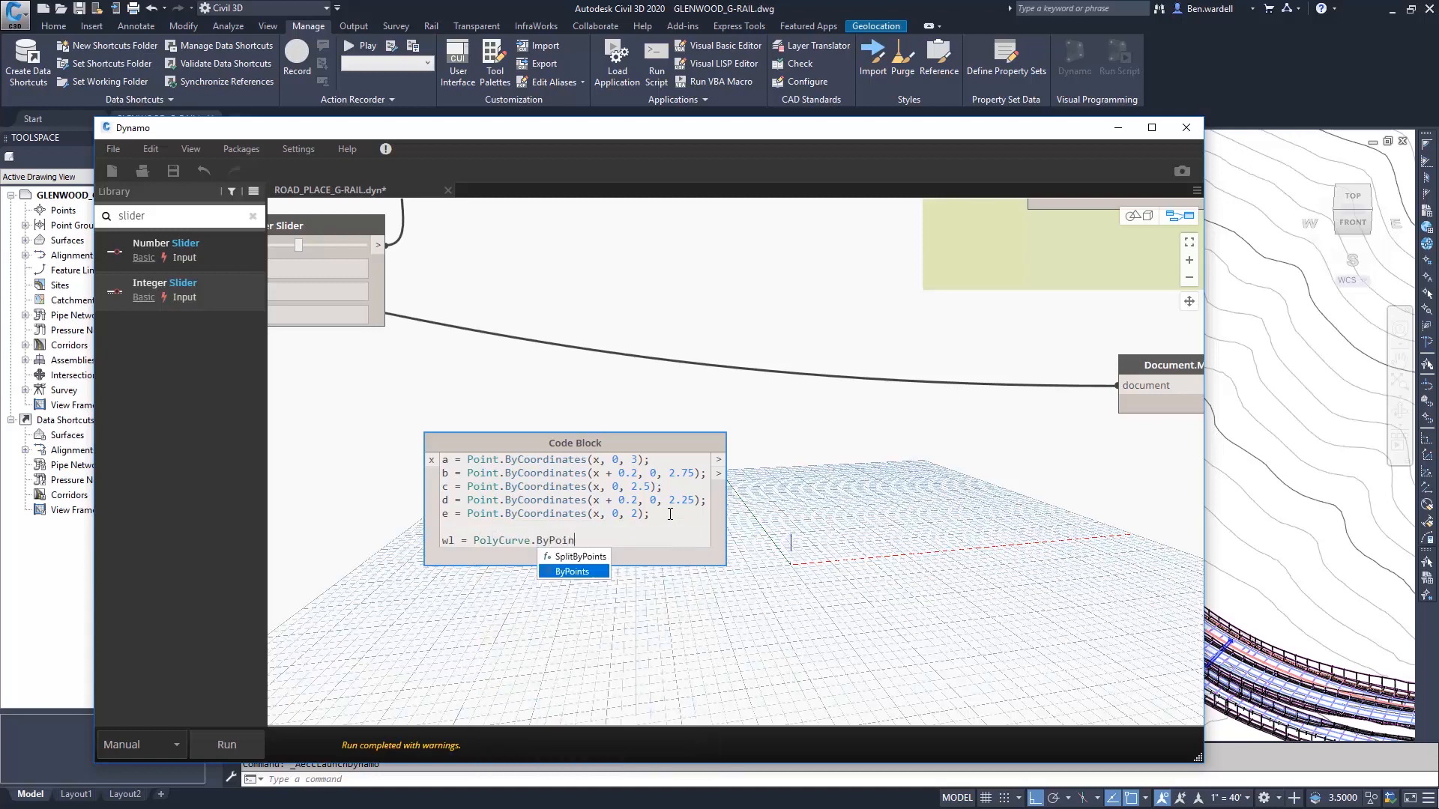
pyautogui.write('ts')
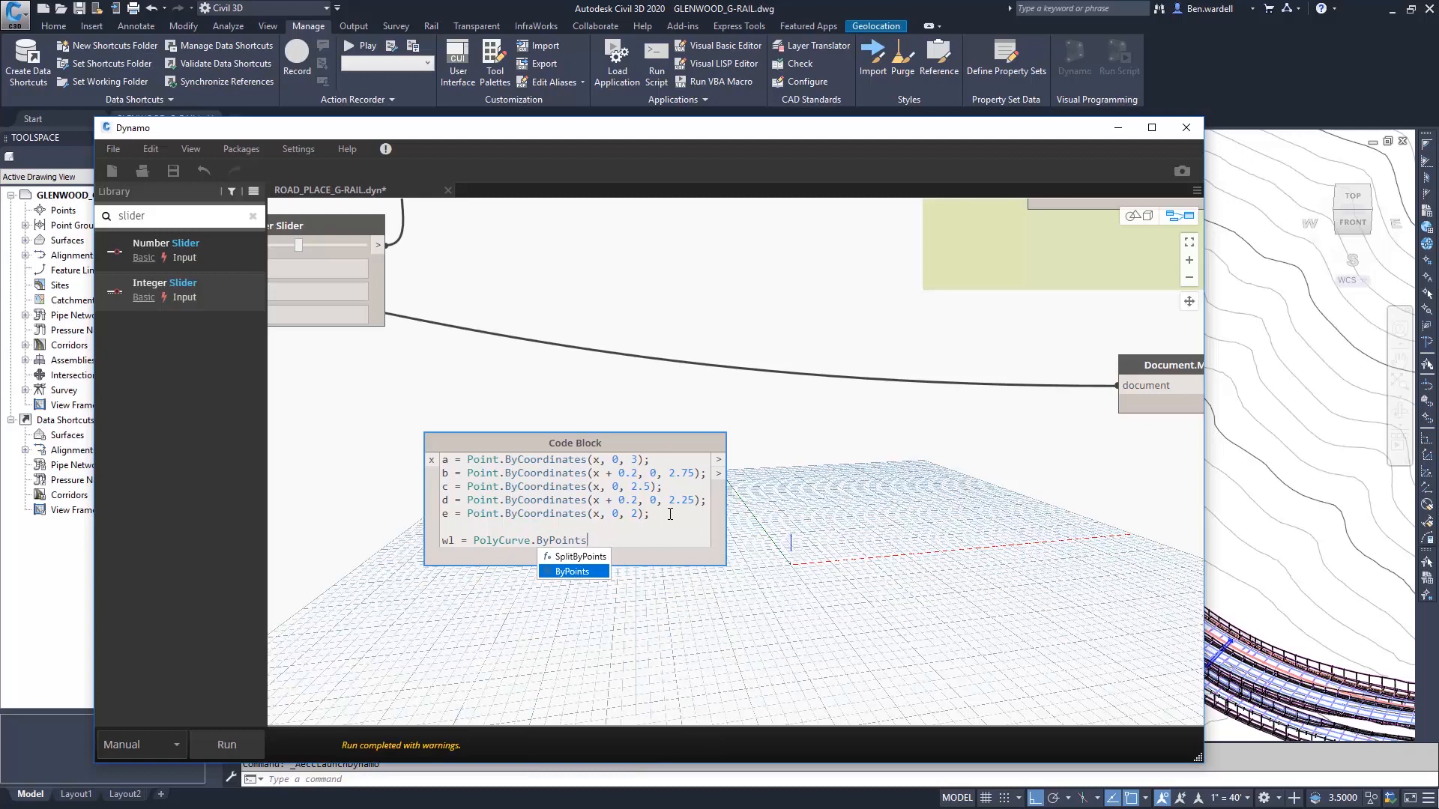
pyautogui.write('([a, b')
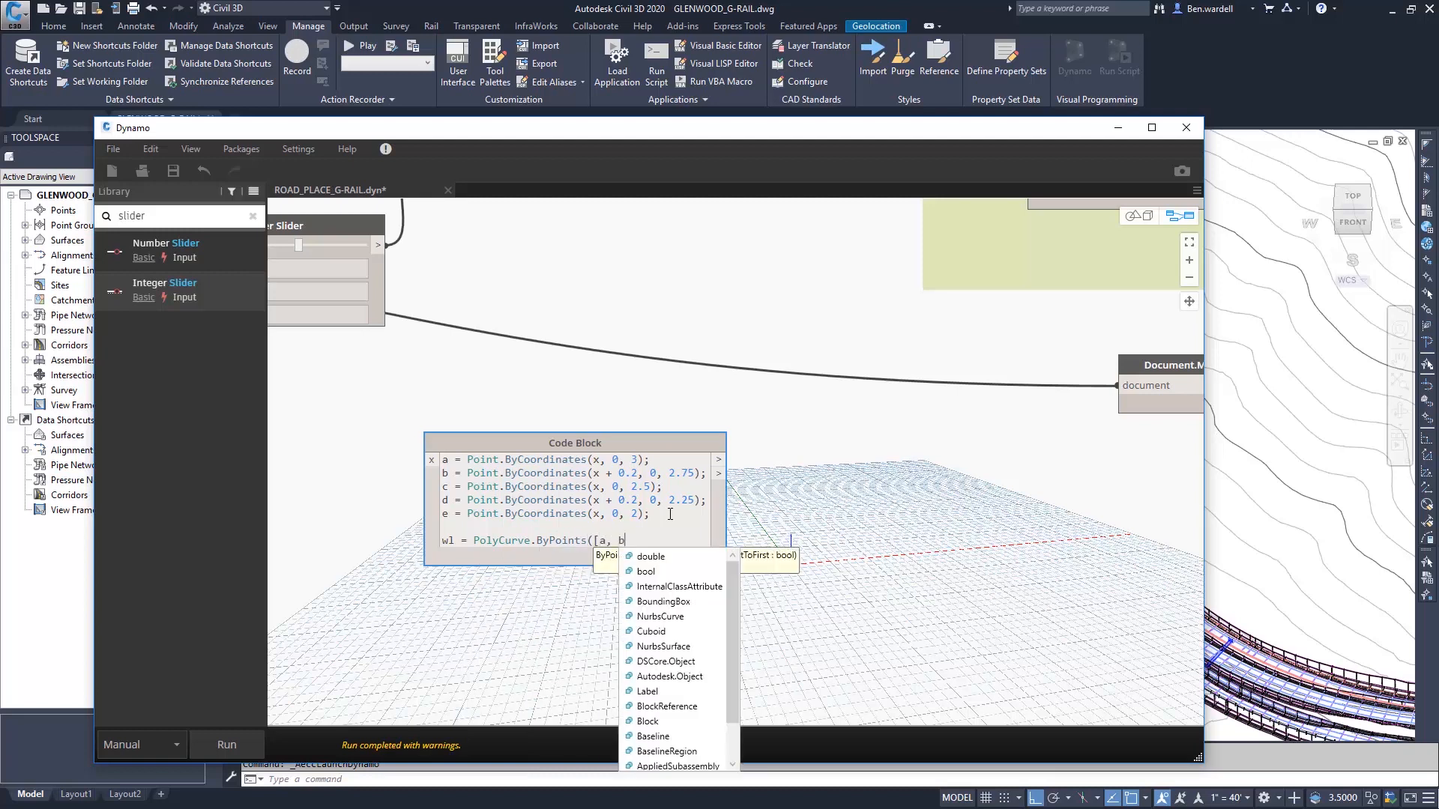
pyautogui.write('c, d, e]')
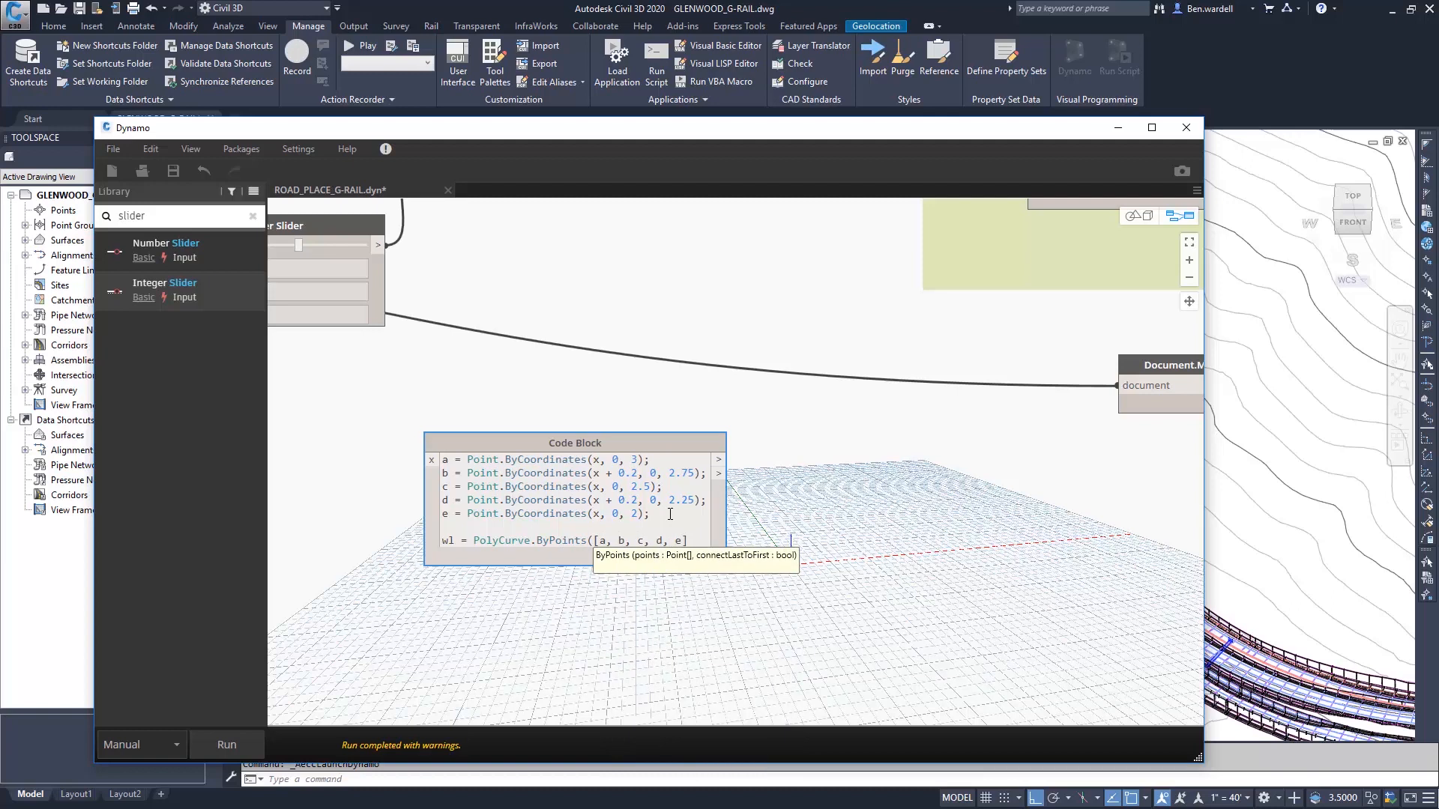
pyautogui.write(');')
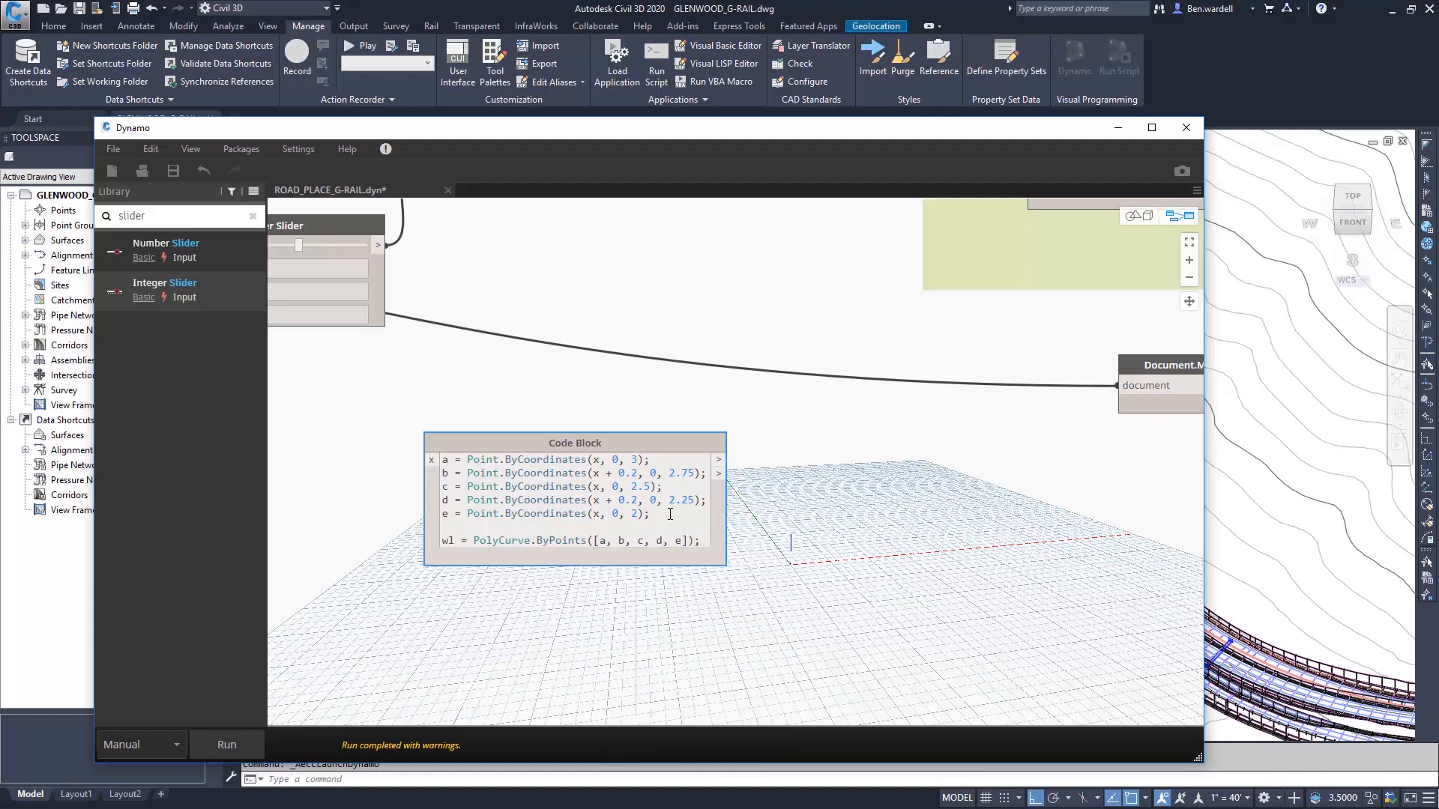
# - Mirror wl across Plane.YZ as wr and list both as wboth = [wl, wr]
pyautogui.write('wr = wl')
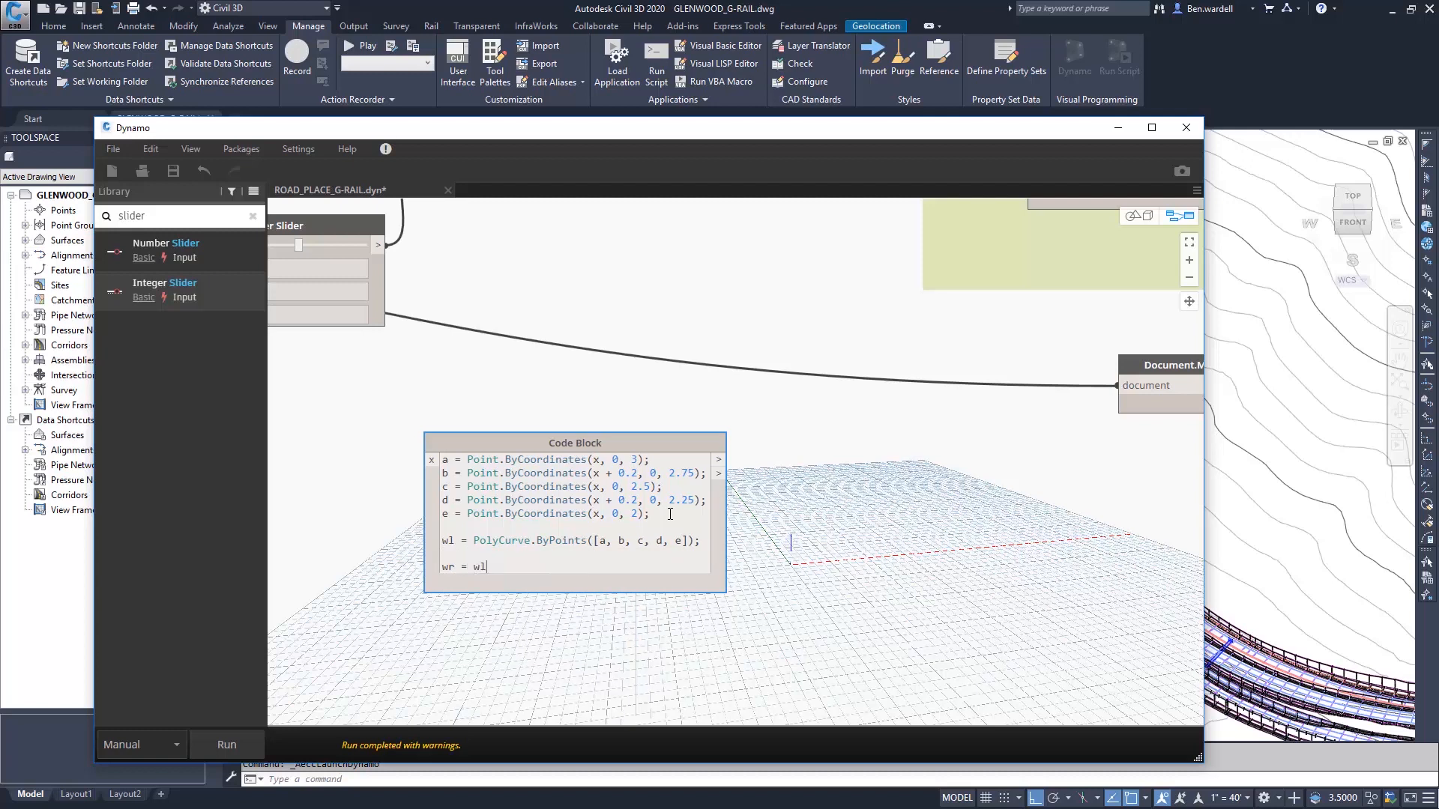
pyautogui.write('.Mirror')
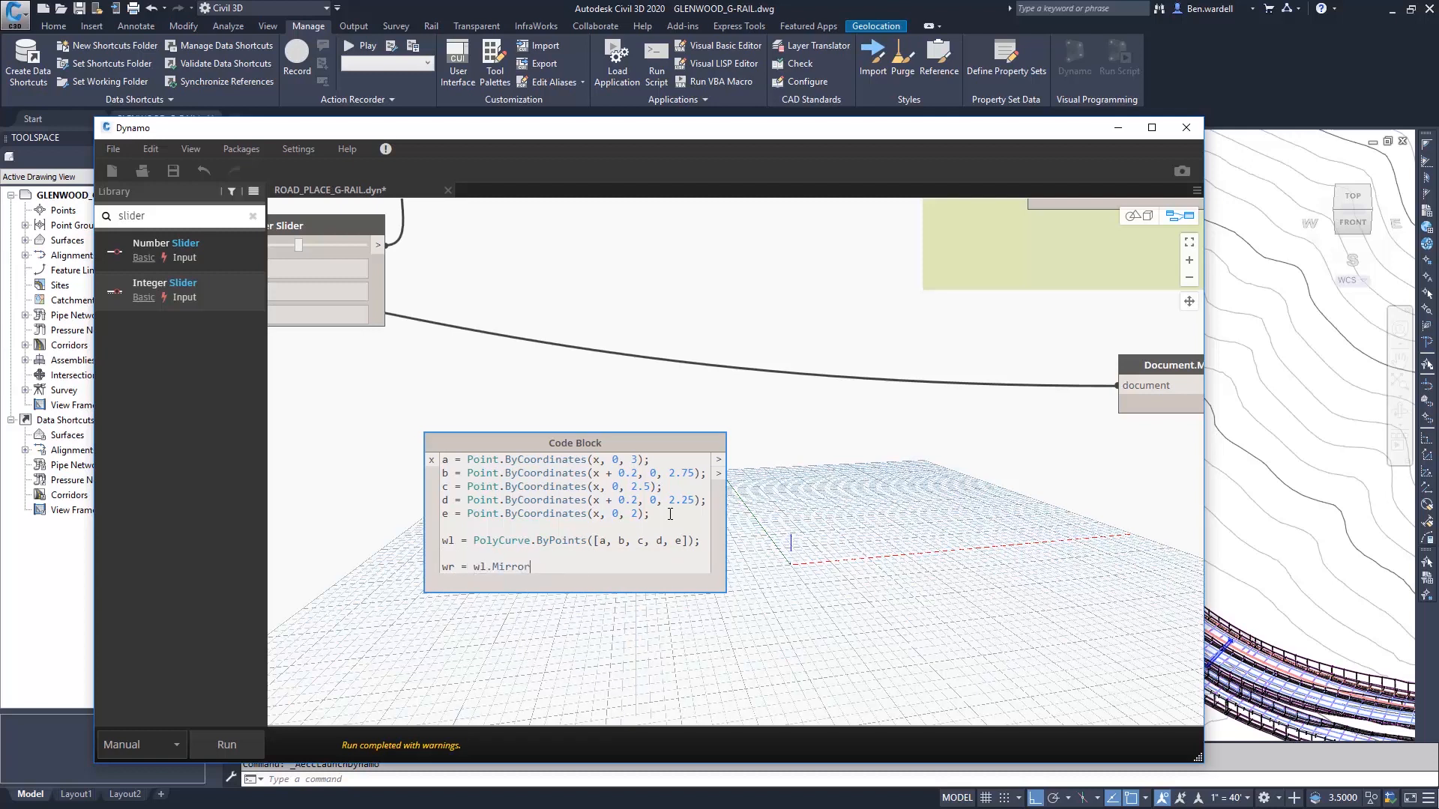
pyautogui.write('(Plane.')
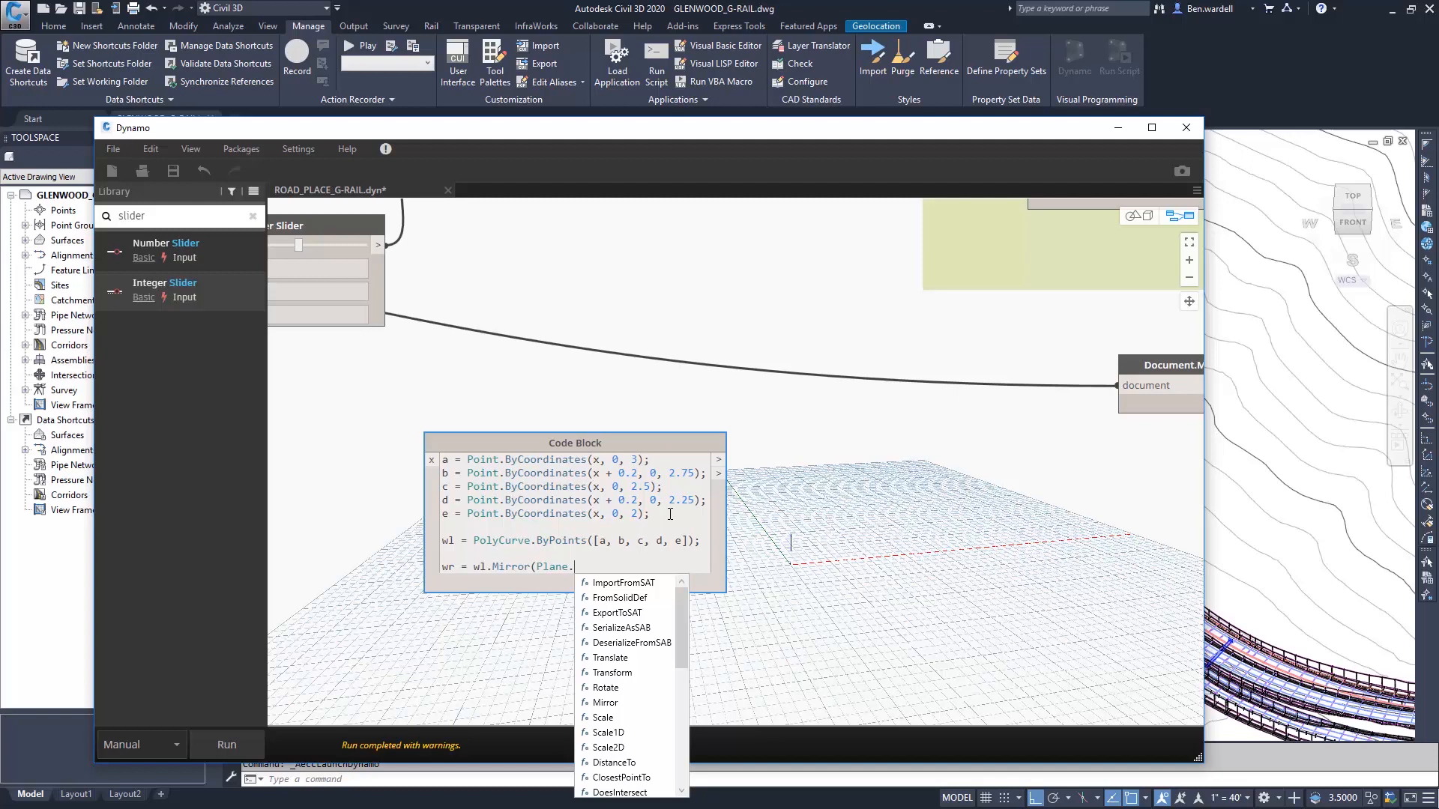
pyautogui.write('YZ());')
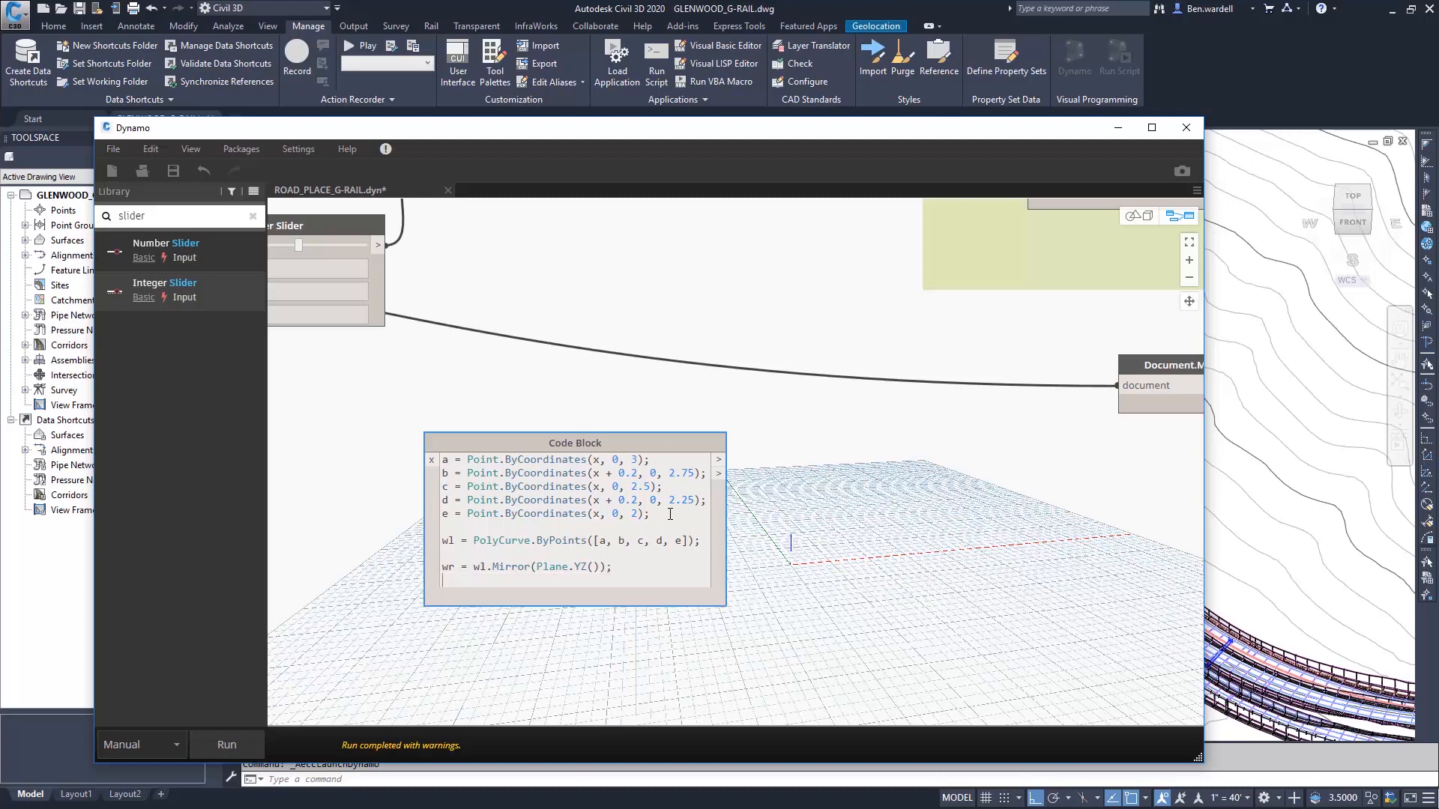
pyautogui.write('wb')
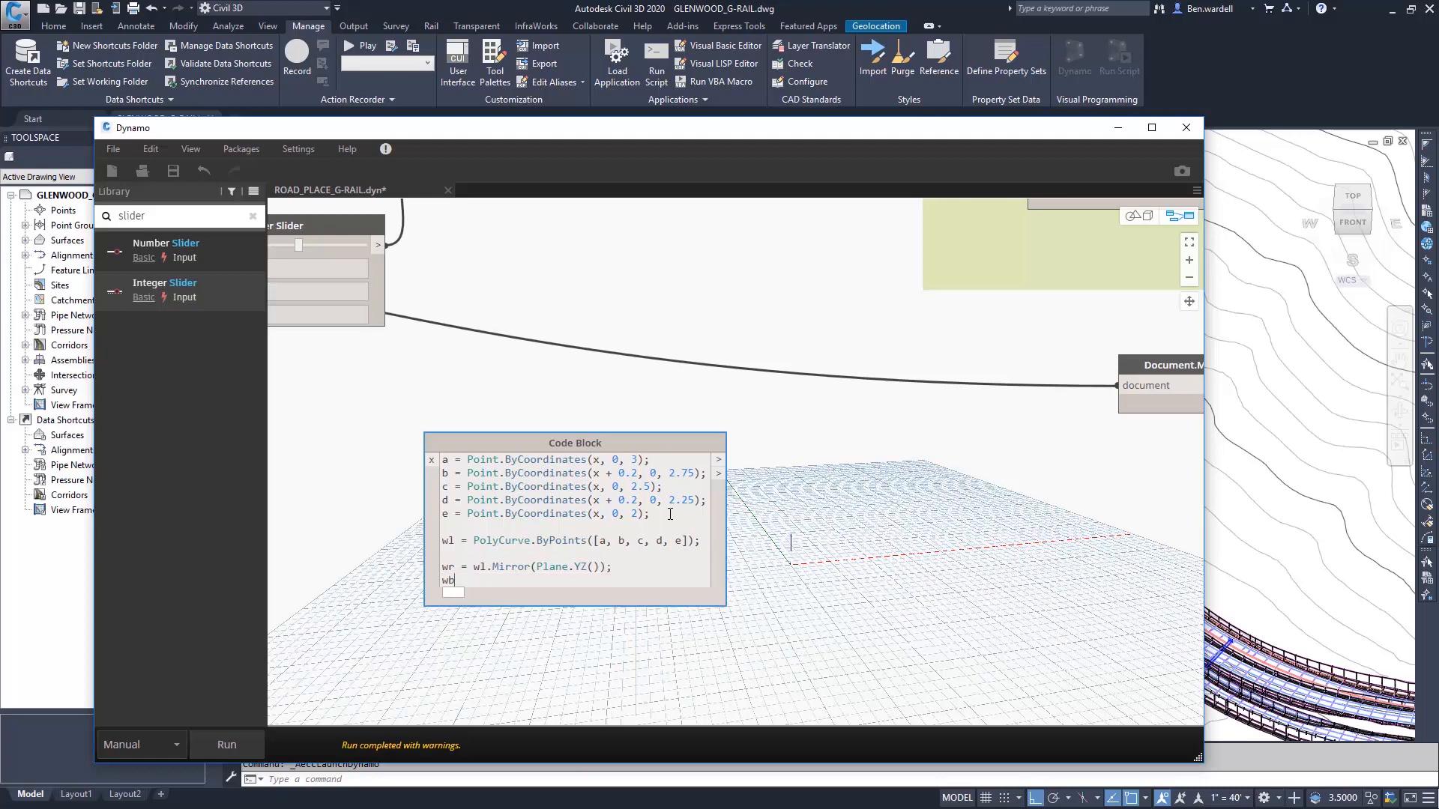
pyautogui.write('oth =')
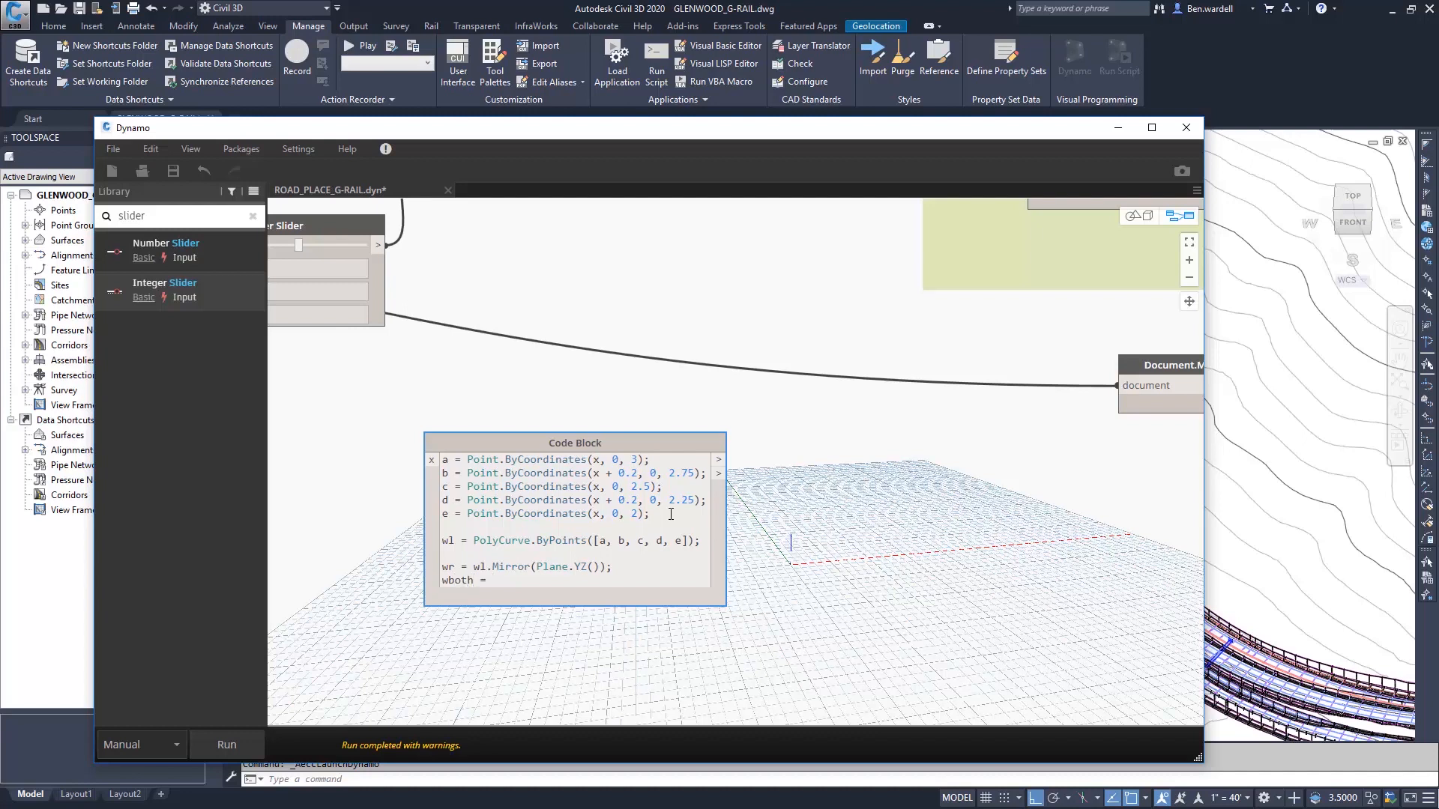
pyautogui.write('[wl,')
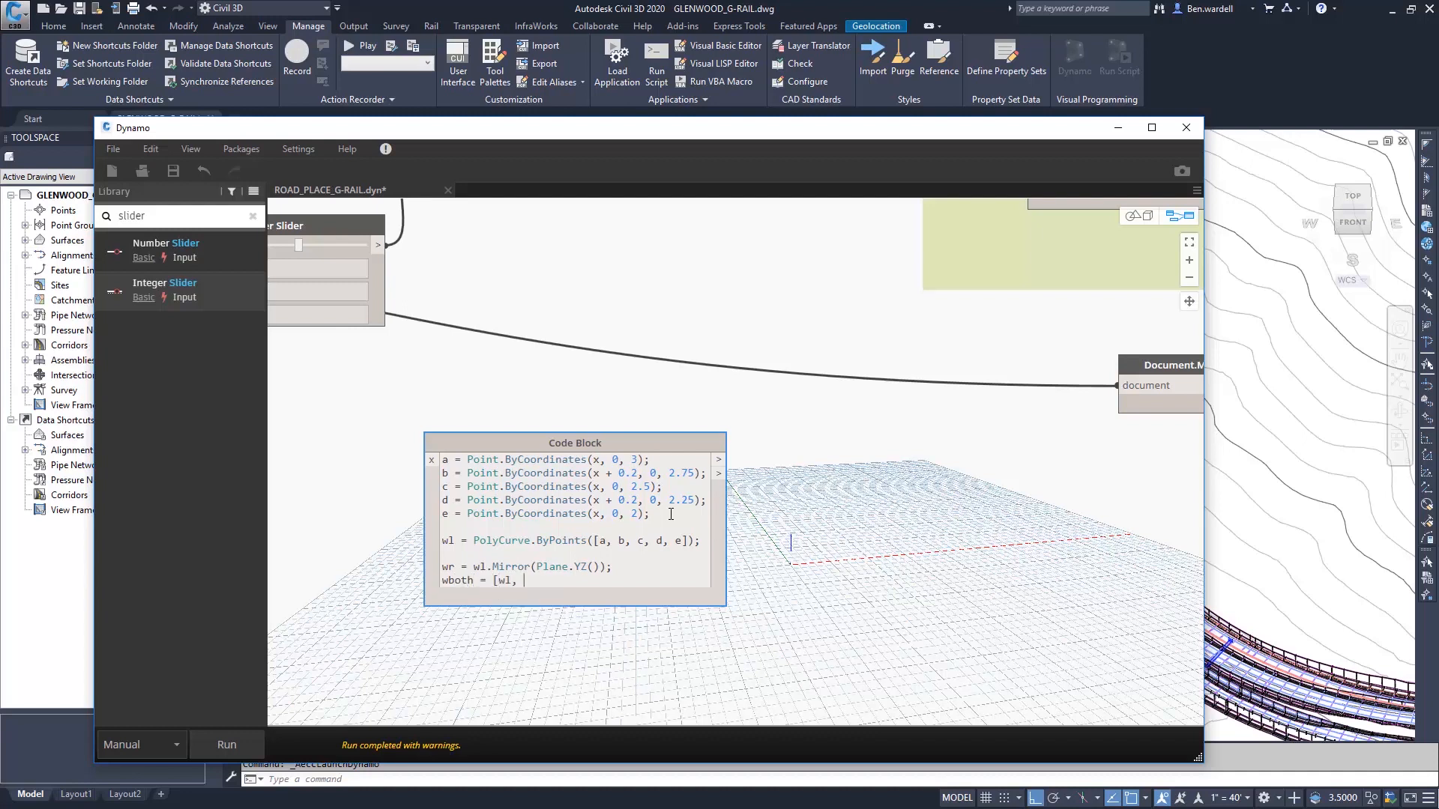
pyautogui.write('wr];')
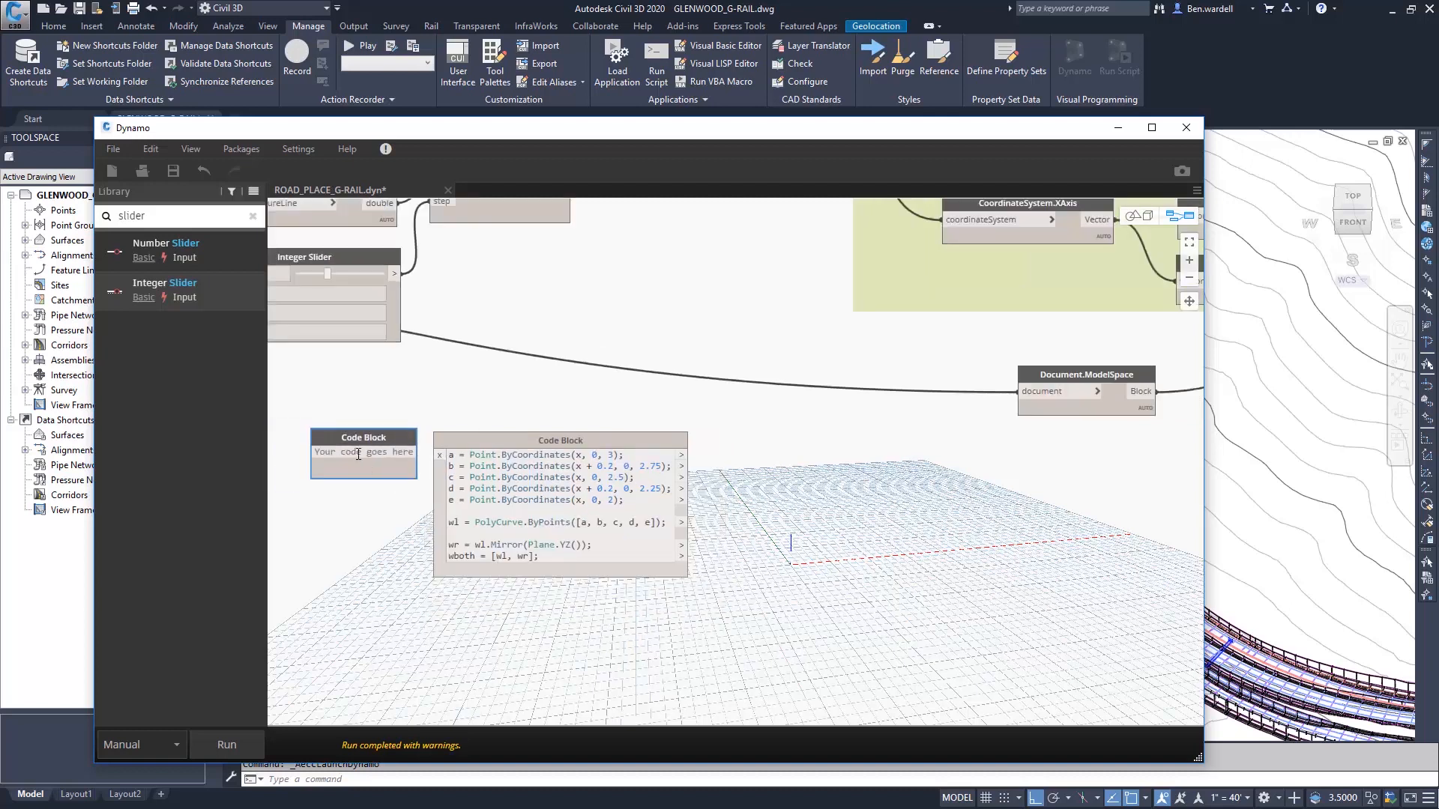
# - Add a 0.9 Code Block for x and search the library for Transform
pyautogui.write('0.9;')
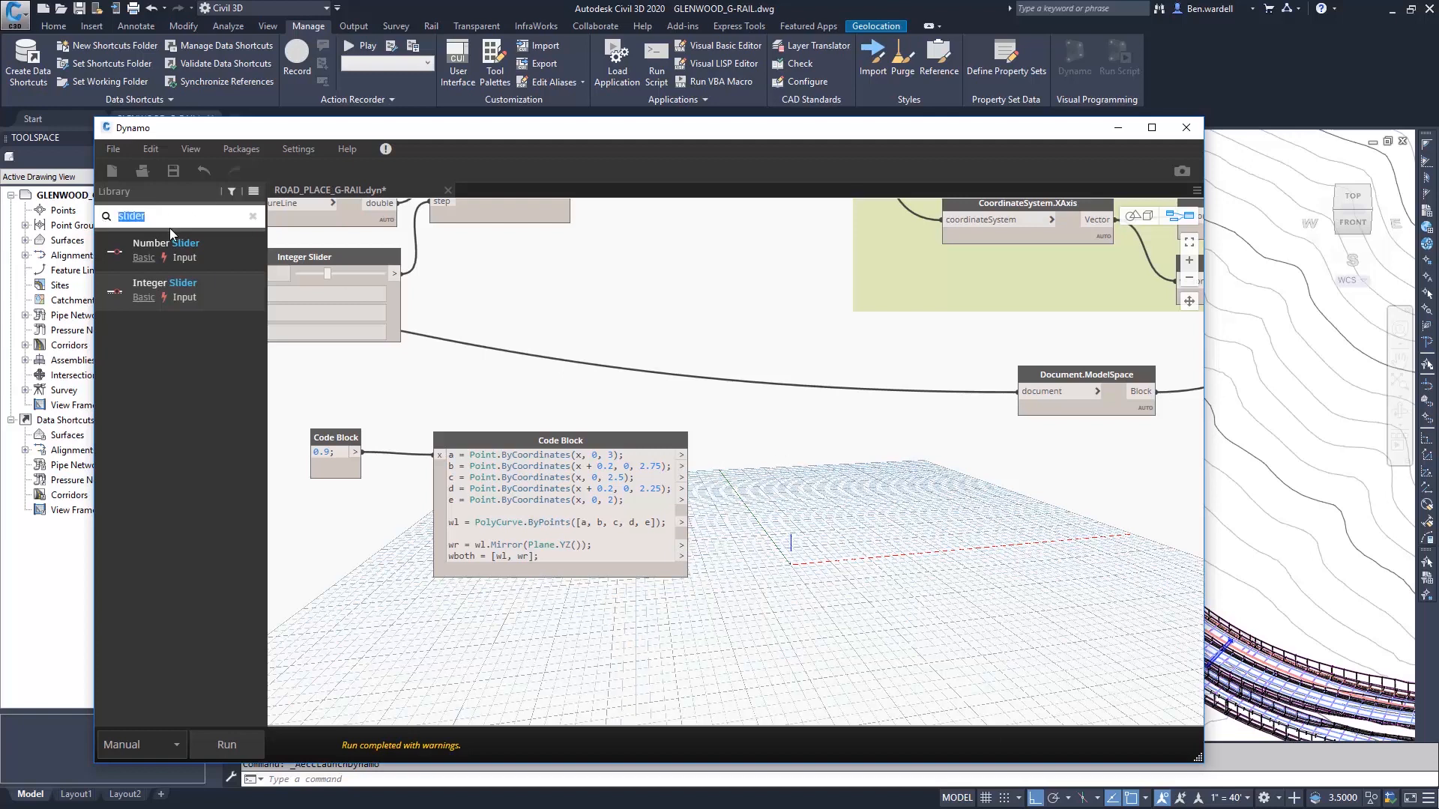
pyautogui.write('transform')
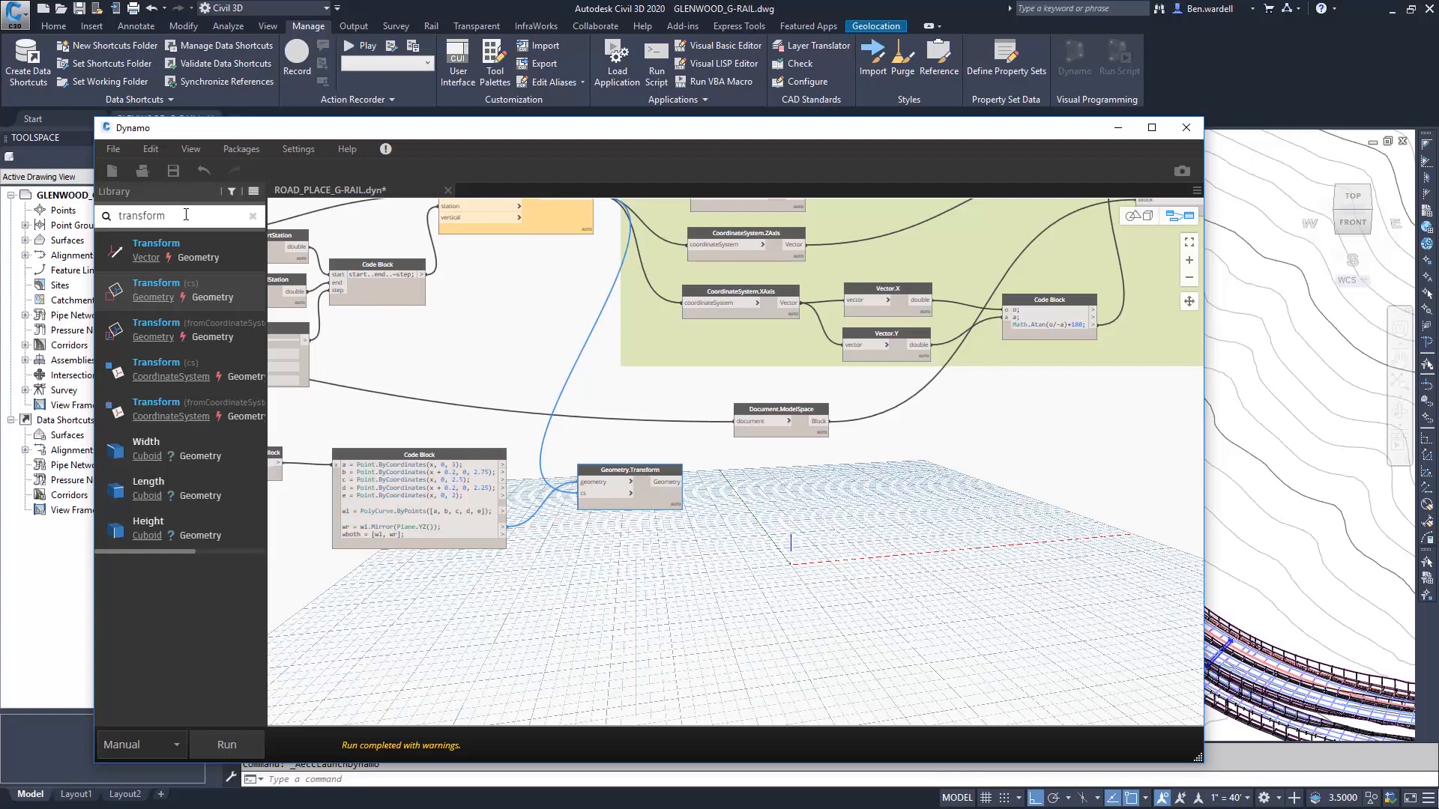
# - Feed the transformed profiles into Surface.ByLoft and add a 0.01 thickness value
pyautogui.write('surface')
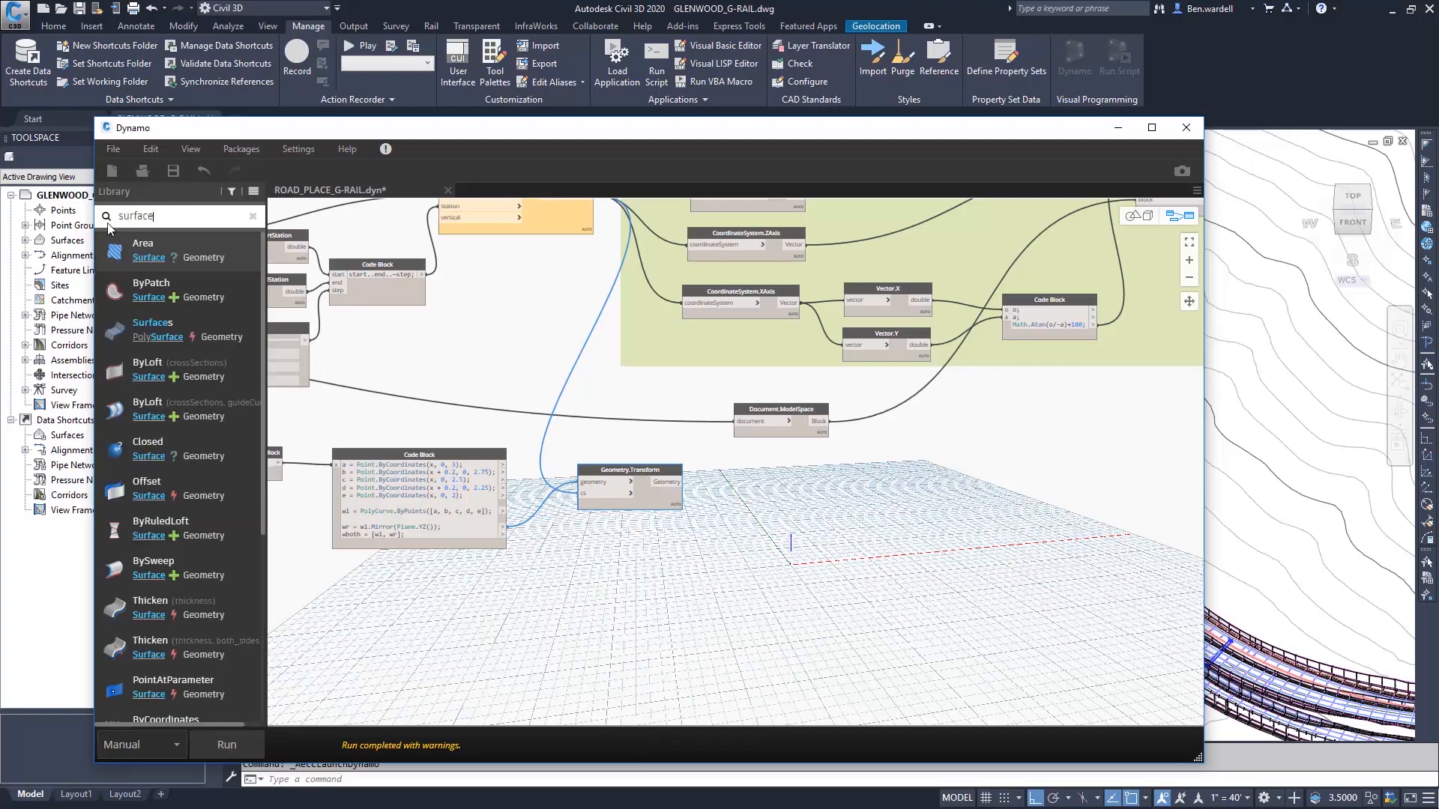
pyautogui.moveTo(147, 368)
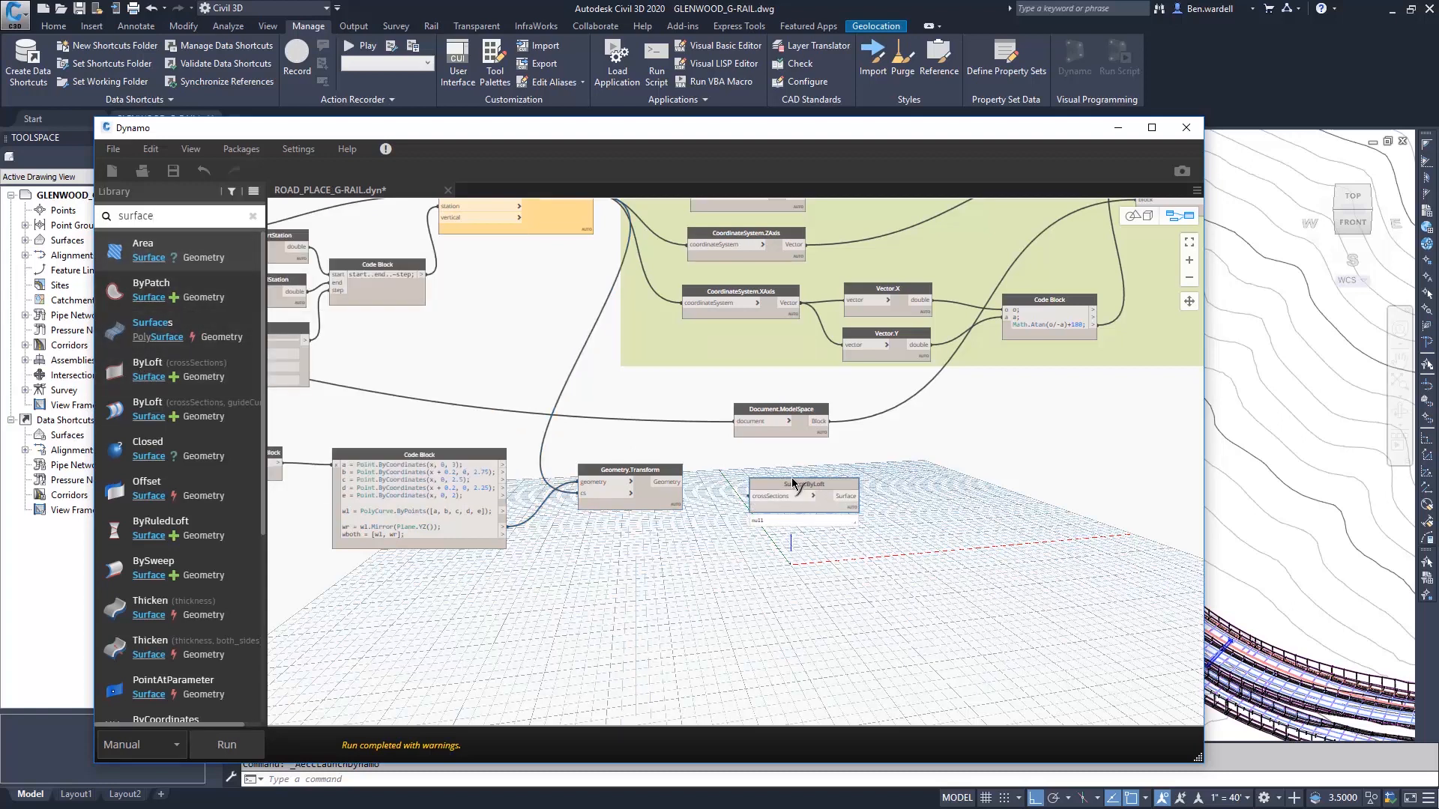
pyautogui.moveTo(802, 483); pyautogui.dragTo(791, 471)
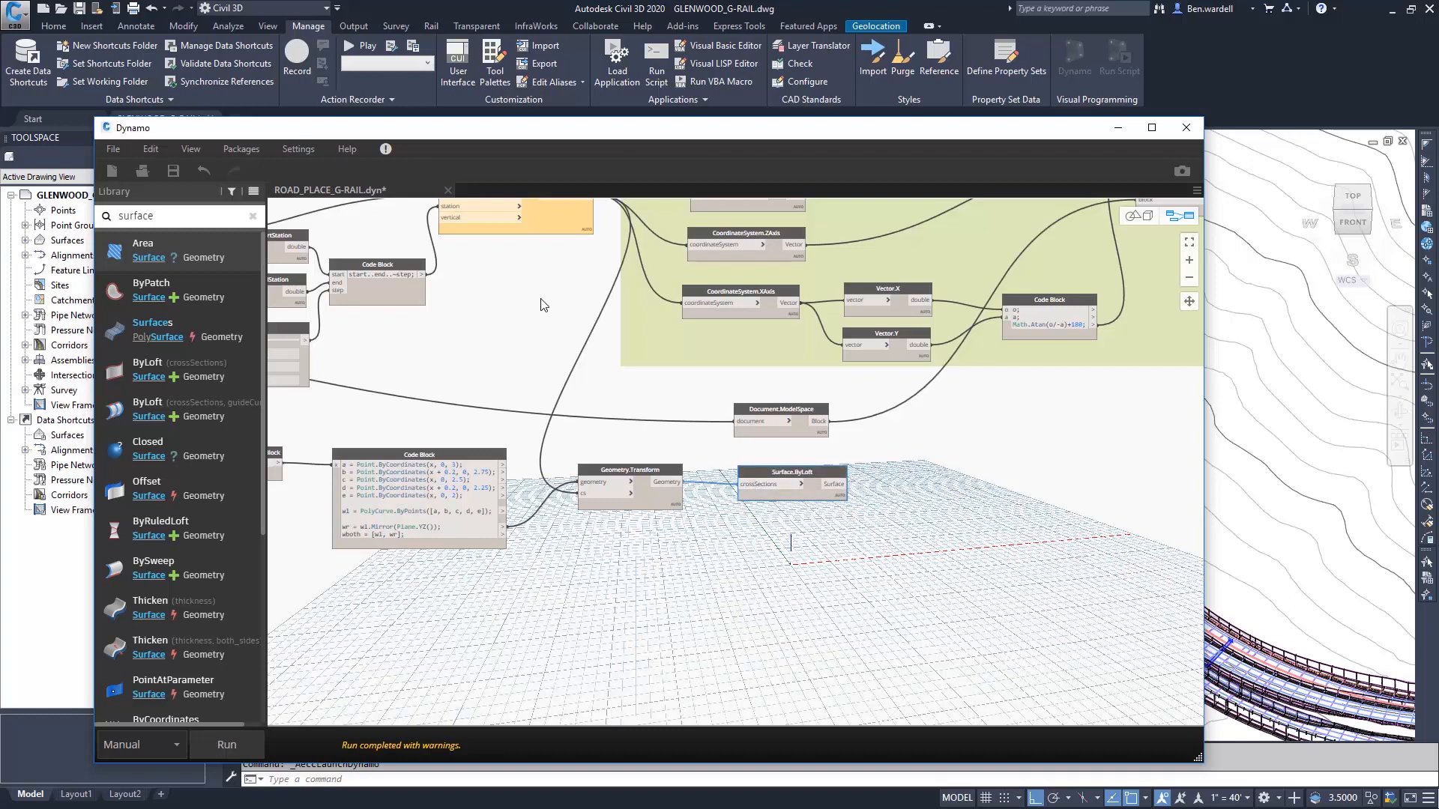
pyautogui.moveTo(143, 608)
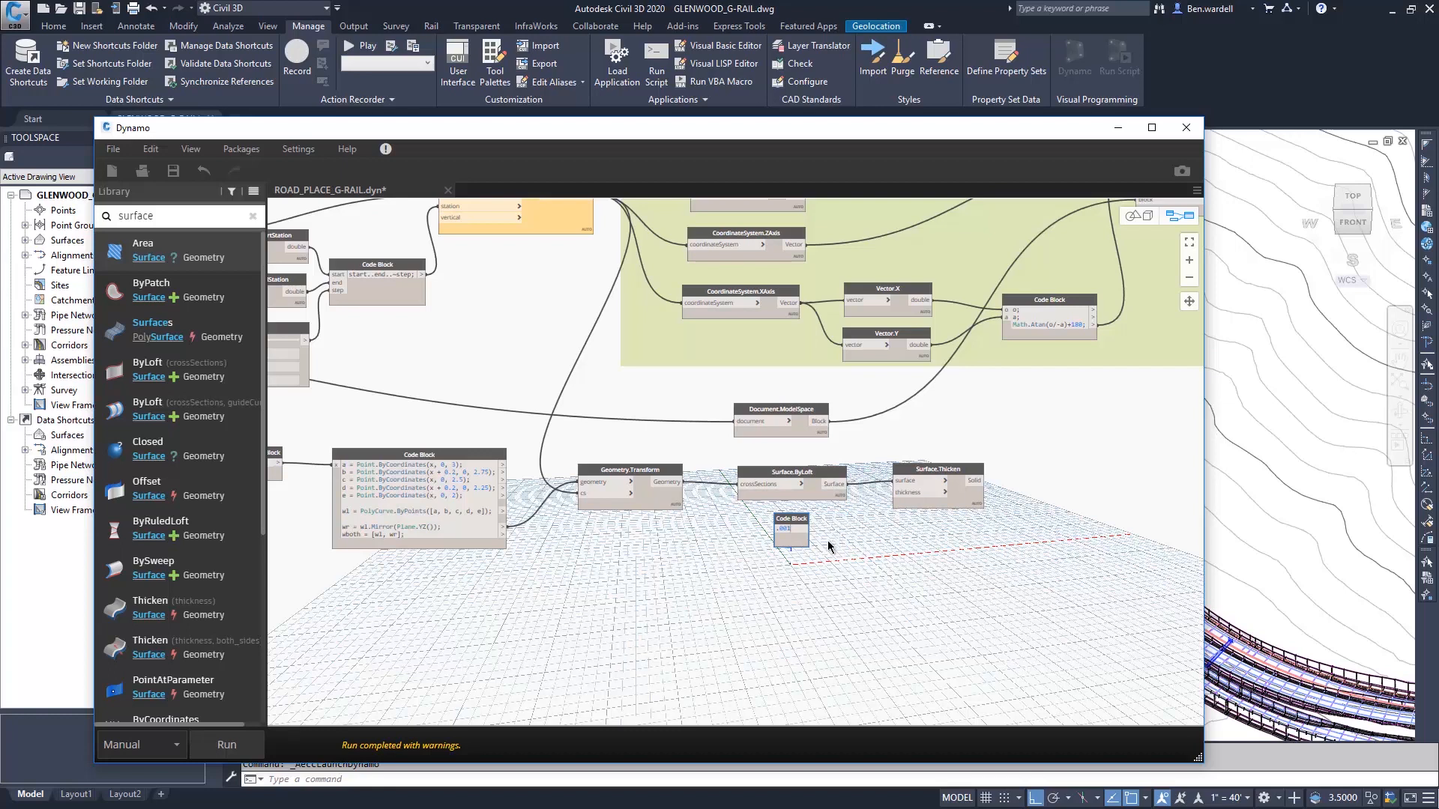
pyautogui.click(792, 531)
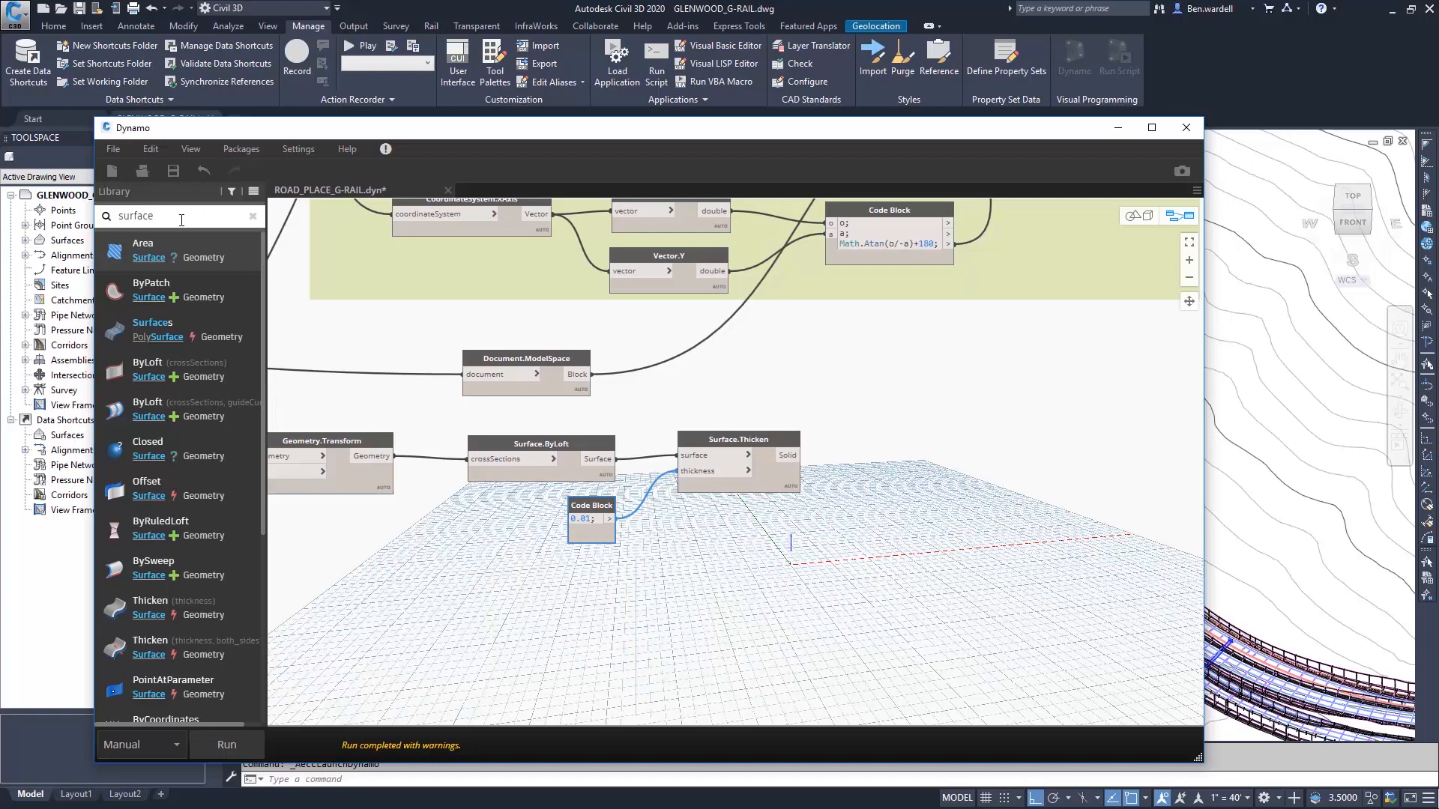
# - Search the node library for 'object' to find Object.ByGeometry
pyautogui.write('object')
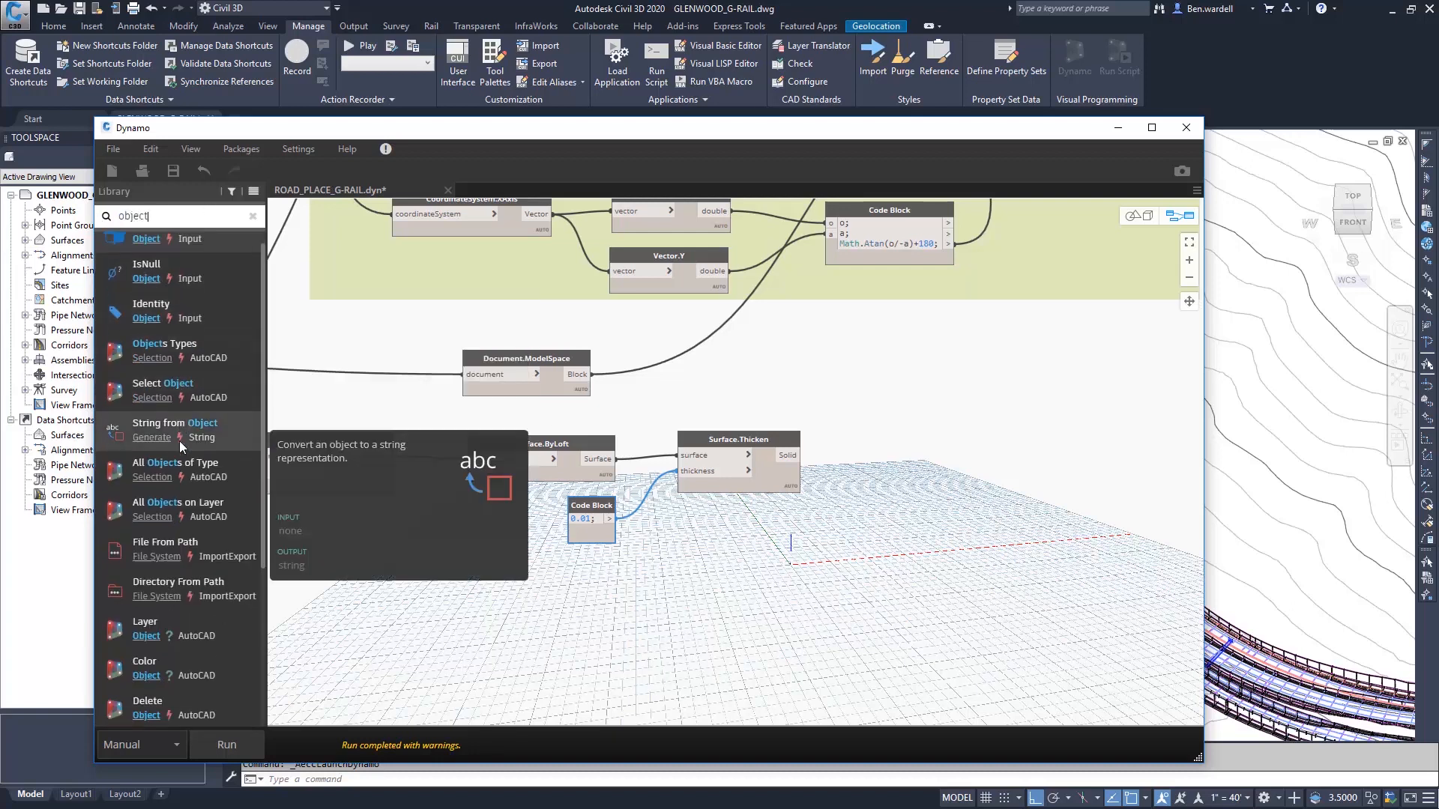
pyautogui.scroll(-3)
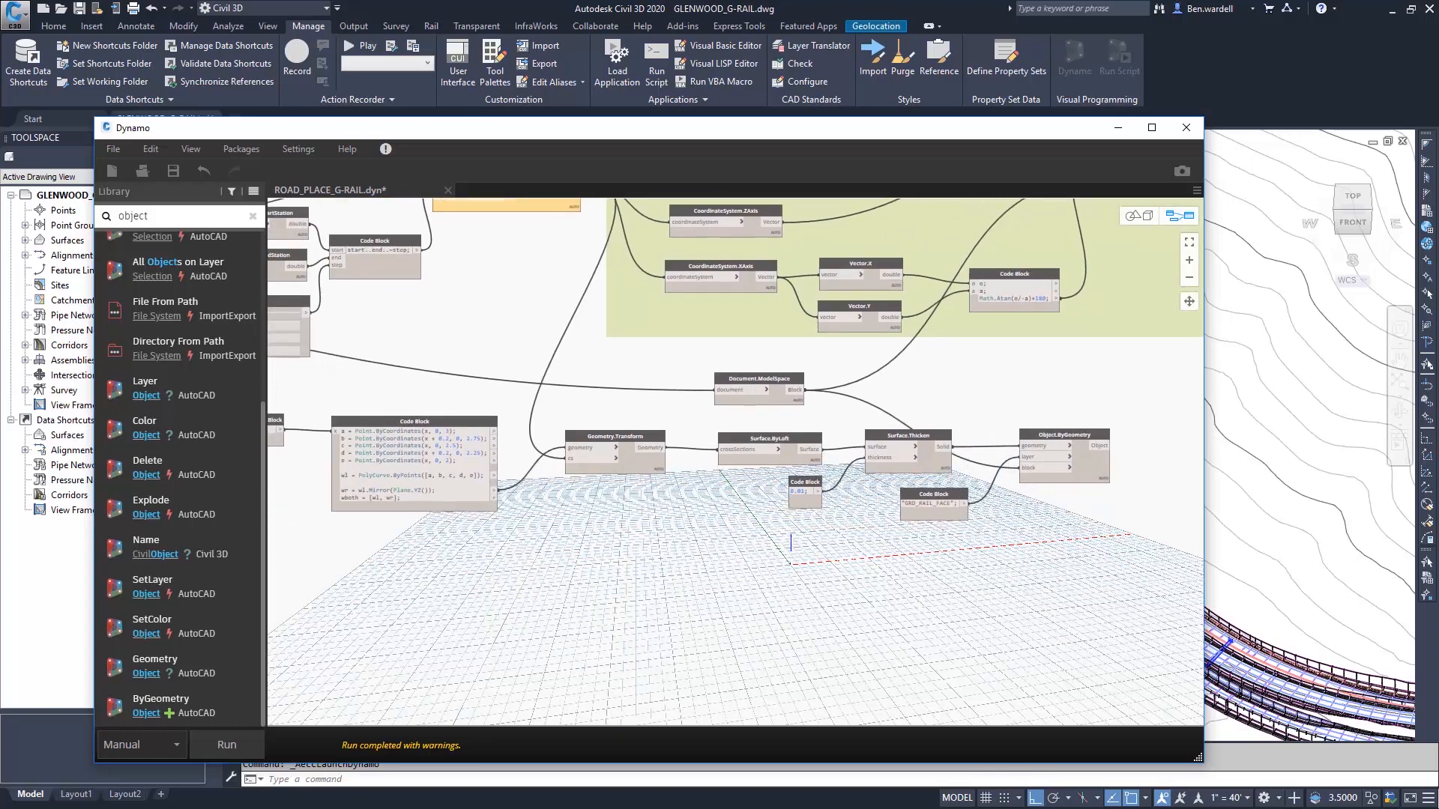
# - Run the Dynamo graph so the thickened W-beam rail face solids appear in the drawing
pyautogui.click(225, 744)
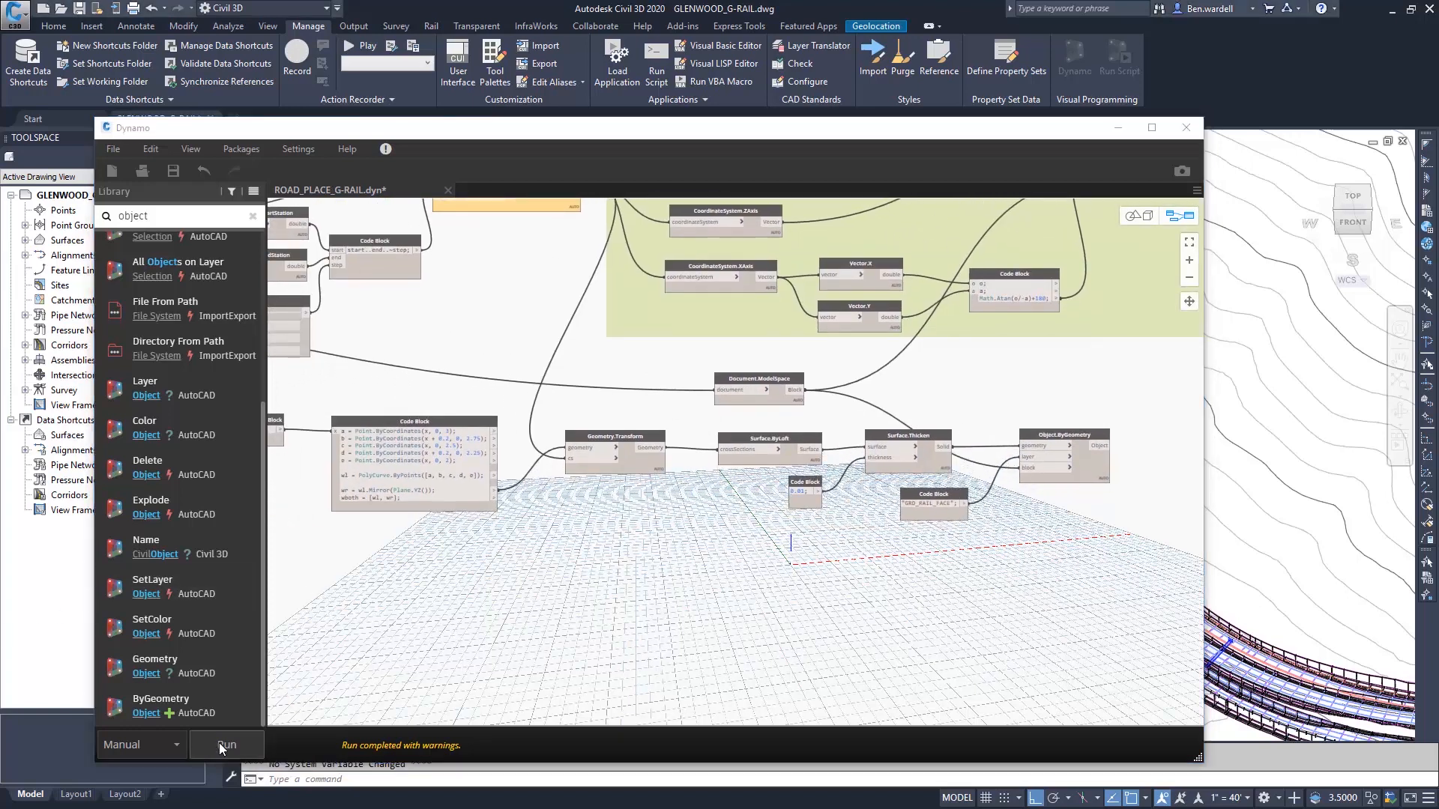
pyautogui.click(226, 744)
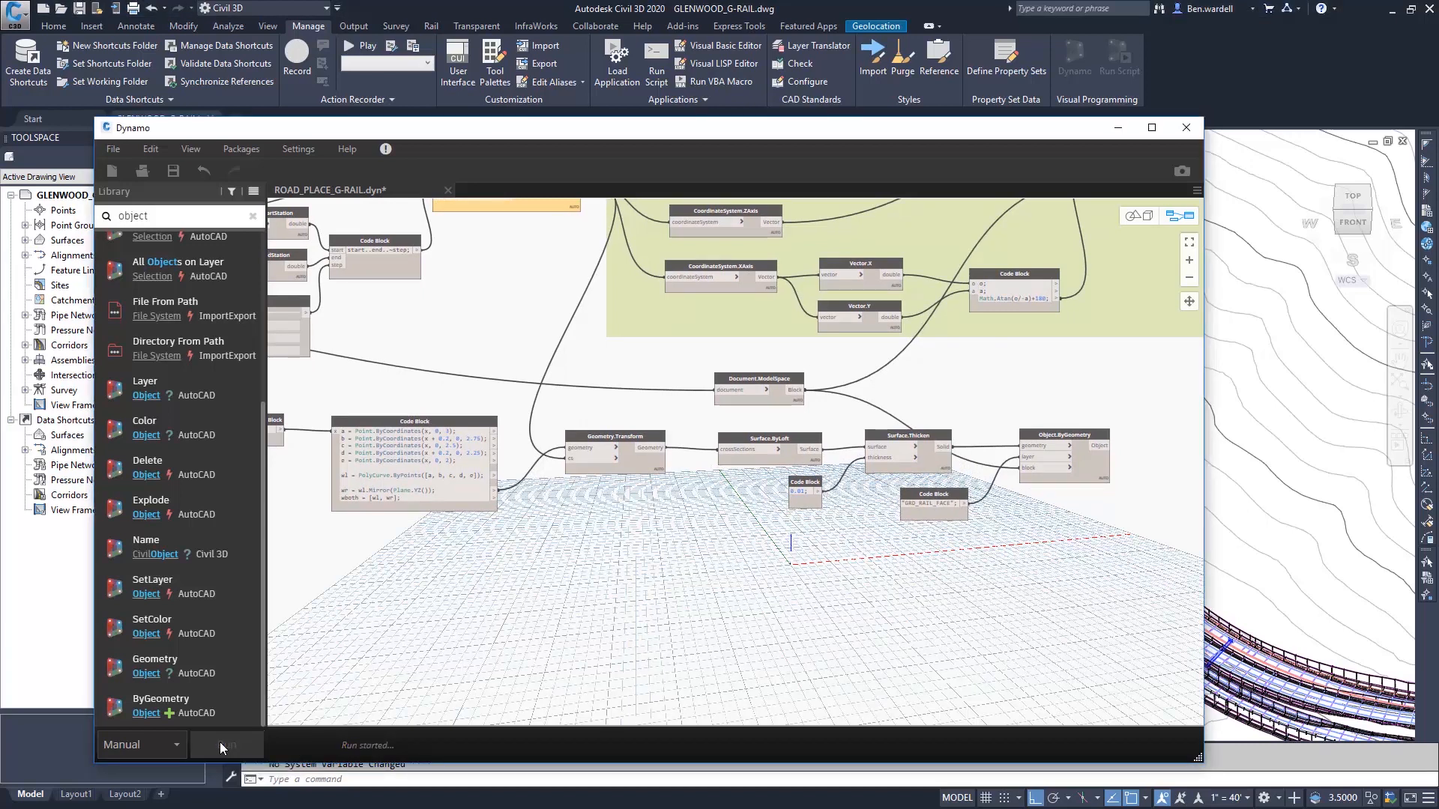